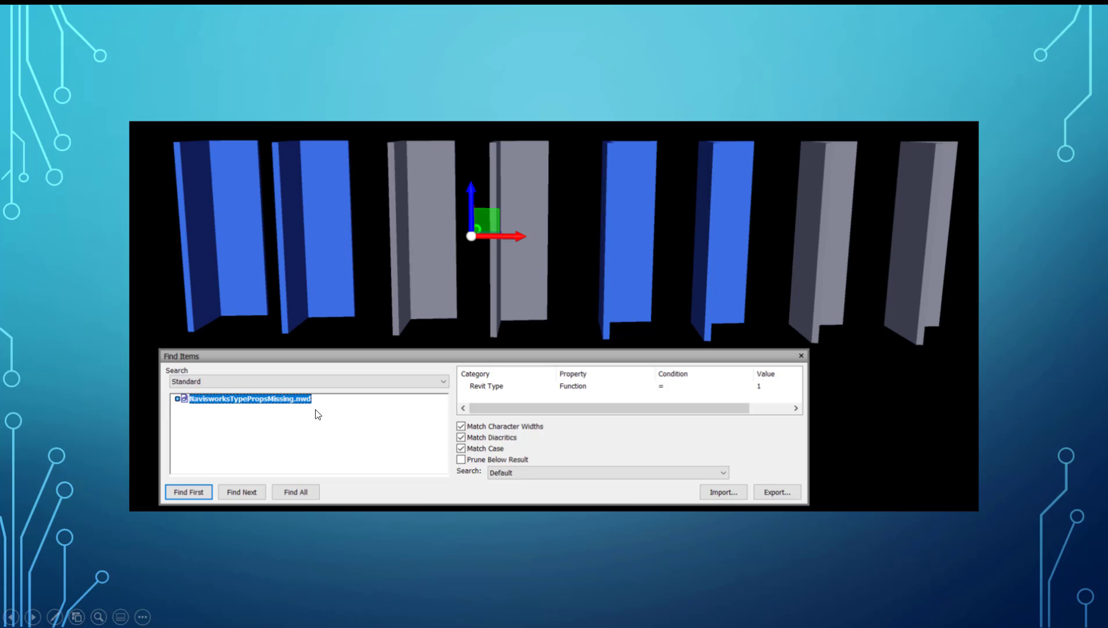
mouse_move(476, 389)
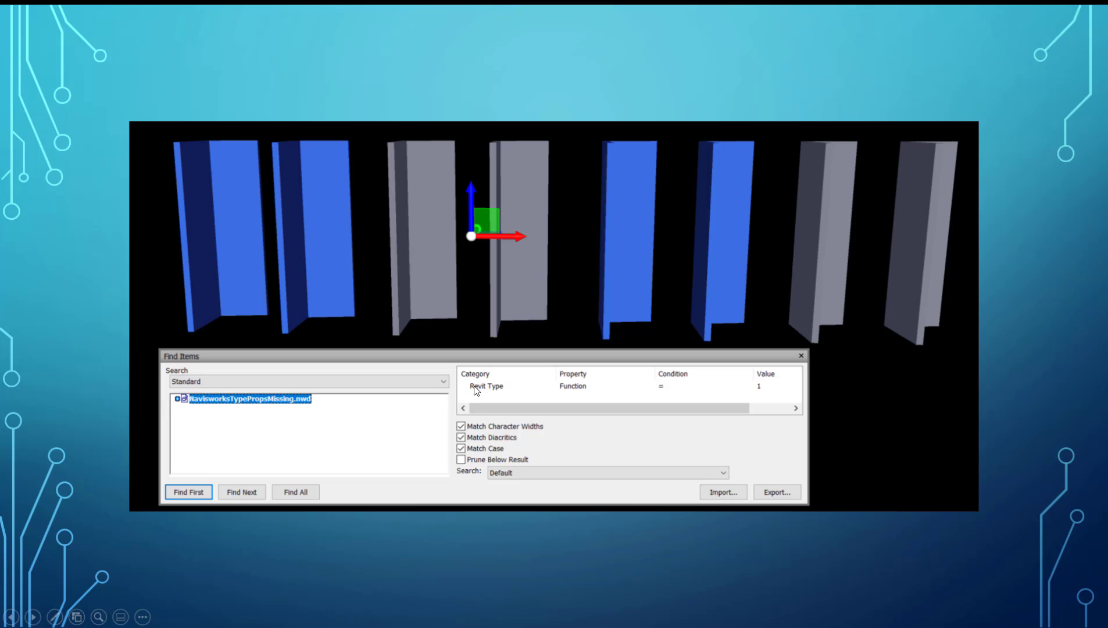
mouse_move(557, 387)
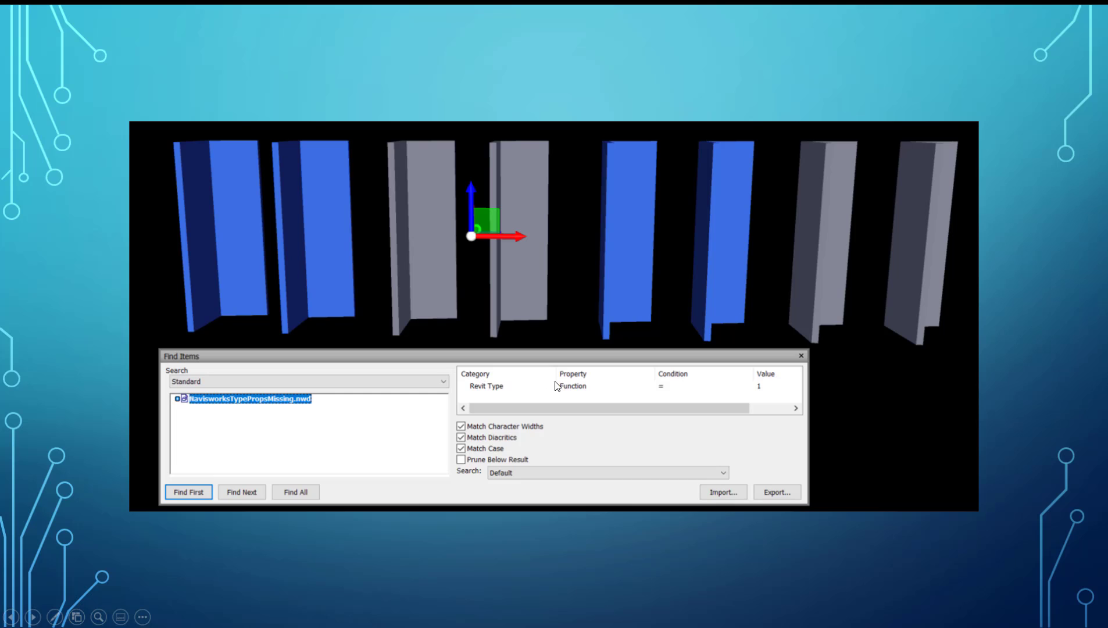
mouse_move(600, 382)
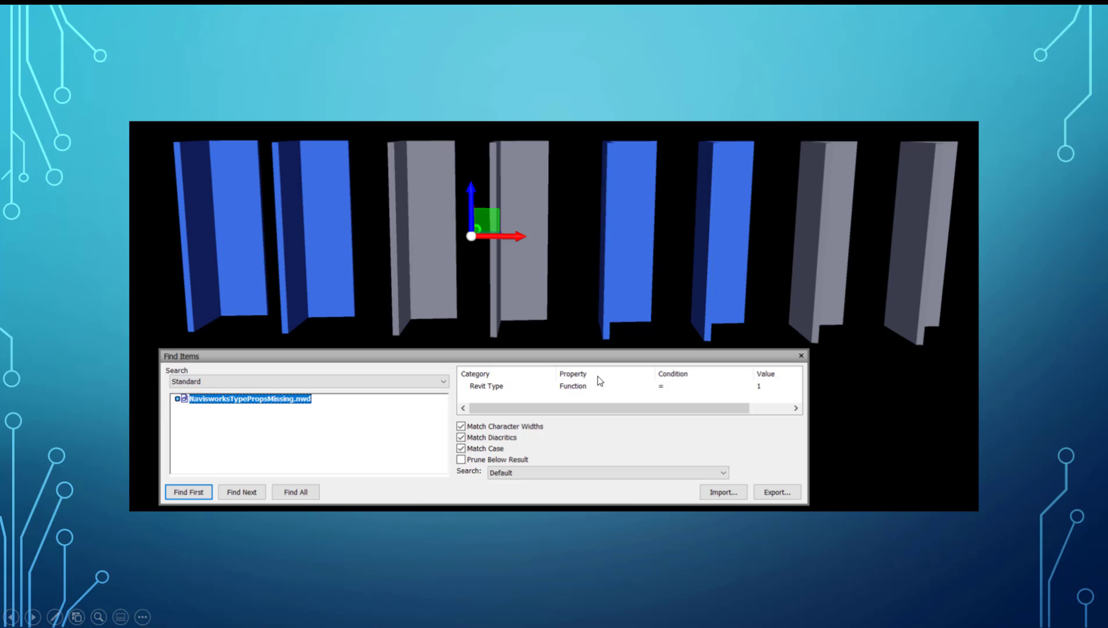
mouse_move(577, 378)
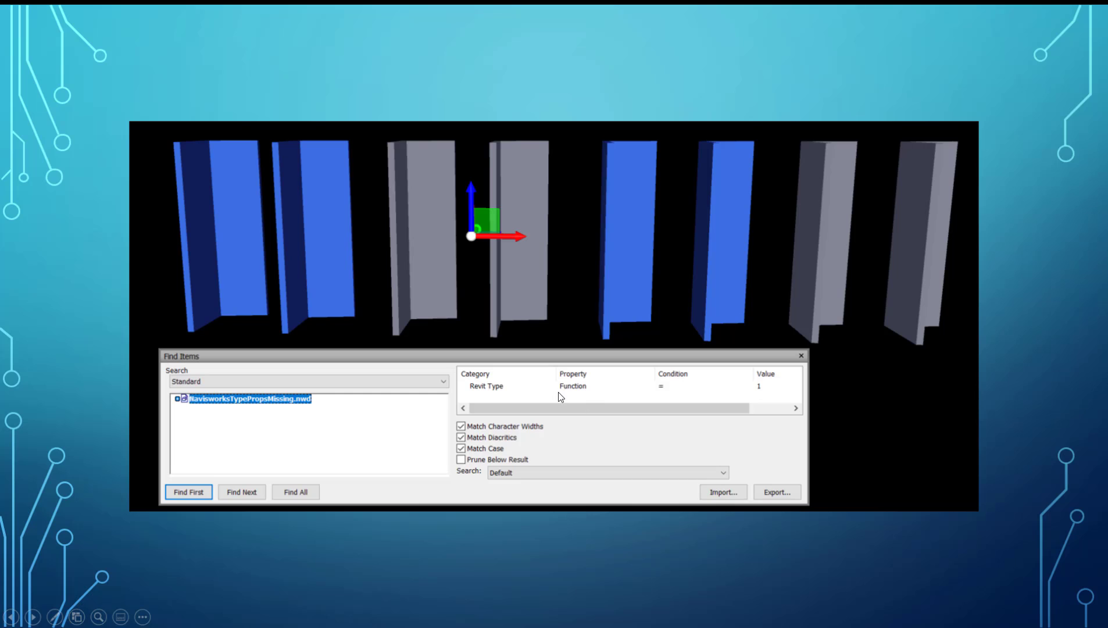
mouse_move(239, 303)
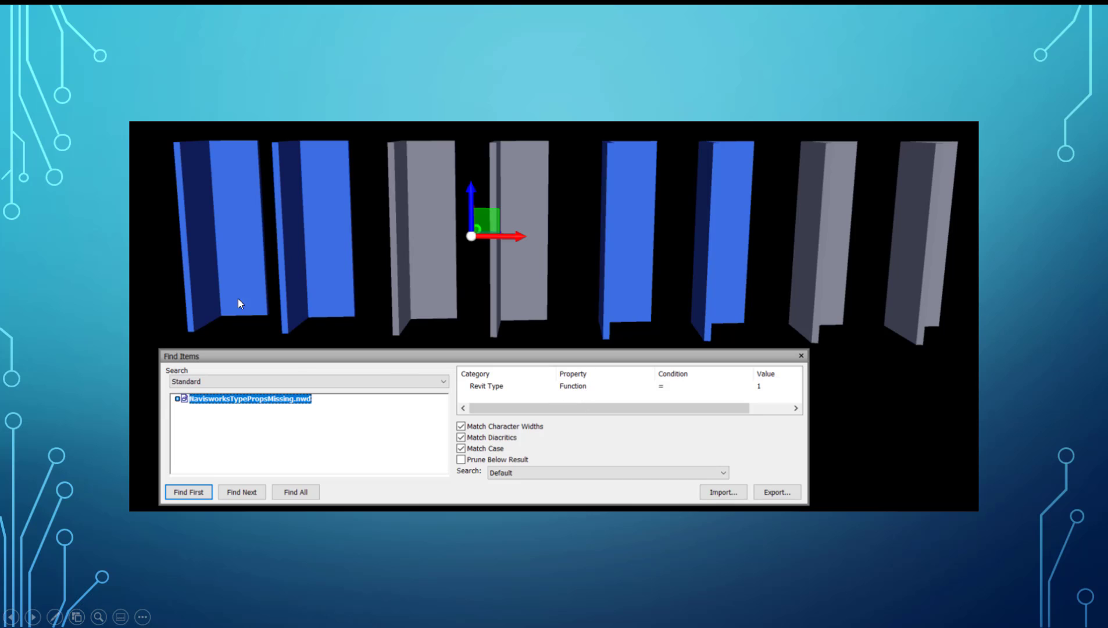
mouse_move(587, 406)
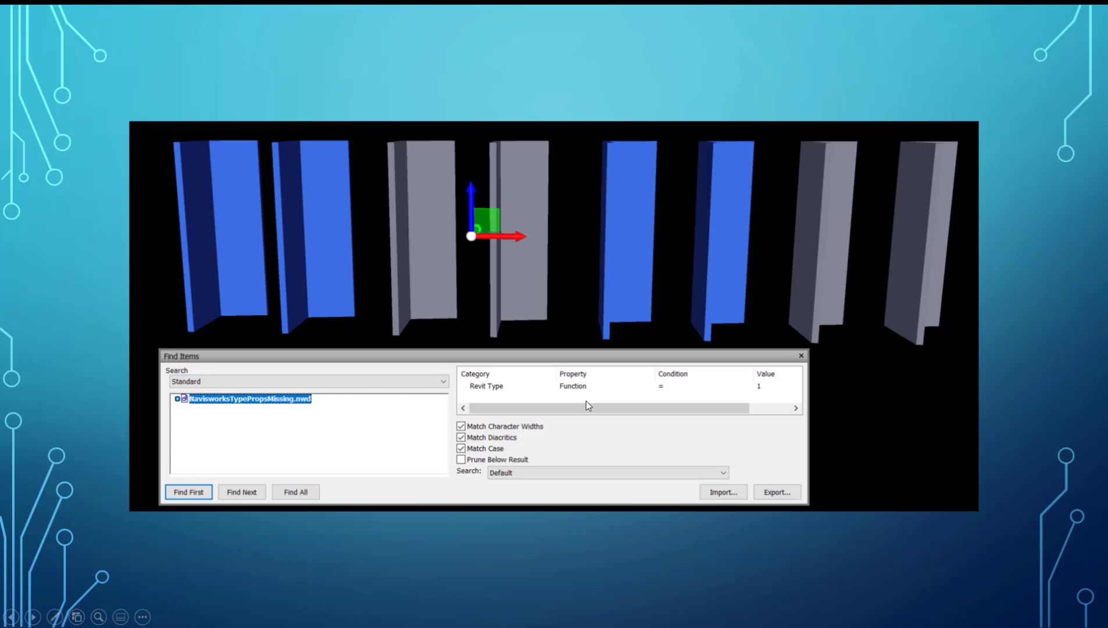
mouse_move(722, 384)
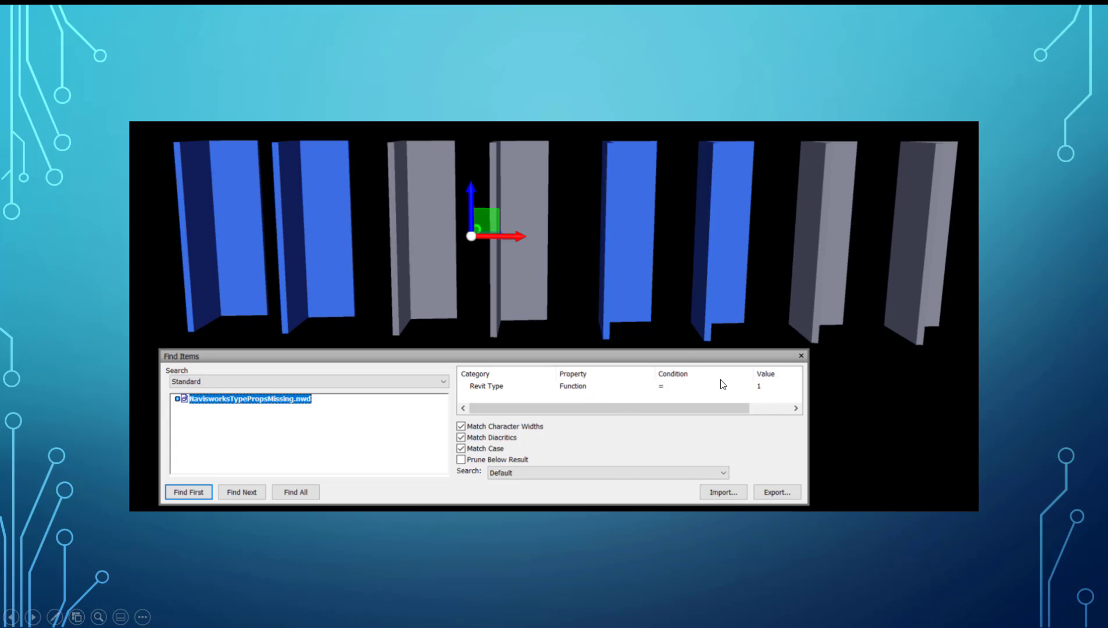
mouse_move(283, 238)
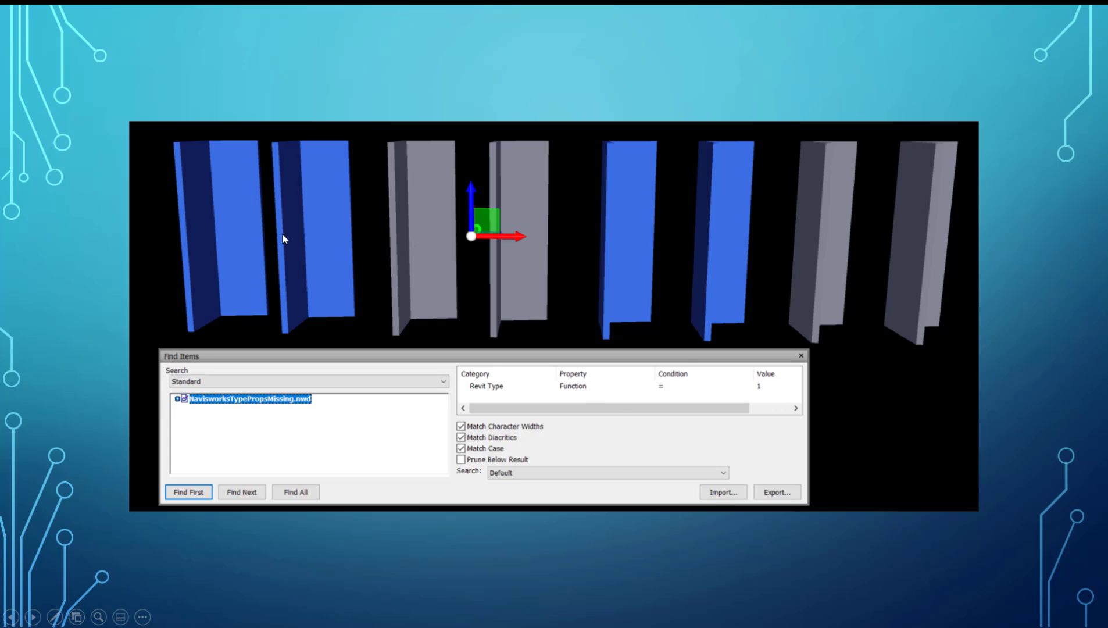
mouse_move(214, 216)
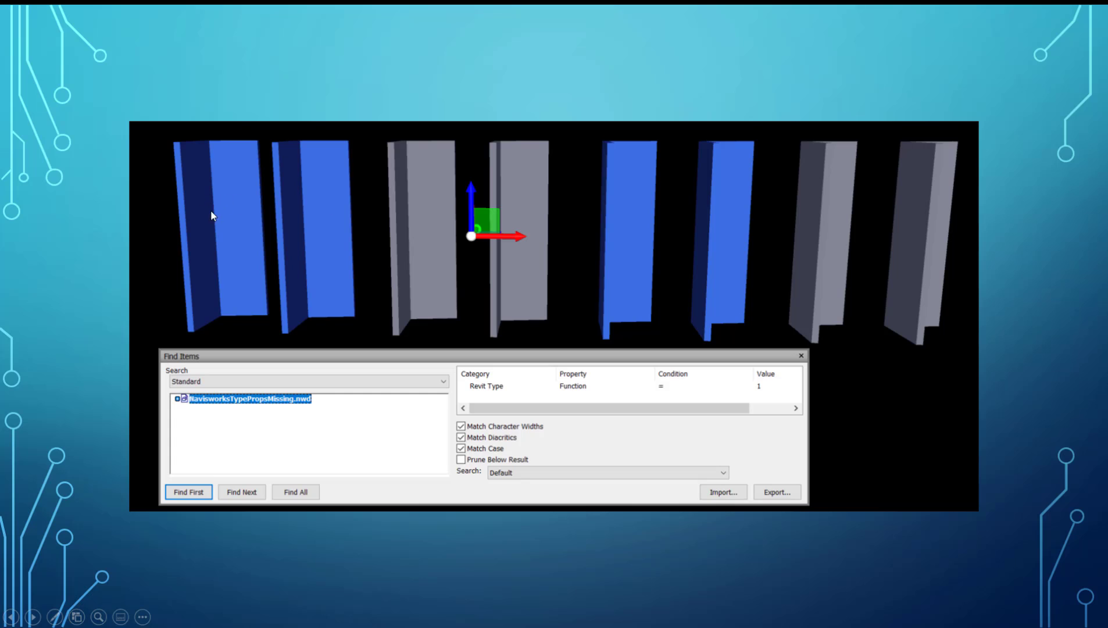
mouse_move(289, 160)
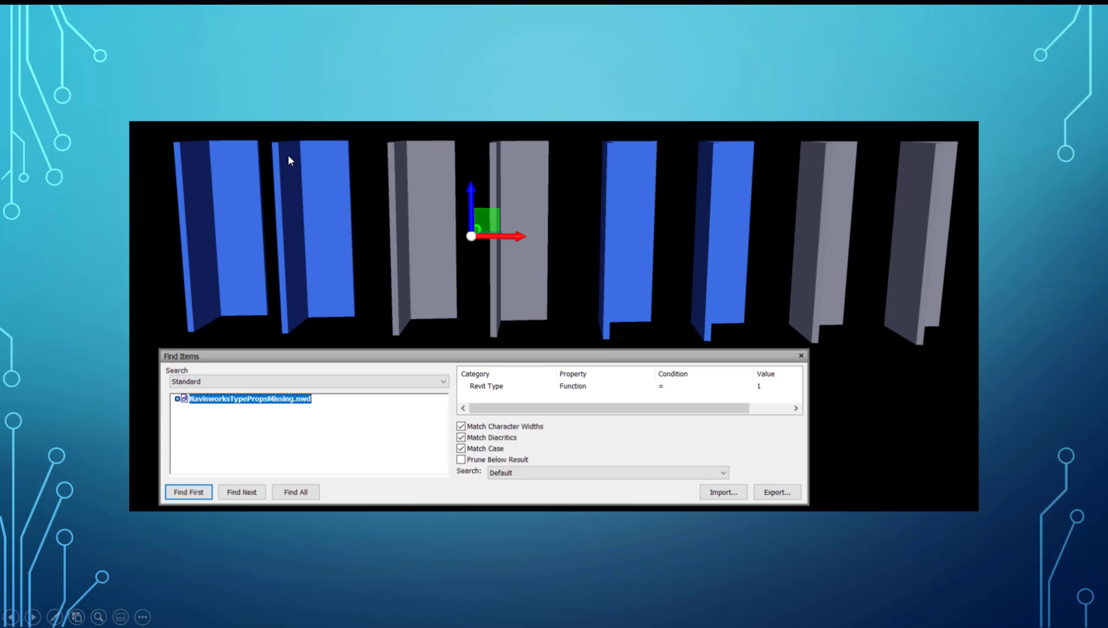
mouse_move(278, 154)
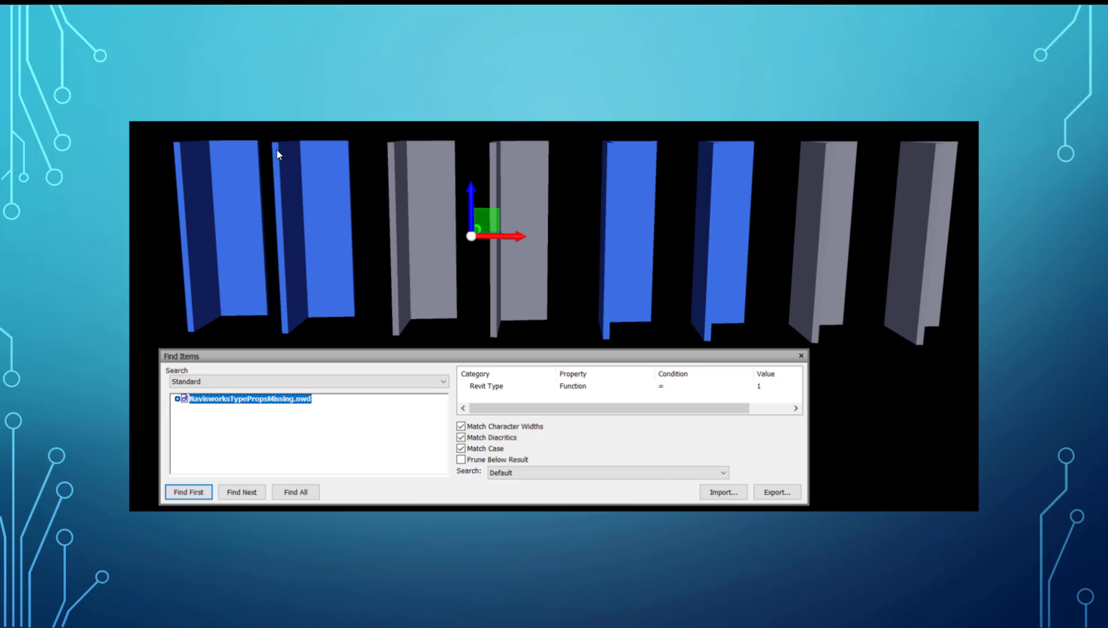
mouse_move(501, 238)
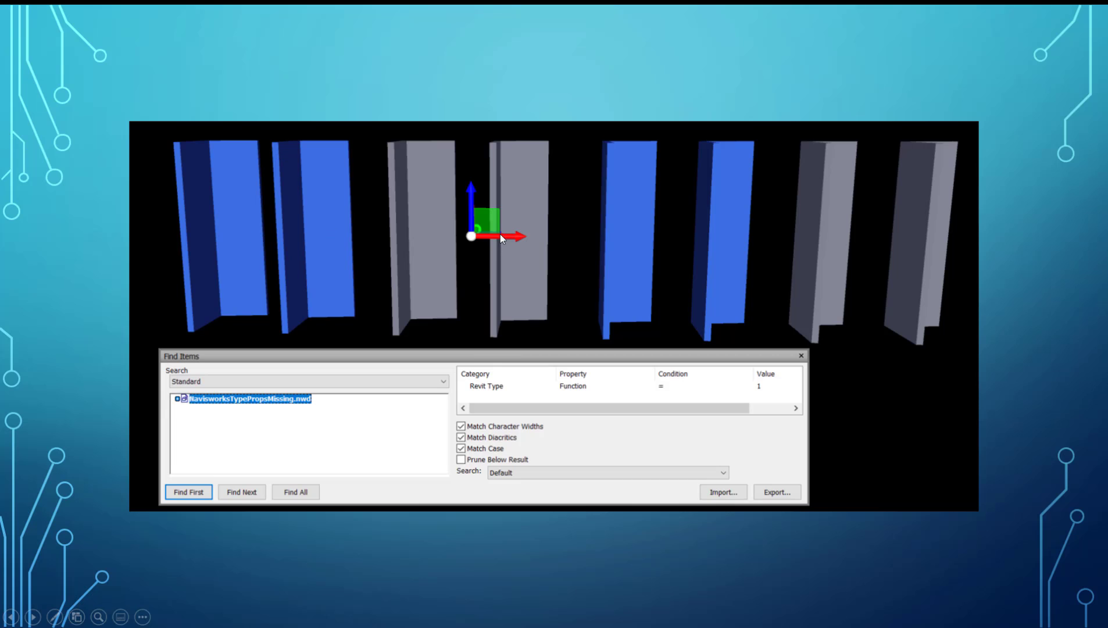
mouse_move(348, 152)
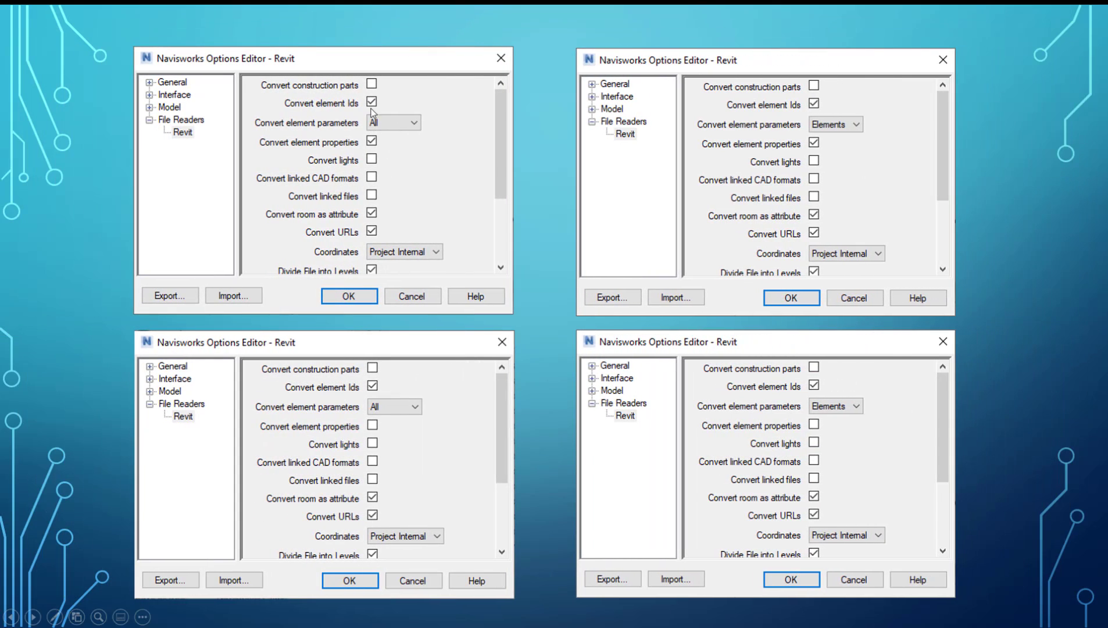
mouse_move(384, 140)
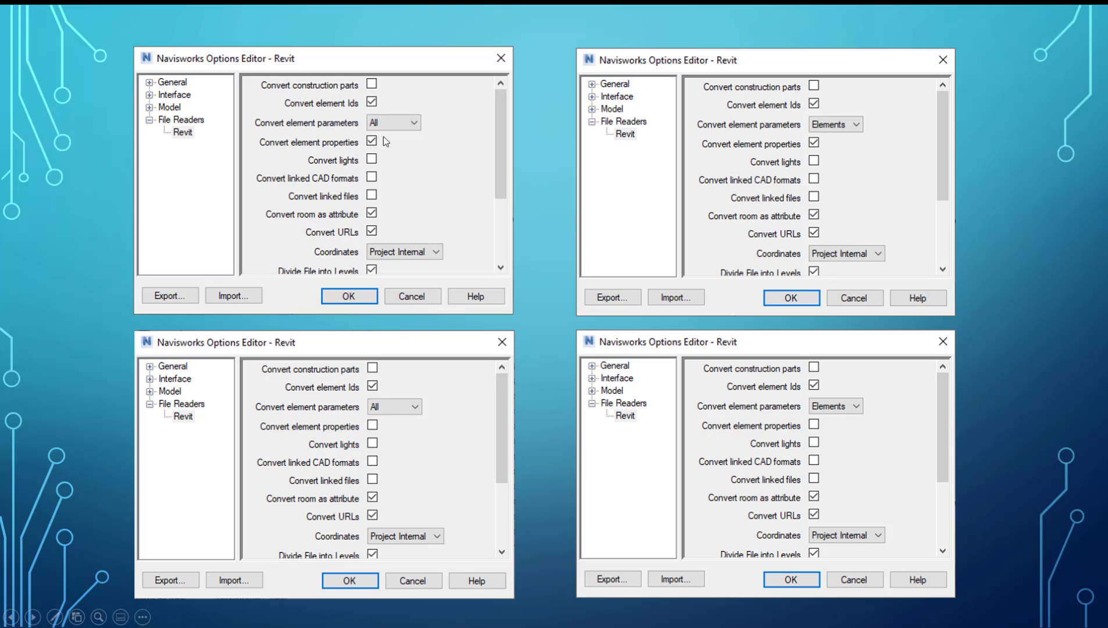
mouse_move(289, 130)
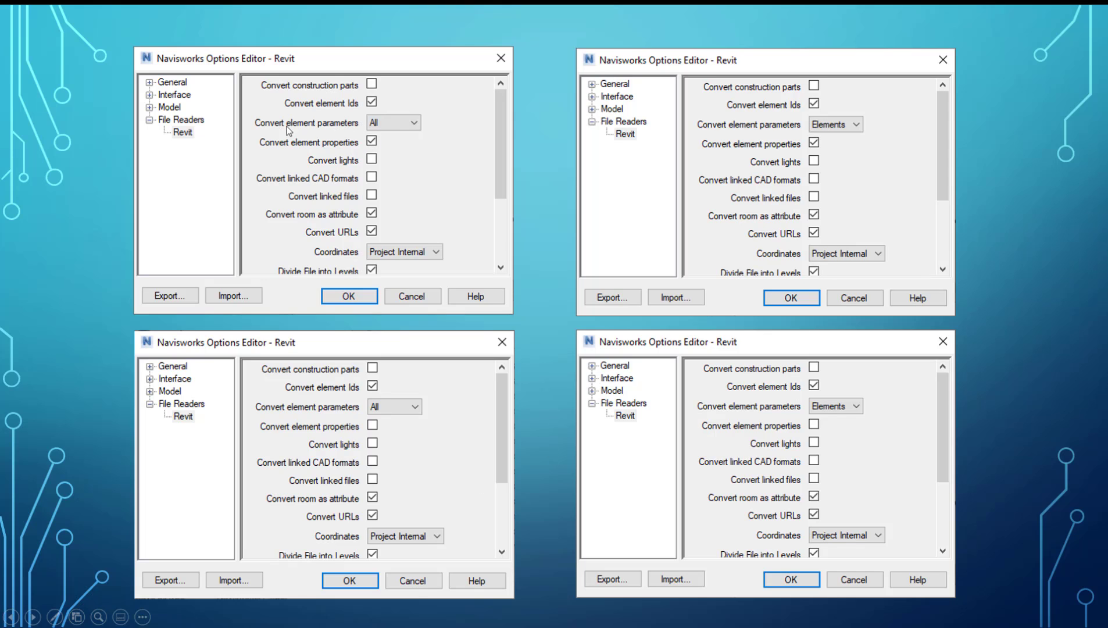
mouse_move(386, 126)
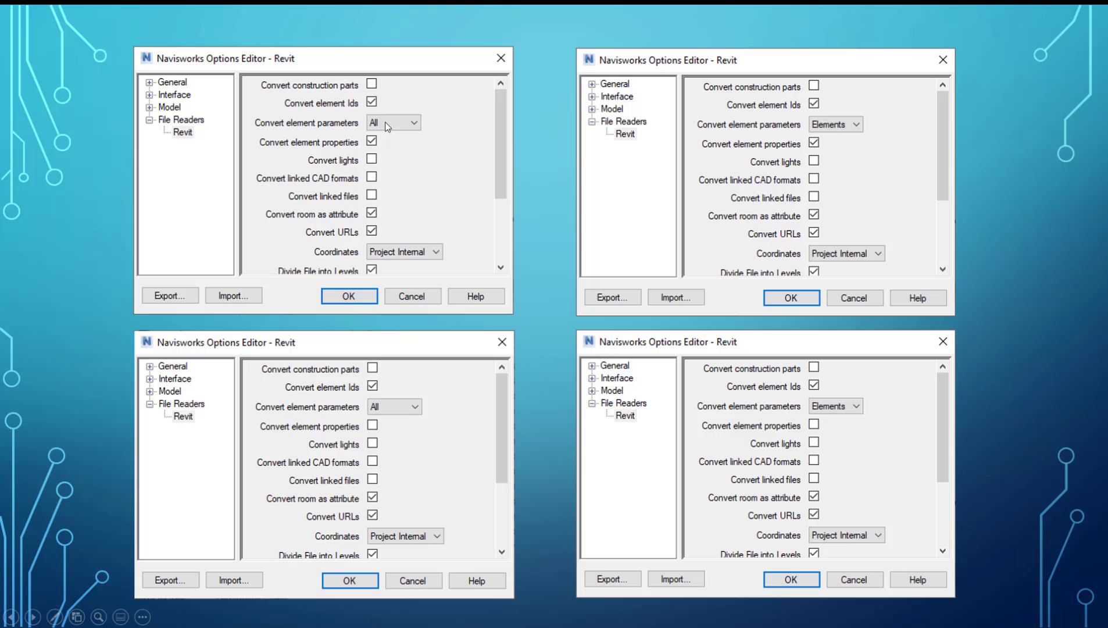
mouse_move(385, 127)
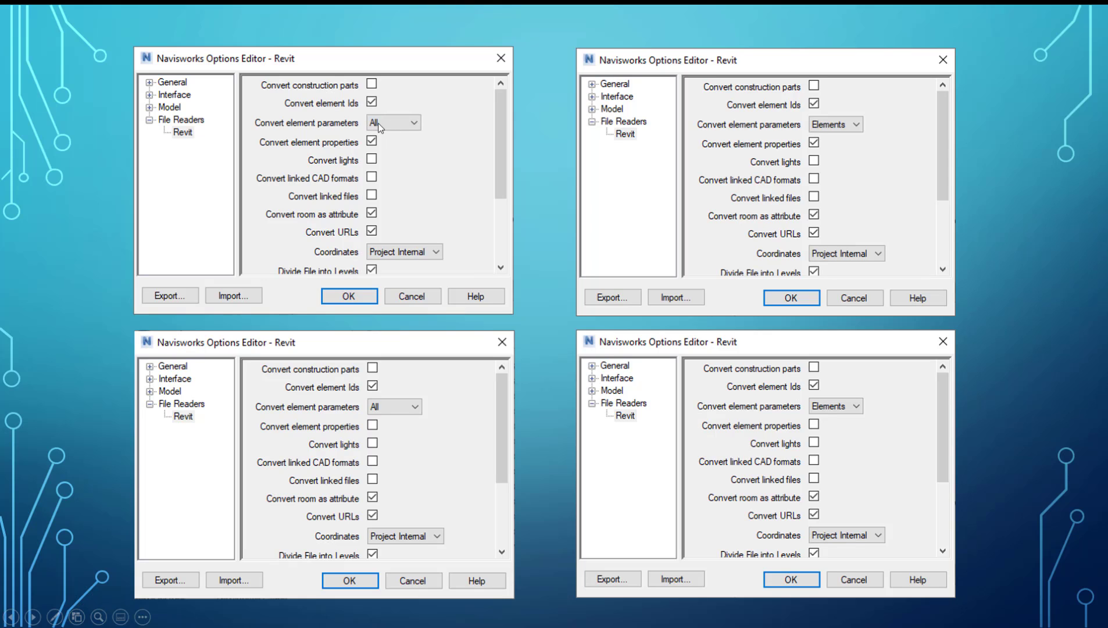
mouse_move(328, 151)
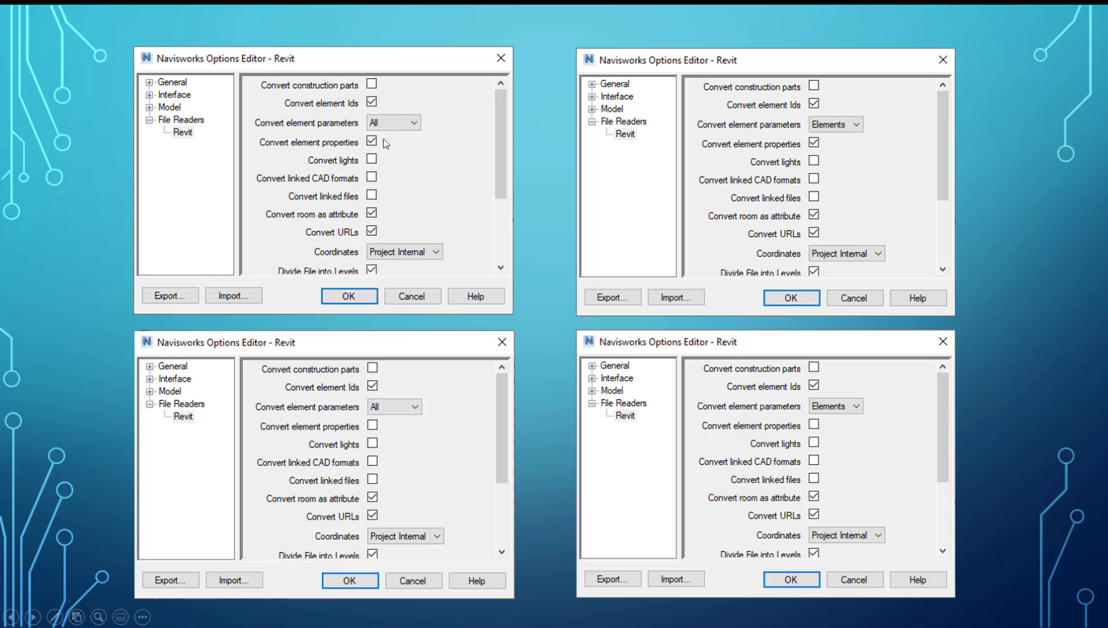
mouse_move(445, 135)
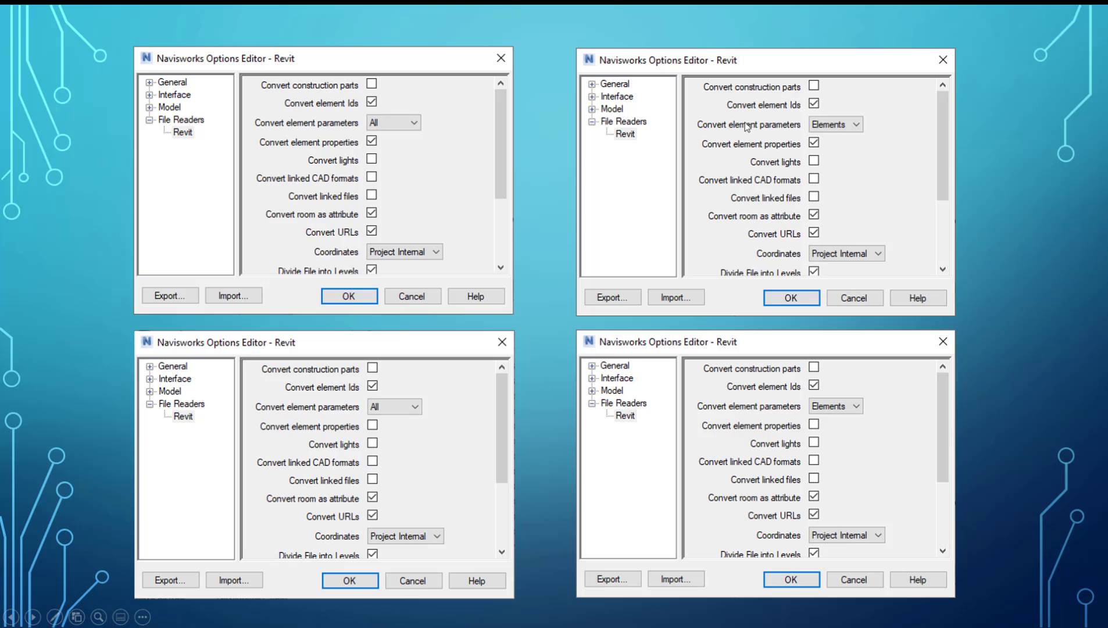
mouse_move(827, 132)
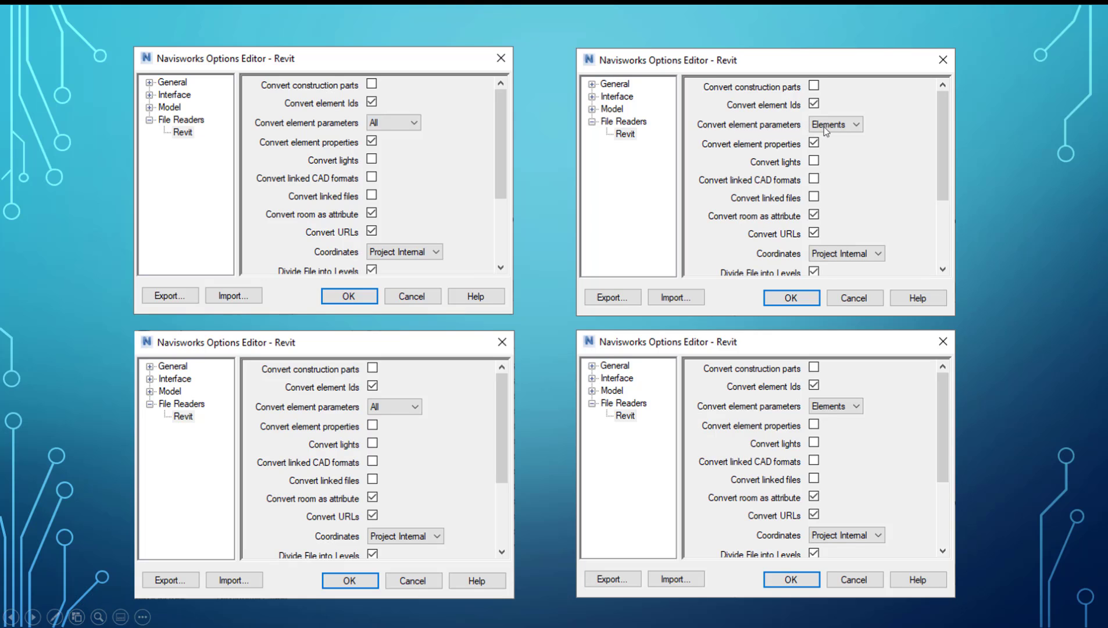
mouse_move(767, 128)
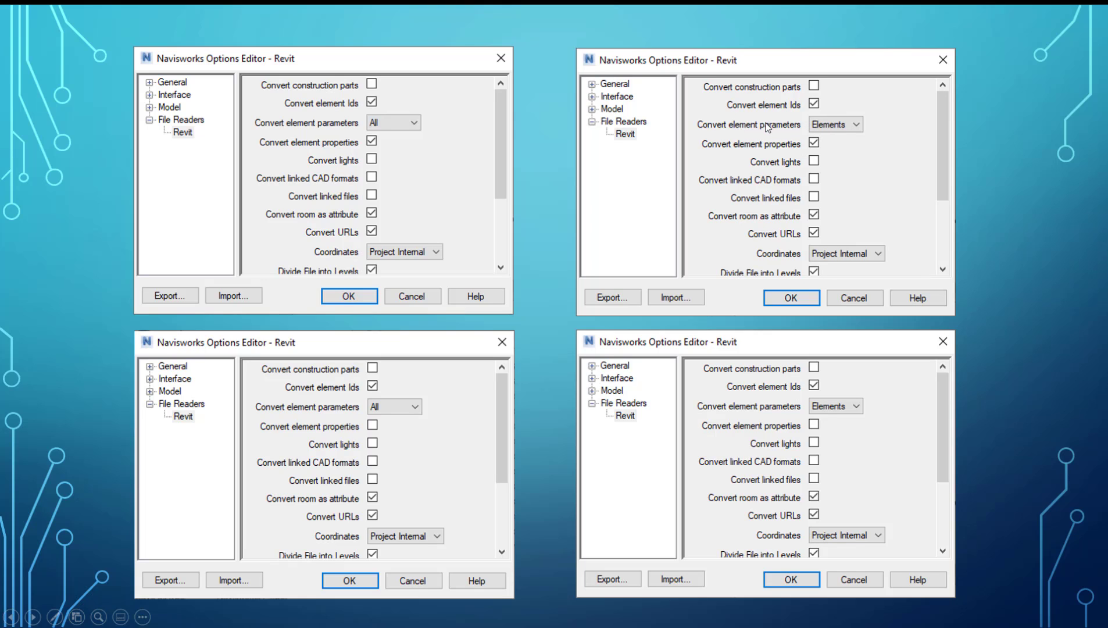
mouse_move(885, 147)
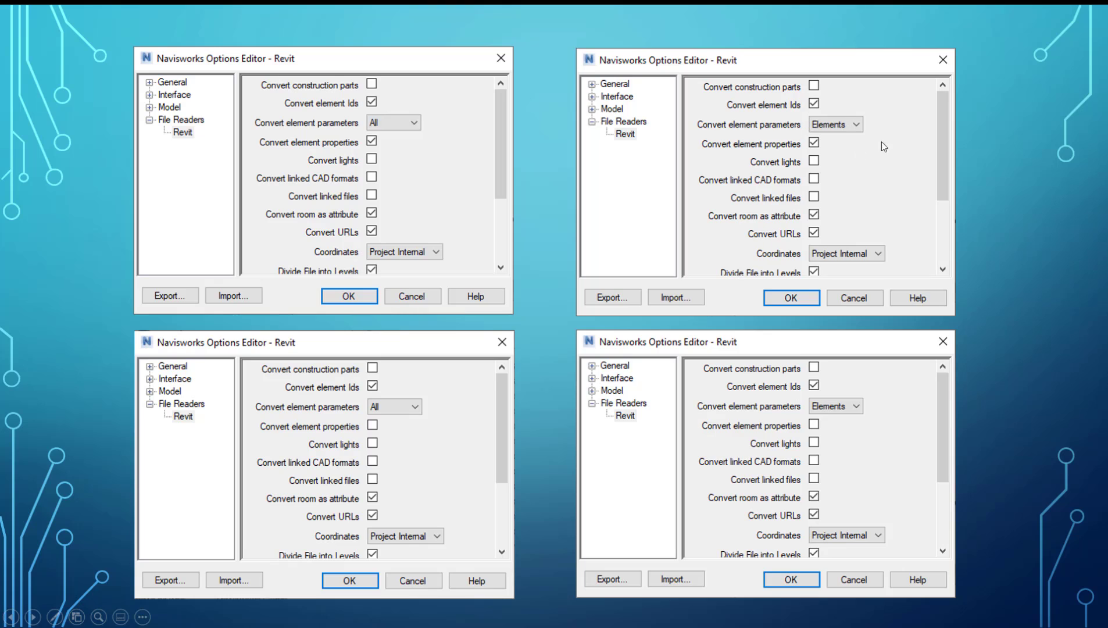
mouse_move(745, 156)
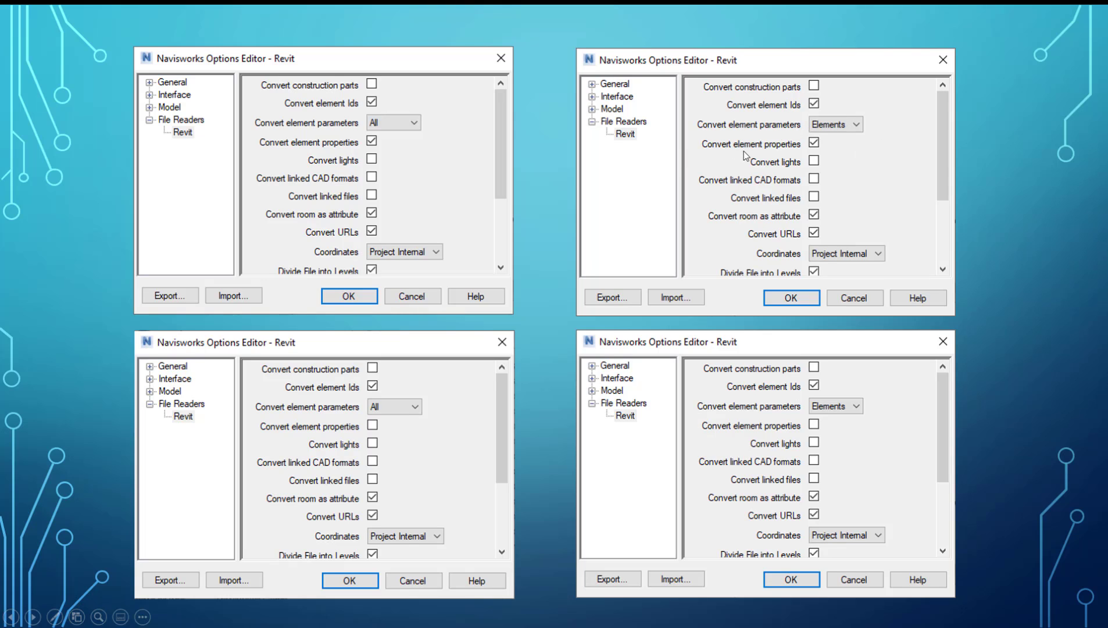
mouse_move(403, 504)
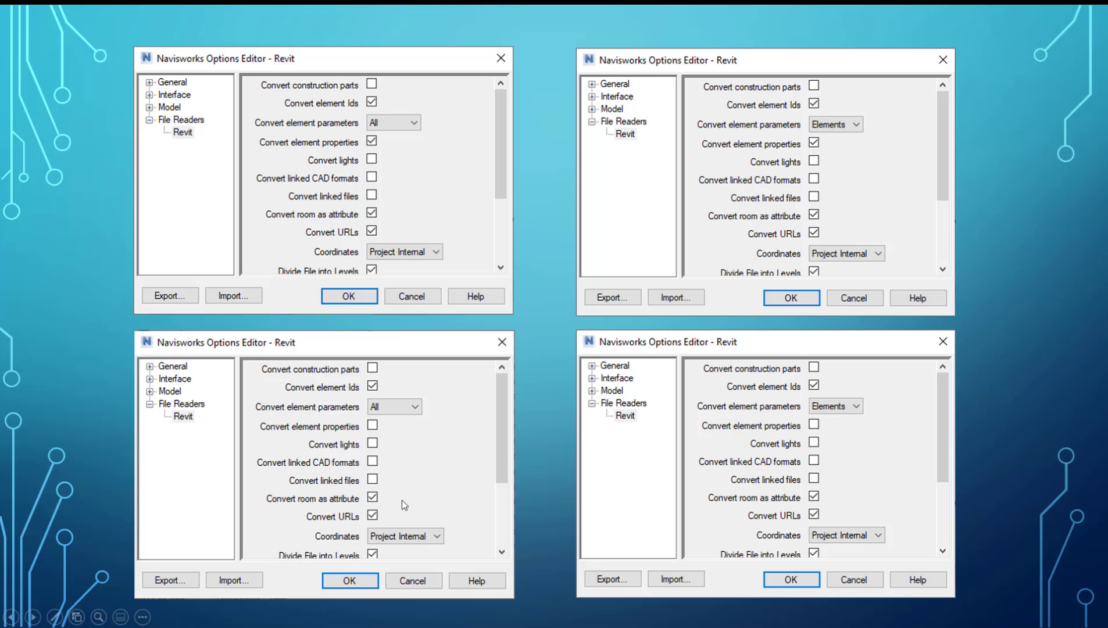
mouse_move(453, 331)
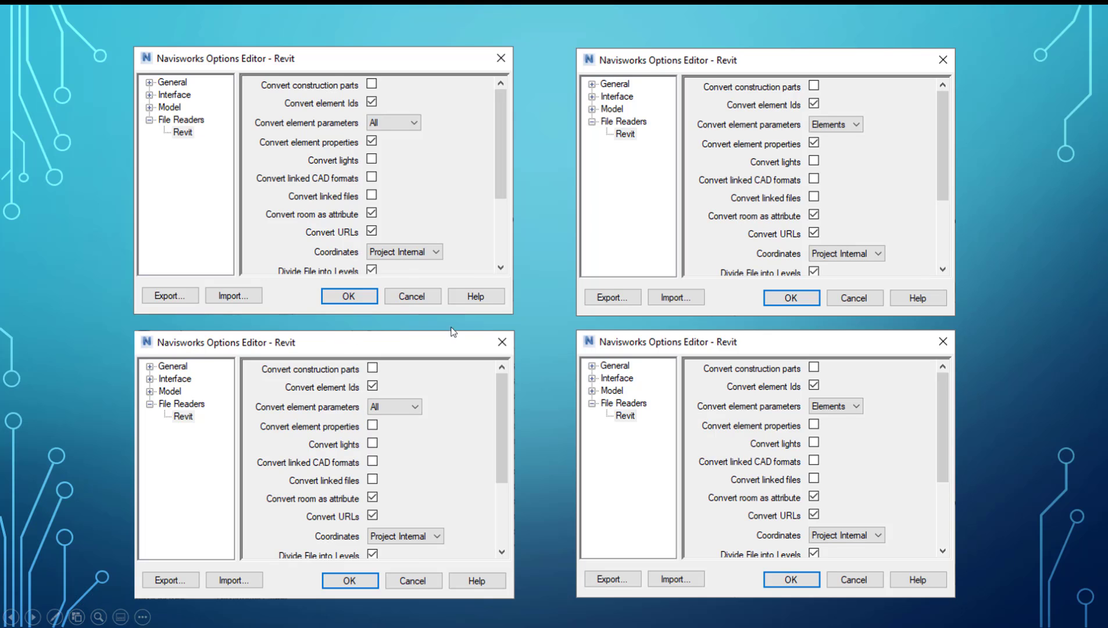
mouse_move(332, 434)
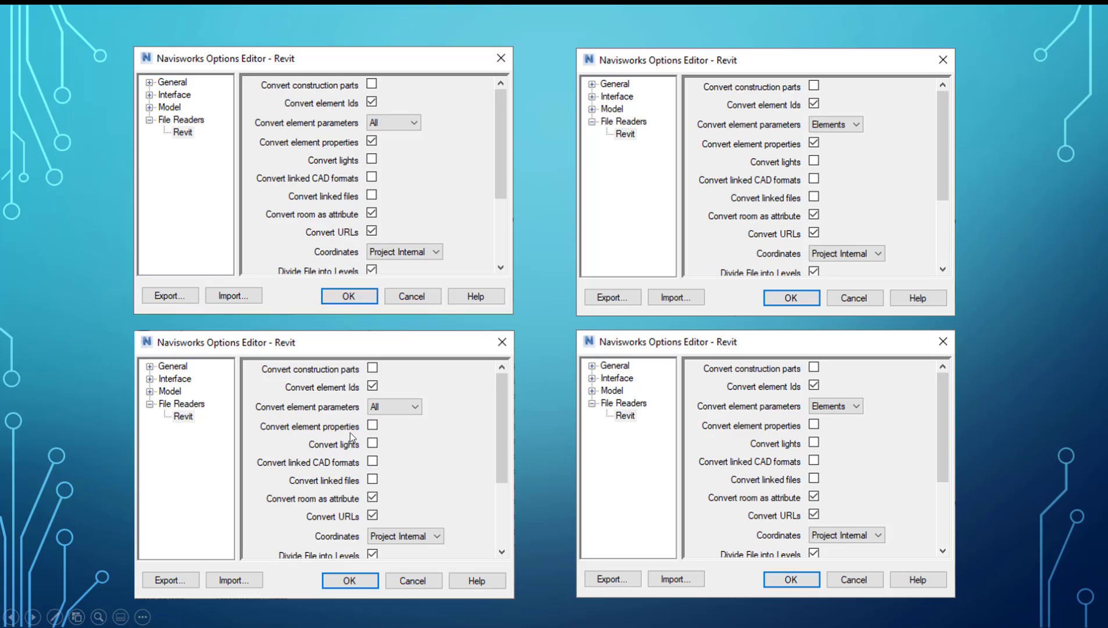
mouse_move(759, 447)
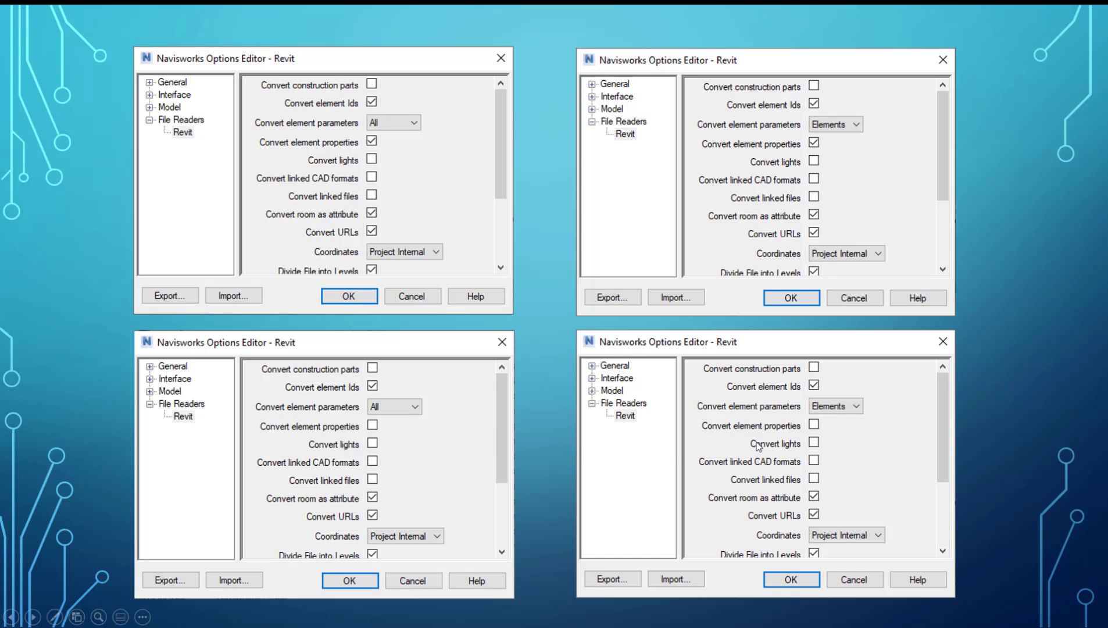
mouse_move(915, 366)
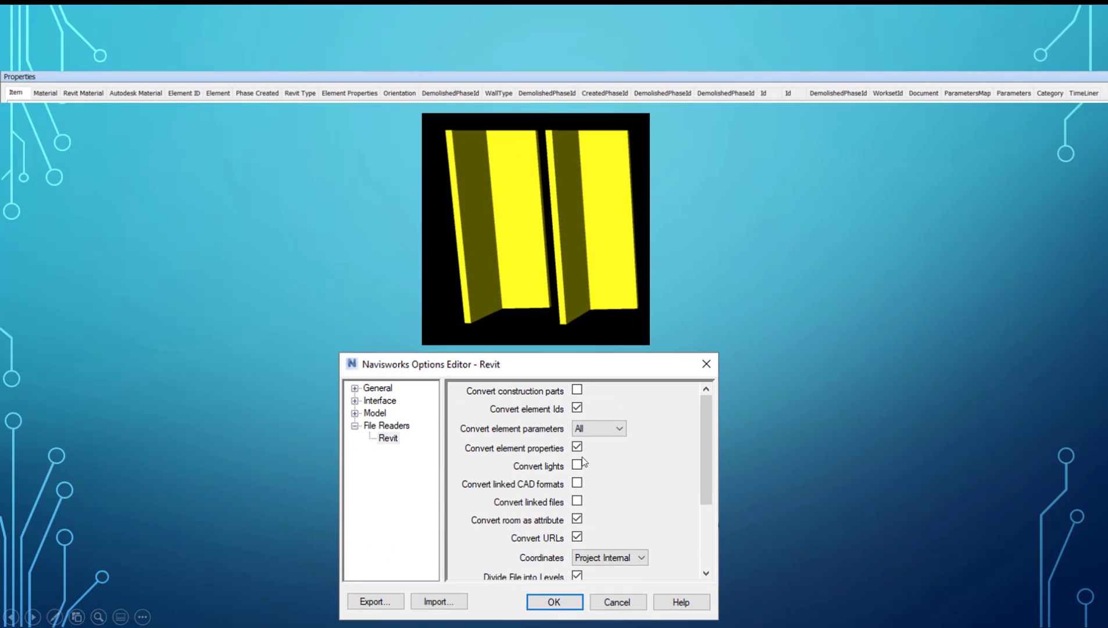
mouse_move(594, 444)
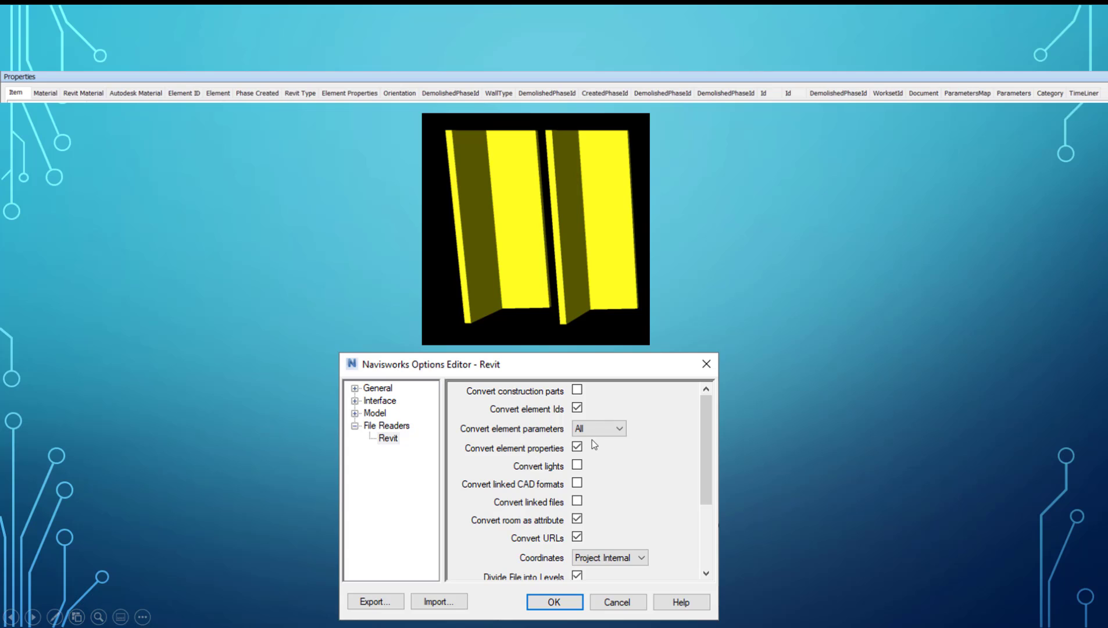
mouse_move(177, 294)
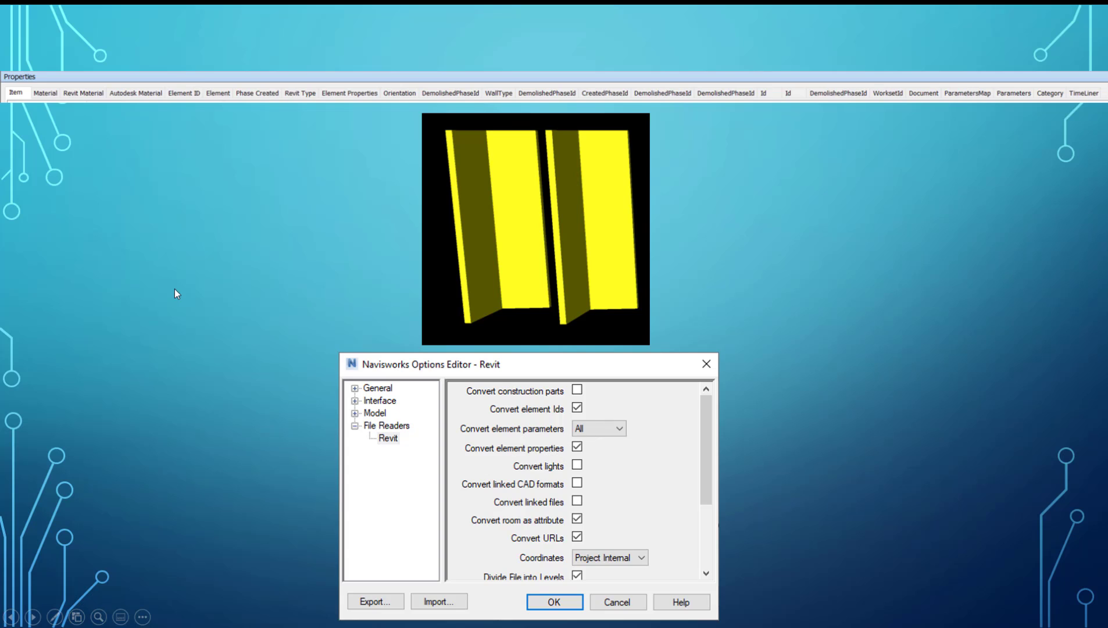
mouse_move(795, 123)
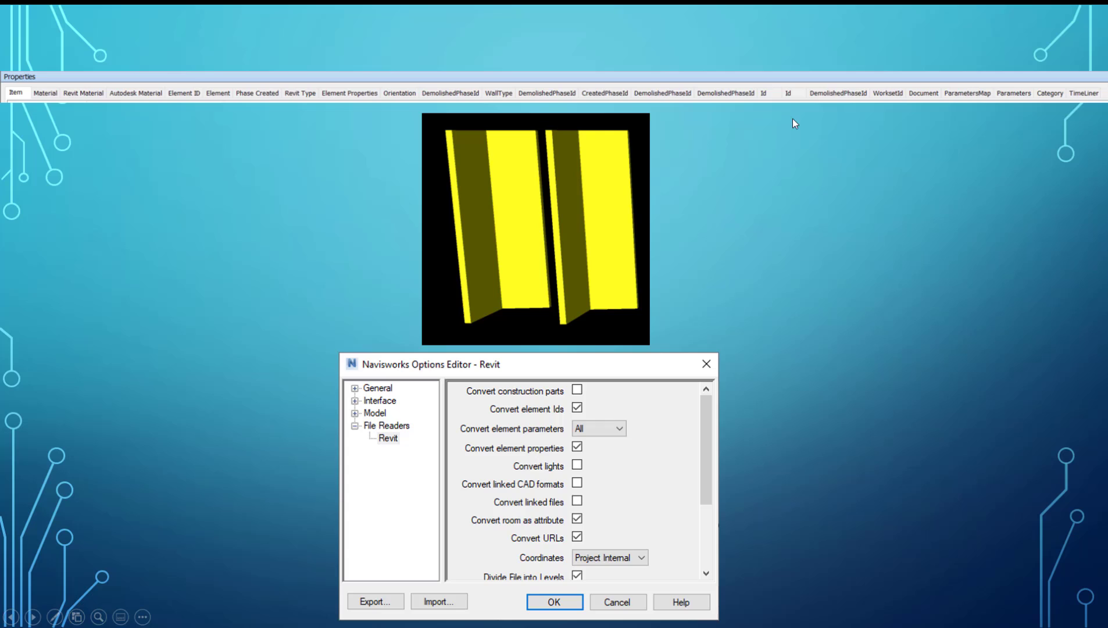
mouse_move(856, 111)
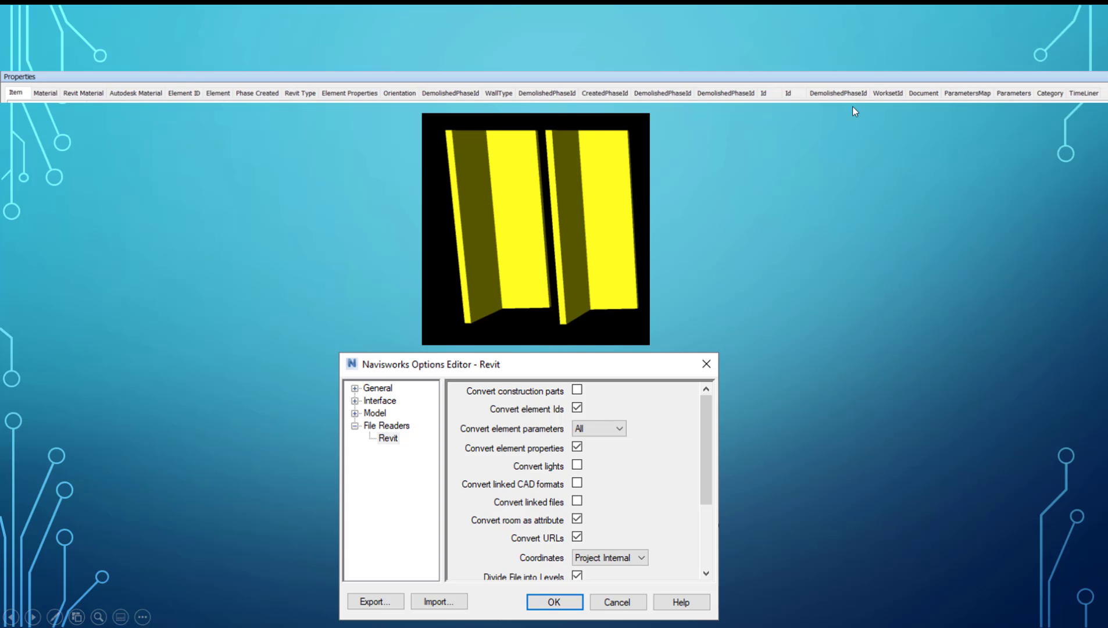
mouse_move(367, 59)
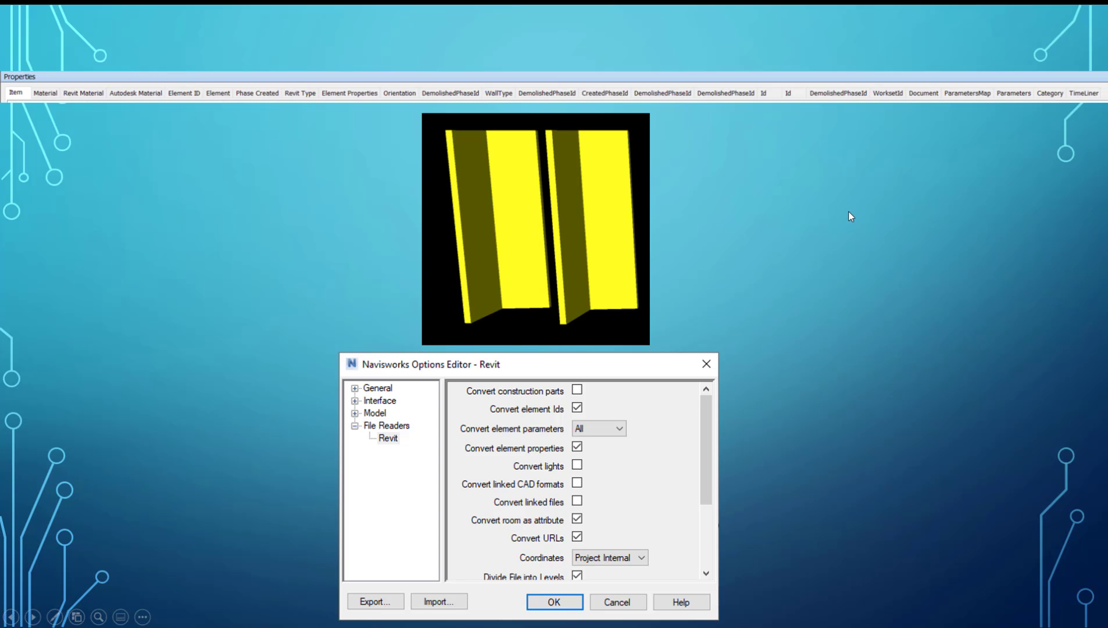
Advance the slideshow to the Revit reader slide using Elements parameters
left_click(607, 428)
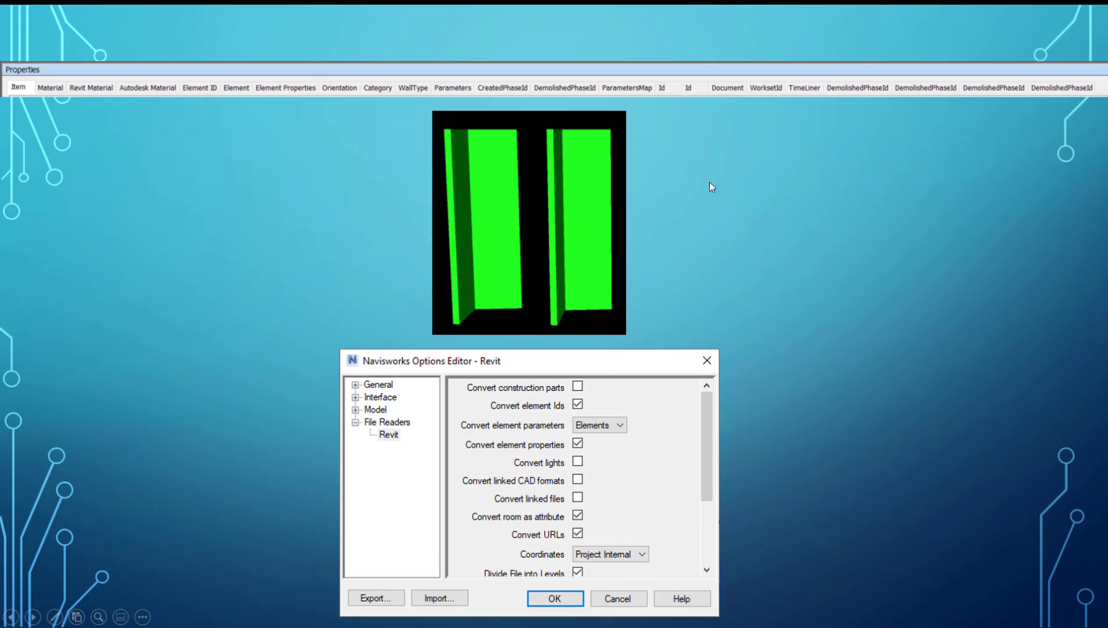
mouse_move(758, 172)
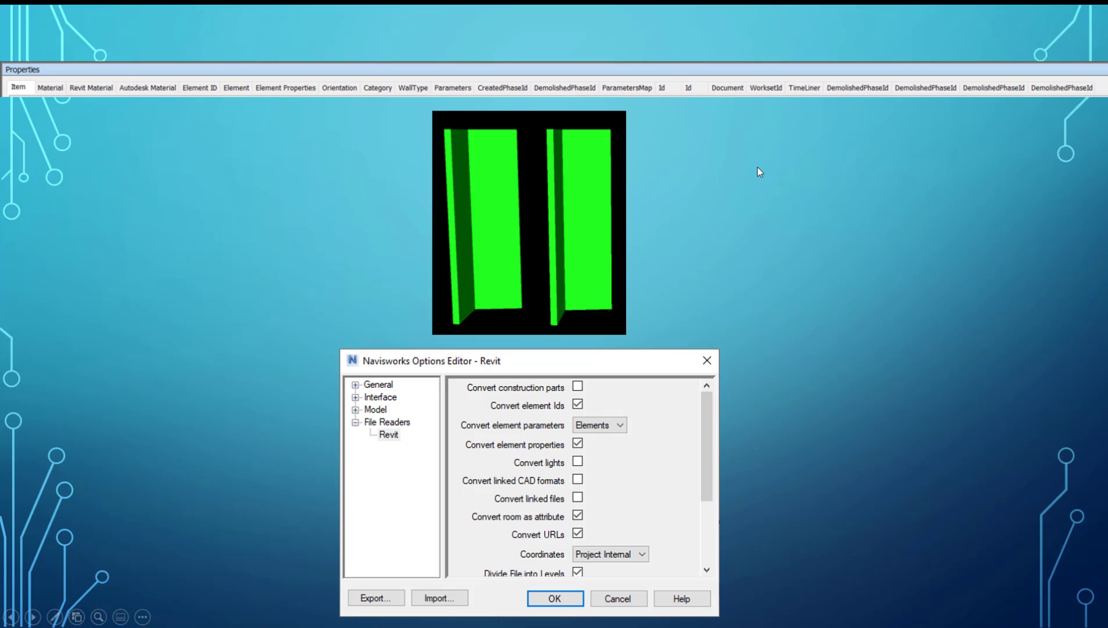
mouse_move(785, 208)
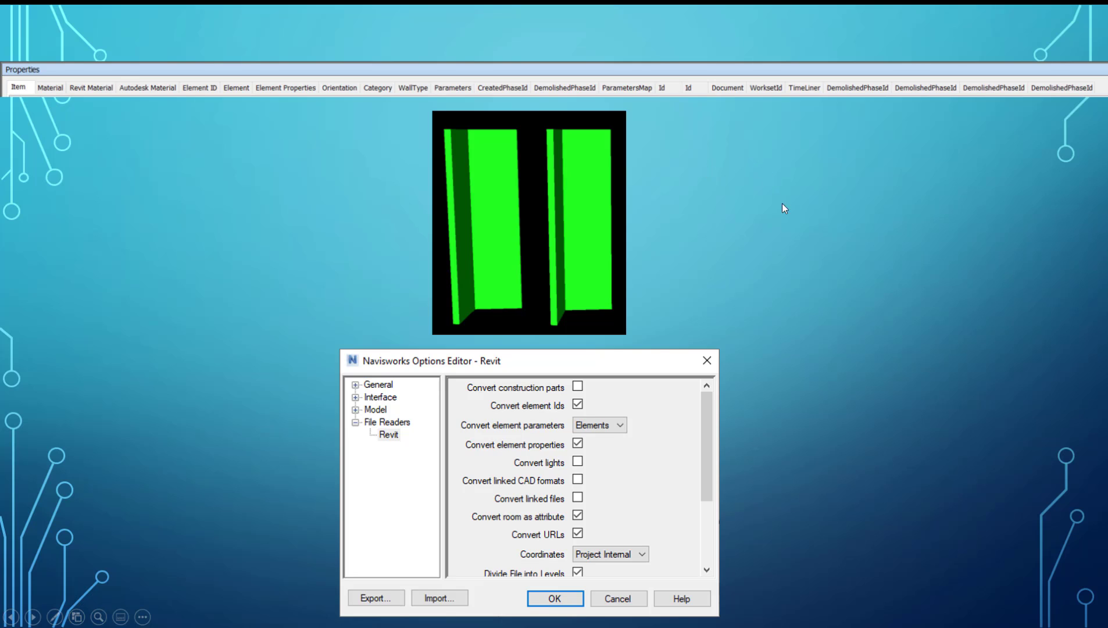
mouse_move(567, 436)
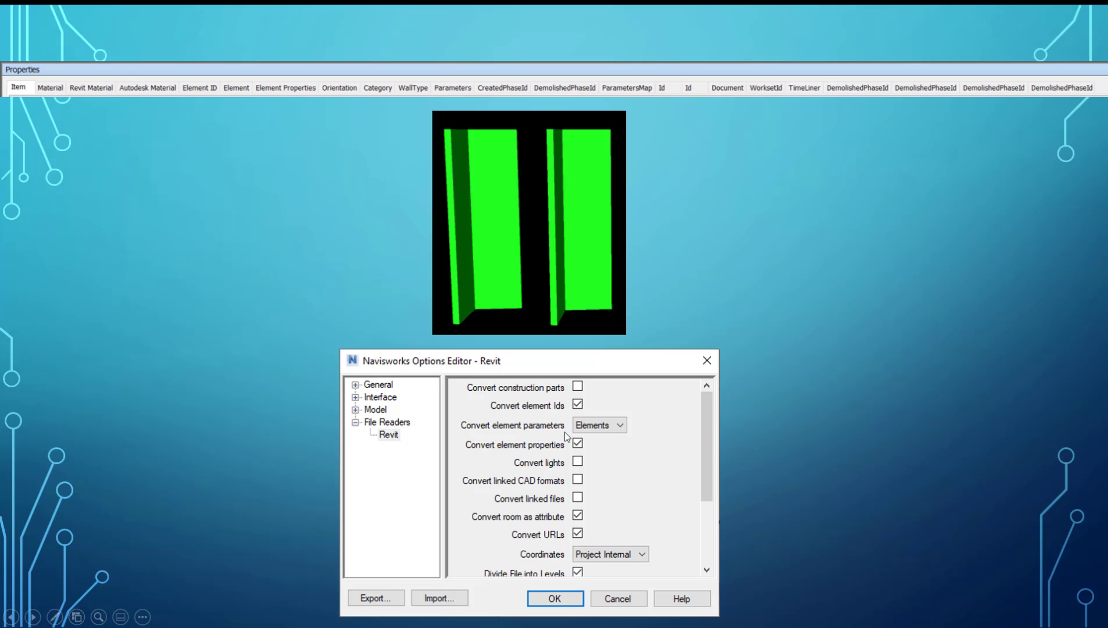
mouse_move(610, 392)
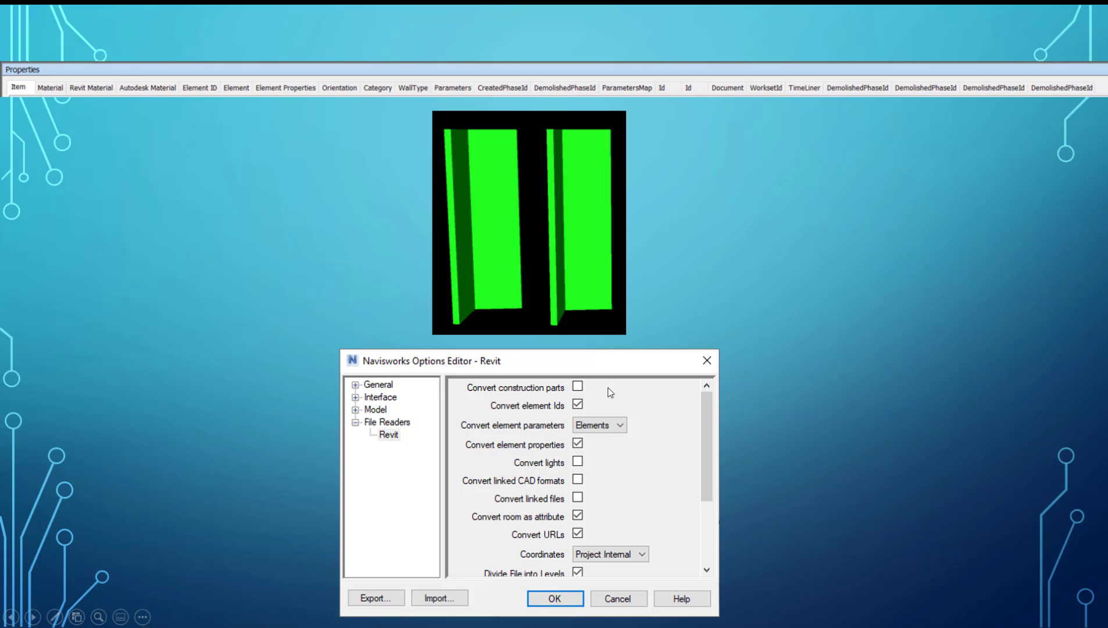
mouse_move(378, 135)
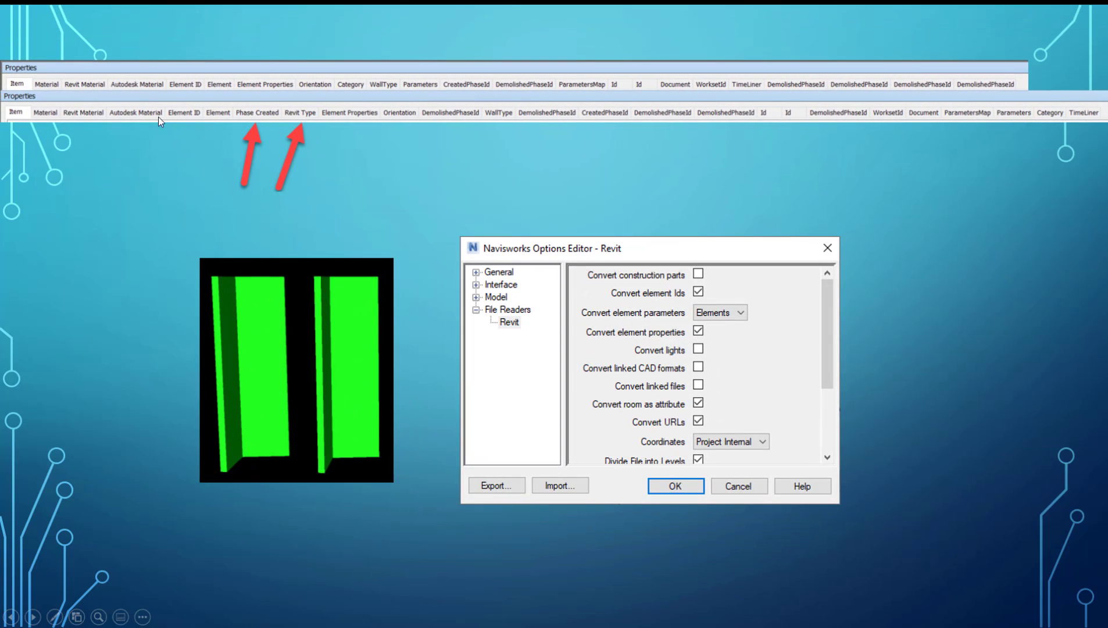
mouse_move(241, 115)
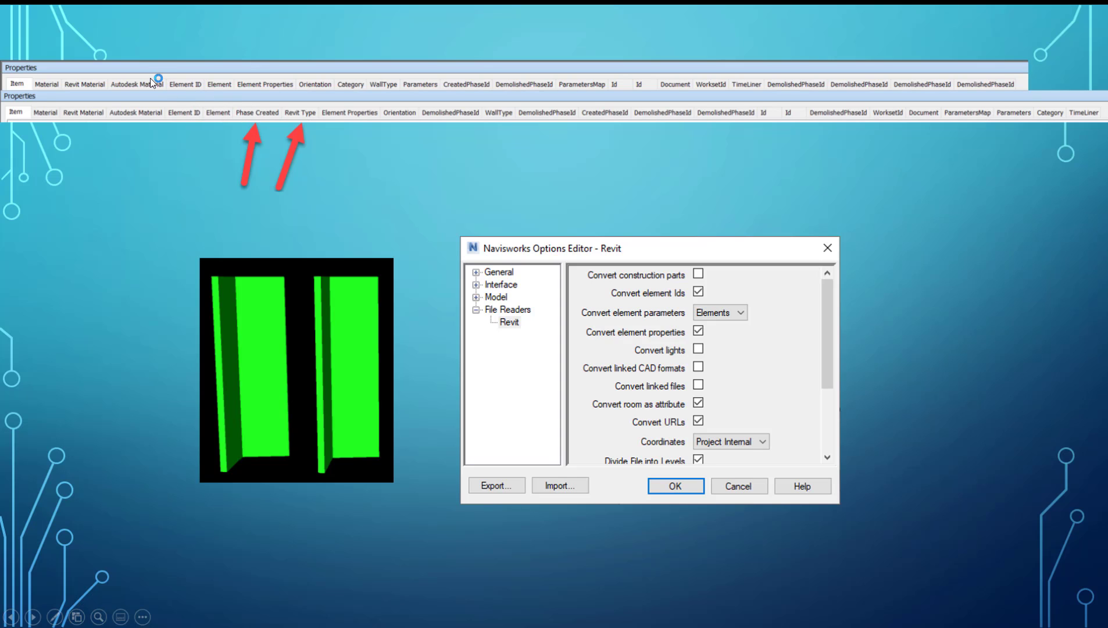
mouse_move(514, 196)
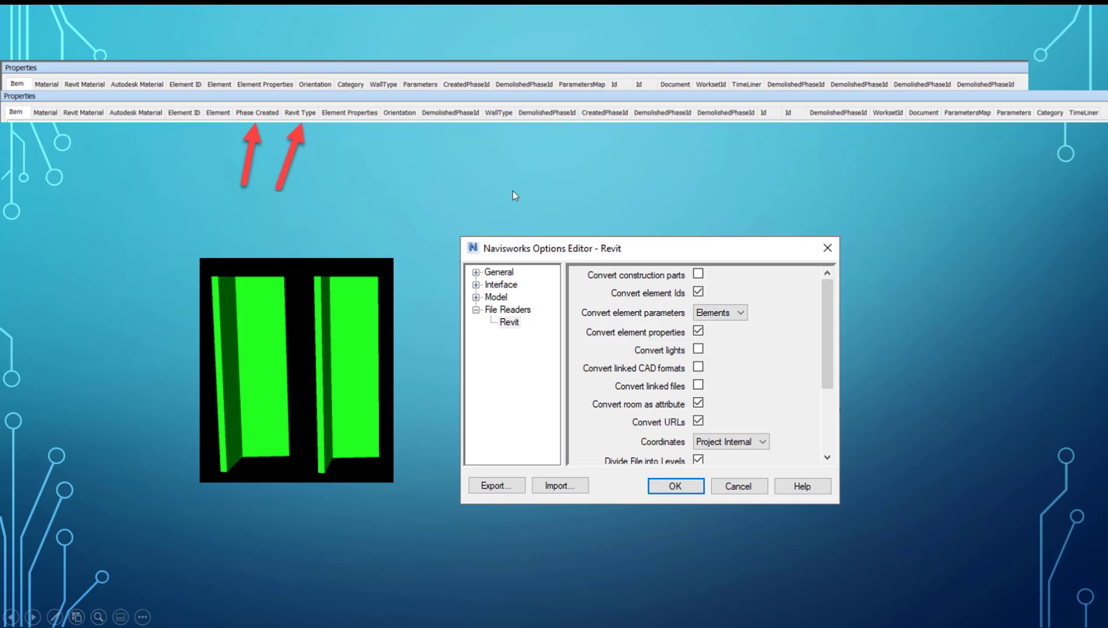
mouse_move(304, 113)
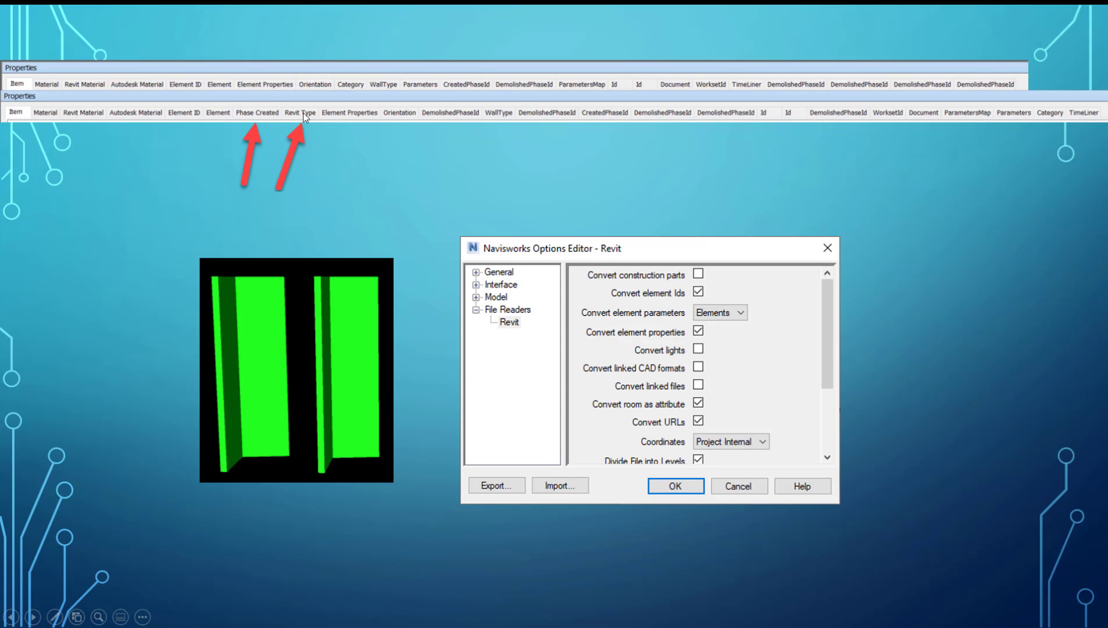
mouse_move(421, 150)
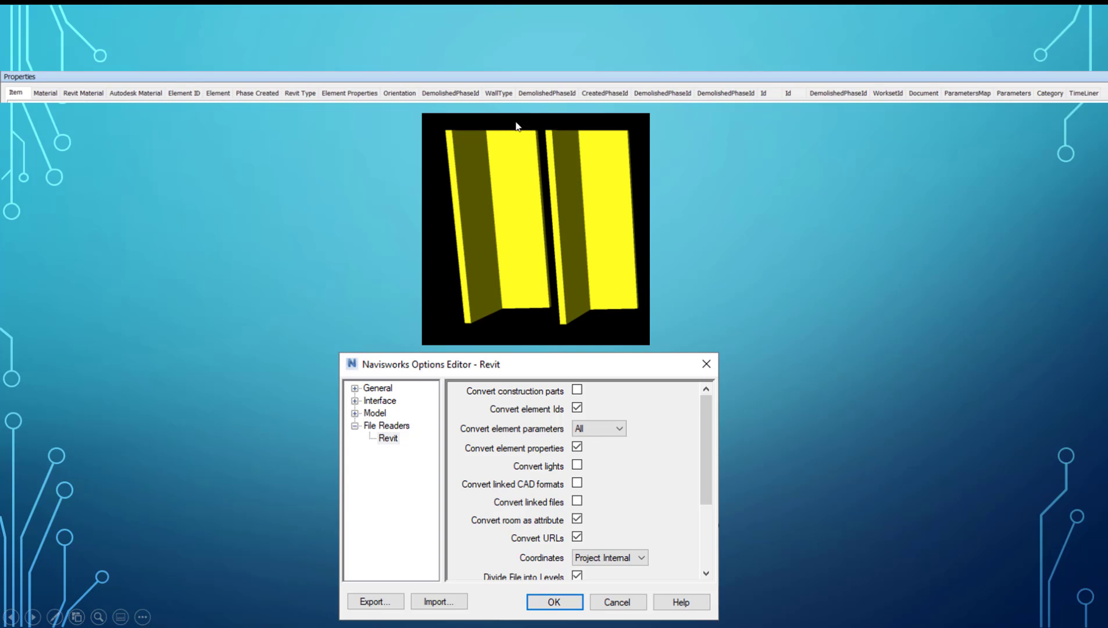
mouse_move(312, 104)
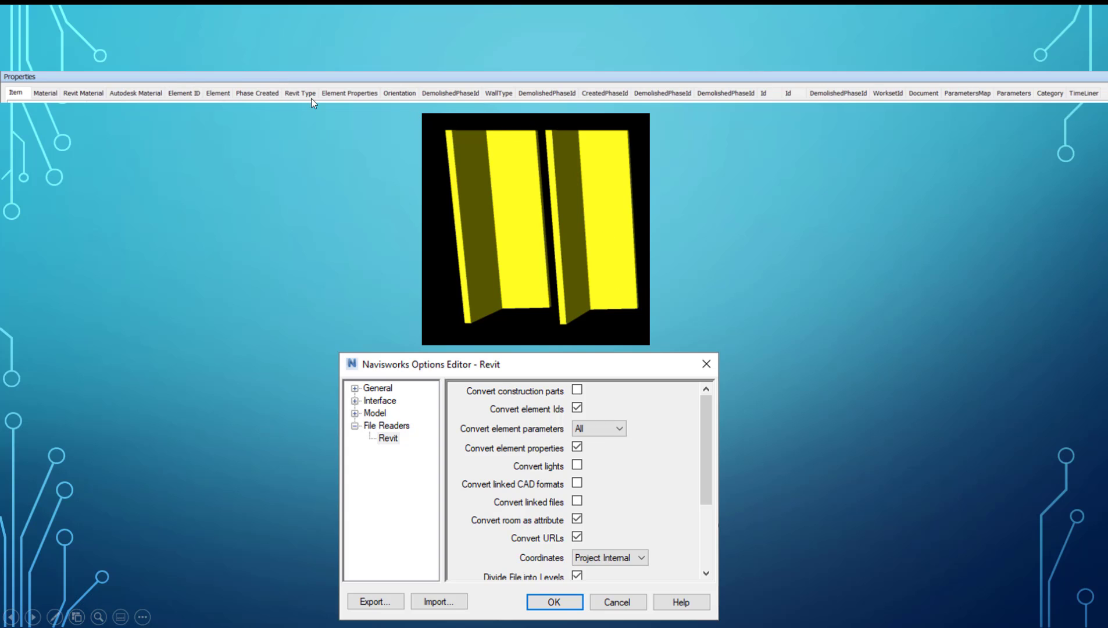
mouse_move(258, 103)
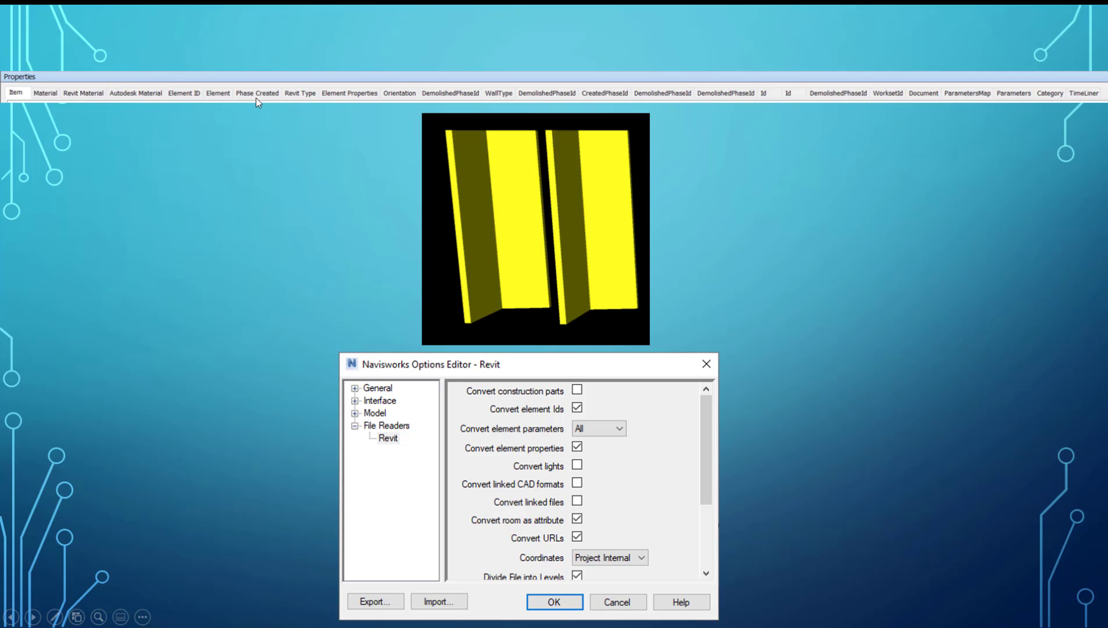
Advance to the cyan-wall slide with All parameters and element properties unchecked
left_click(606, 428)
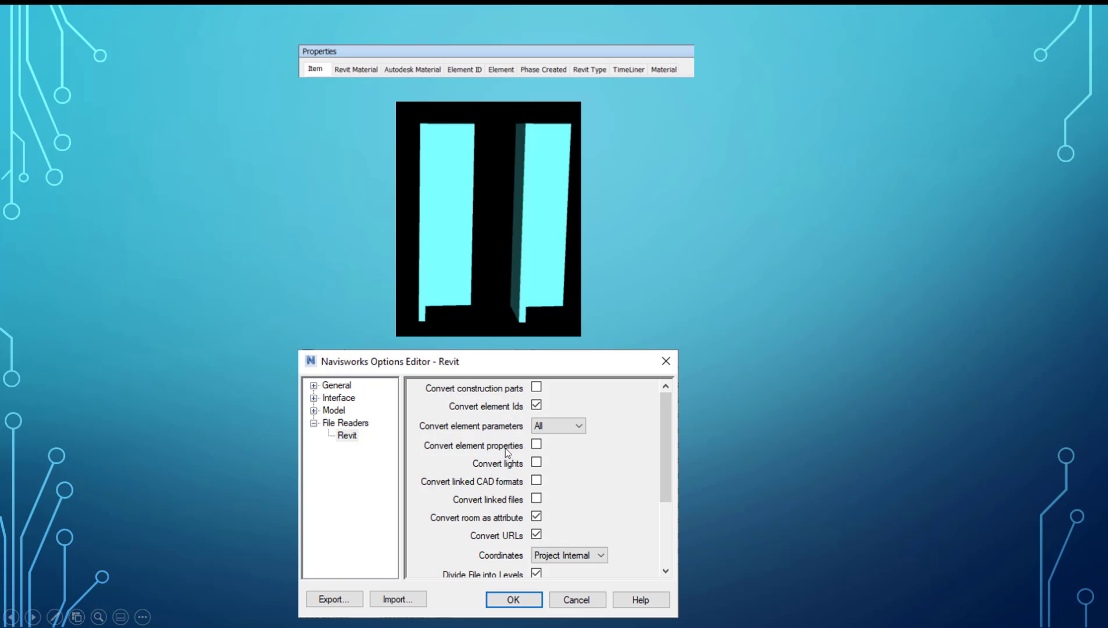
mouse_move(554, 432)
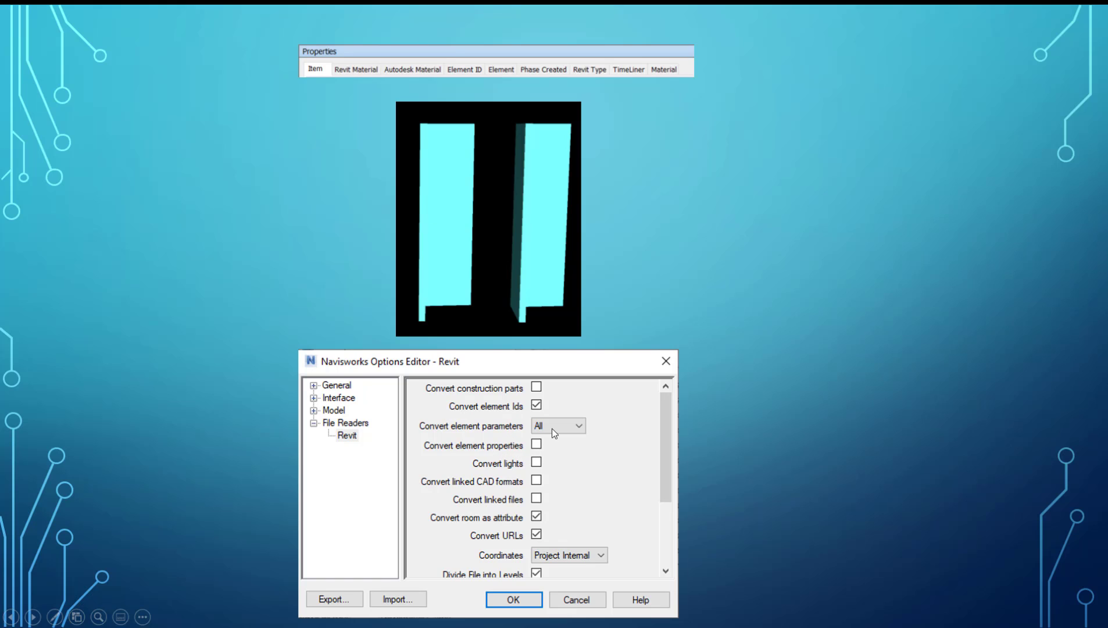
mouse_move(488, 78)
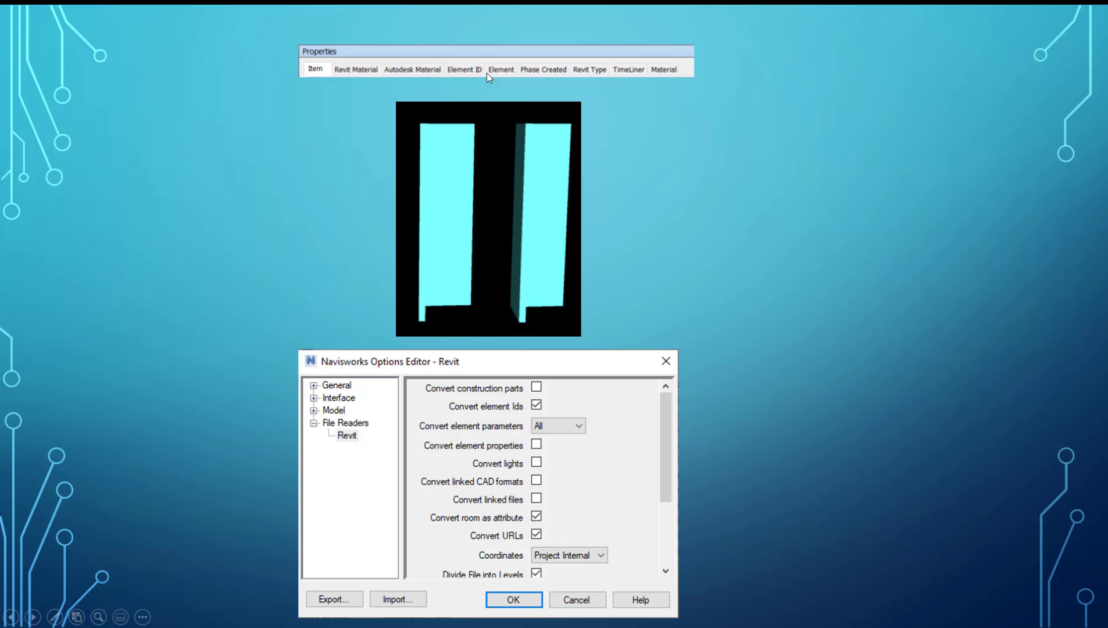
mouse_move(564, 76)
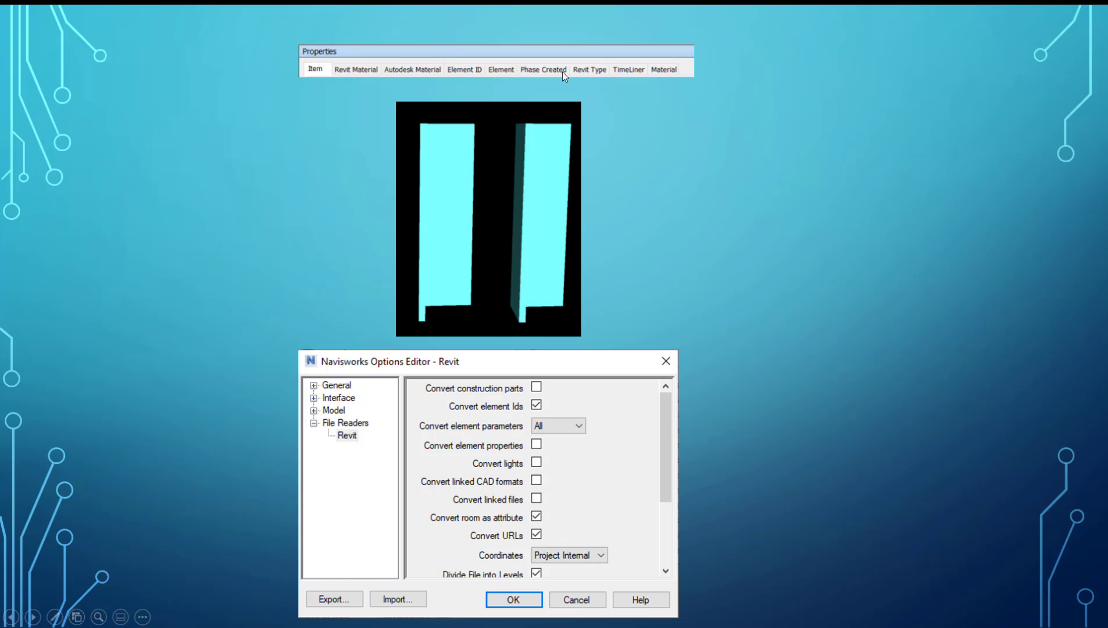
mouse_move(597, 72)
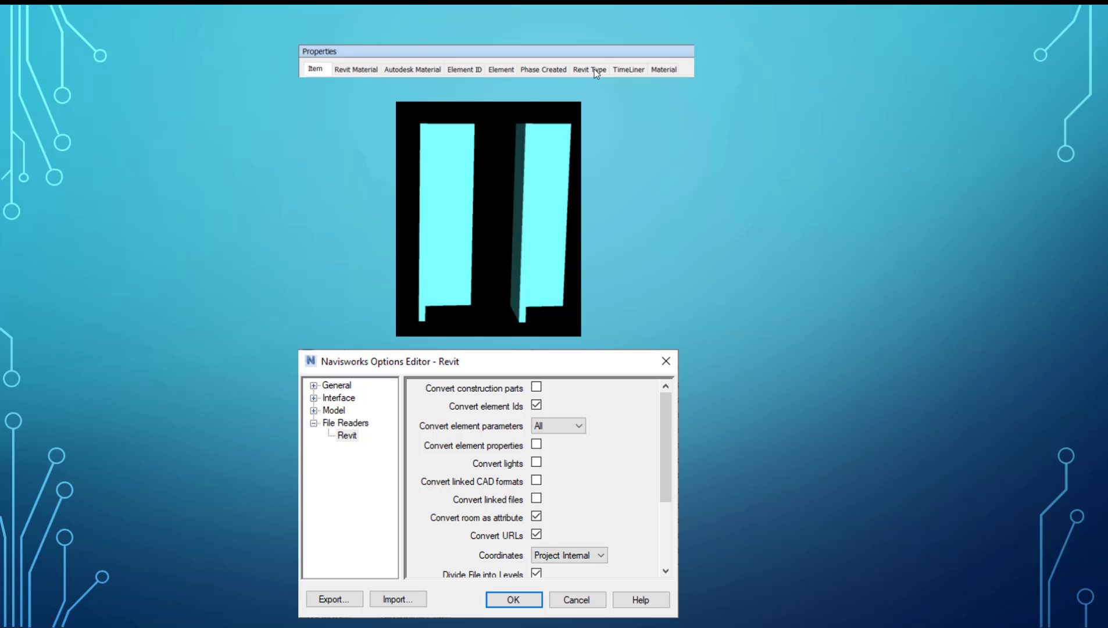
mouse_move(500, 429)
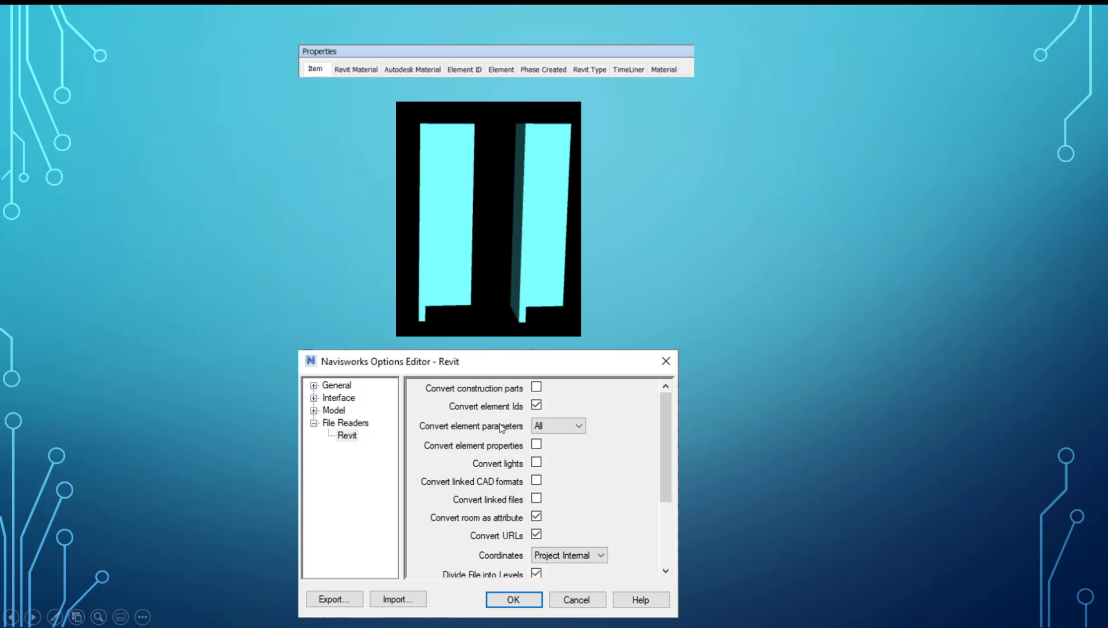
mouse_move(577, 419)
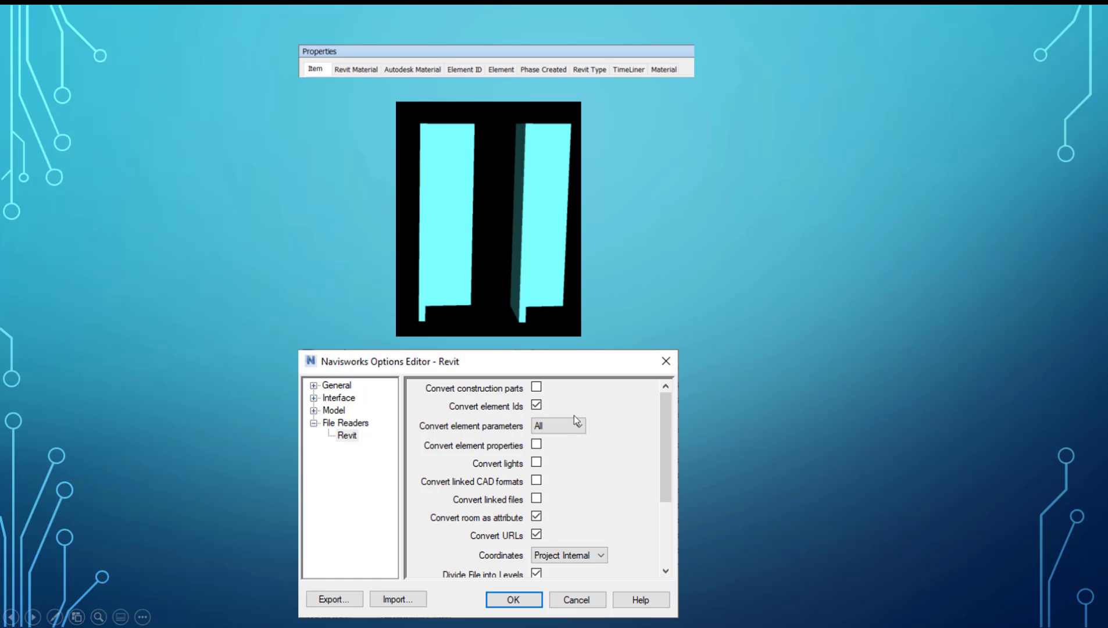
mouse_move(472, 445)
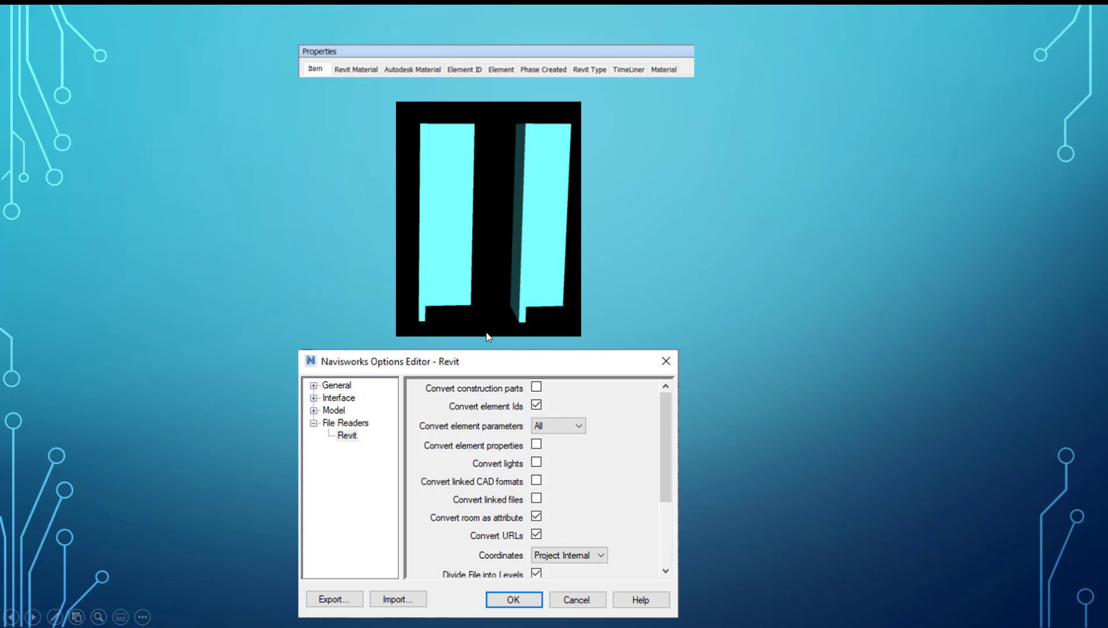
mouse_move(668, 356)
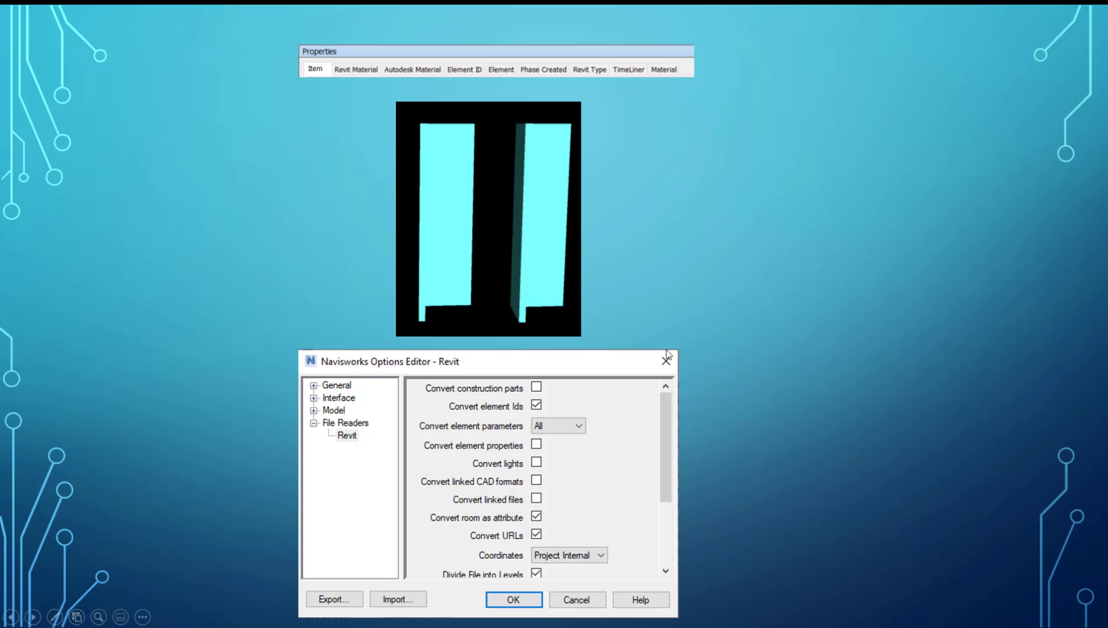
mouse_move(643, 99)
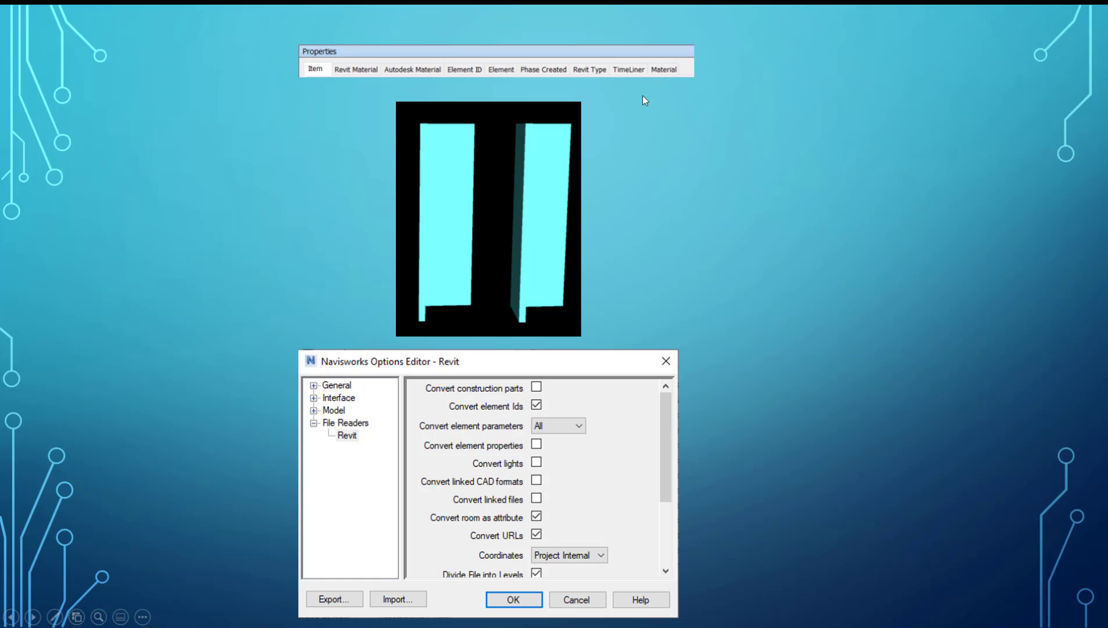
mouse_move(288, 331)
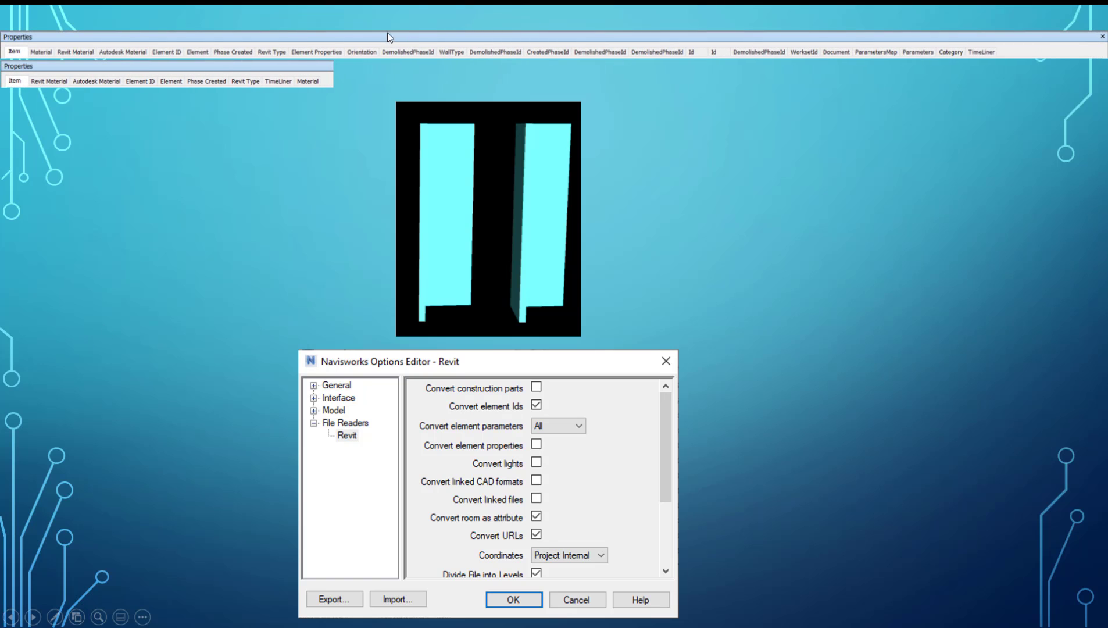
mouse_move(351, 94)
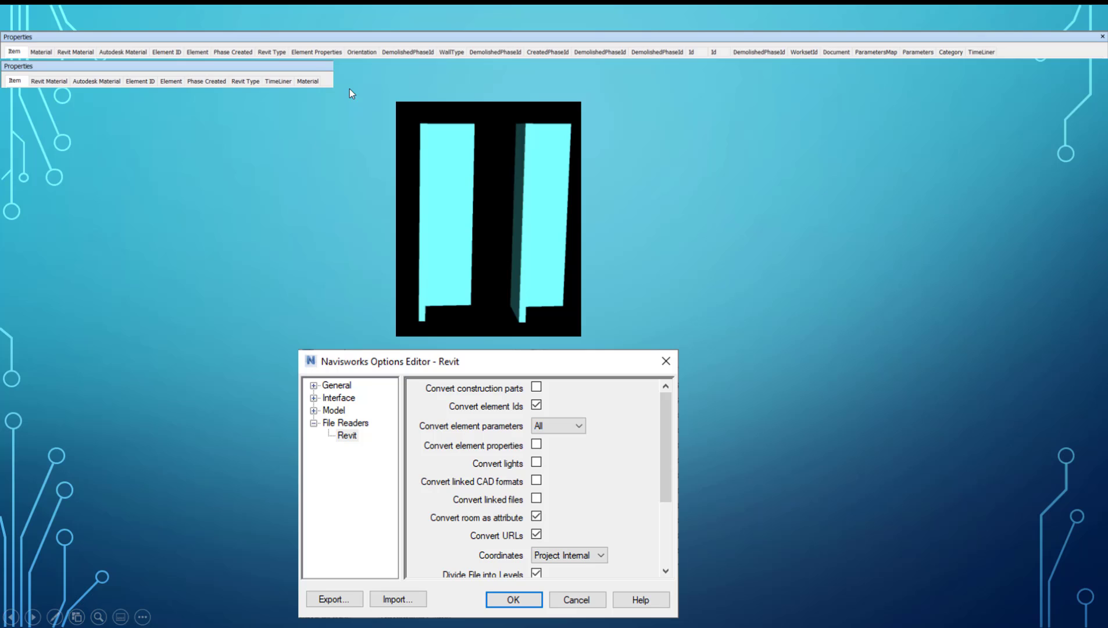
mouse_move(14, 56)
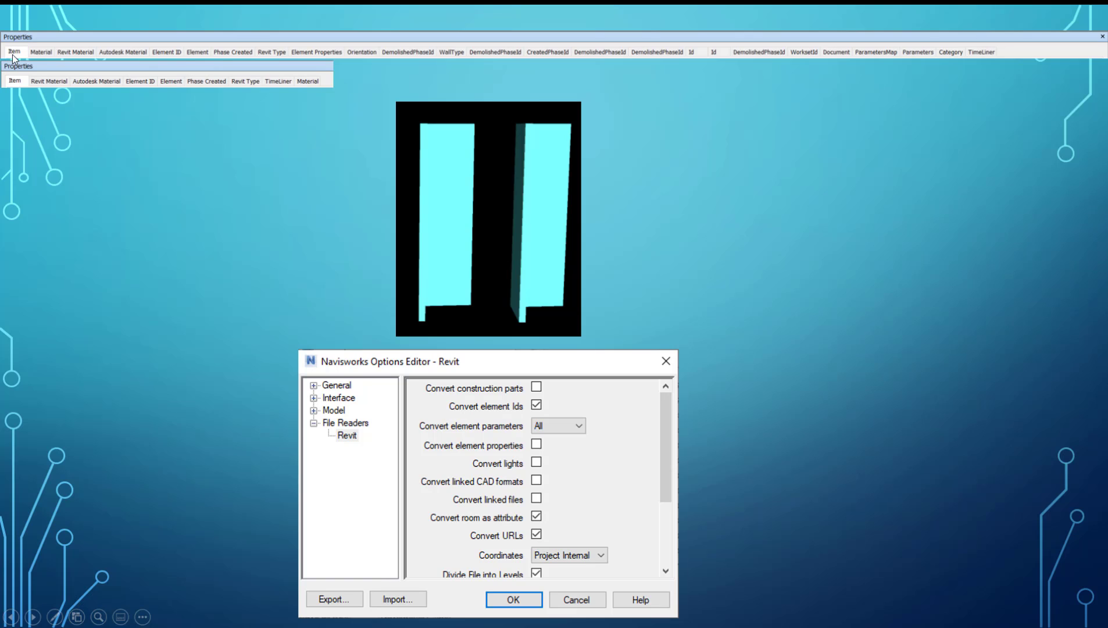
mouse_move(322, 92)
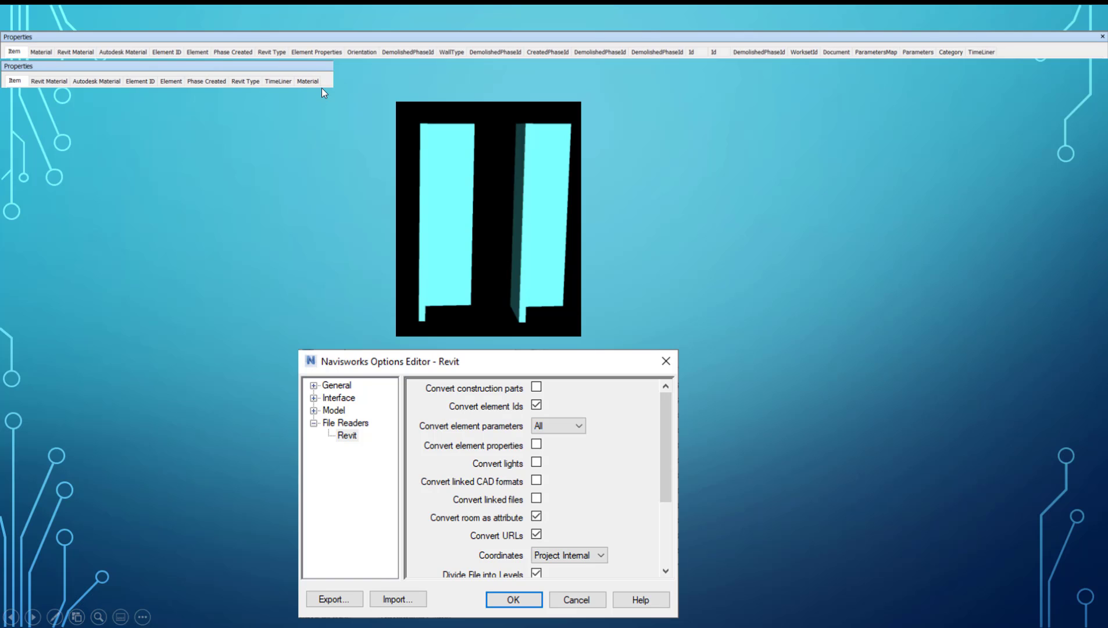
mouse_move(985, 62)
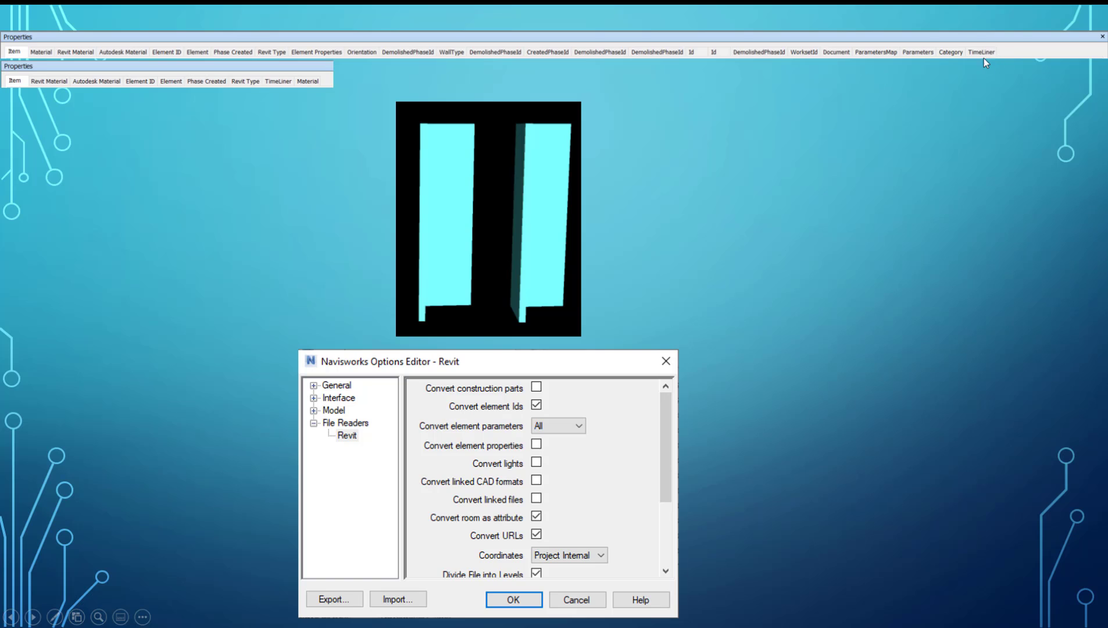
mouse_move(238, 58)
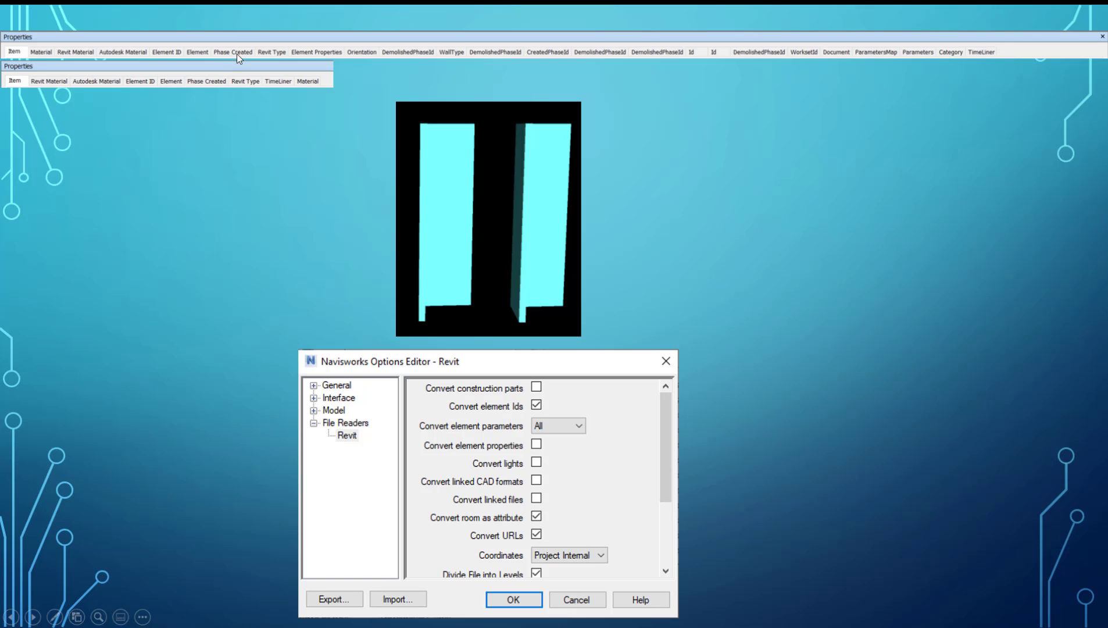
mouse_move(143, 84)
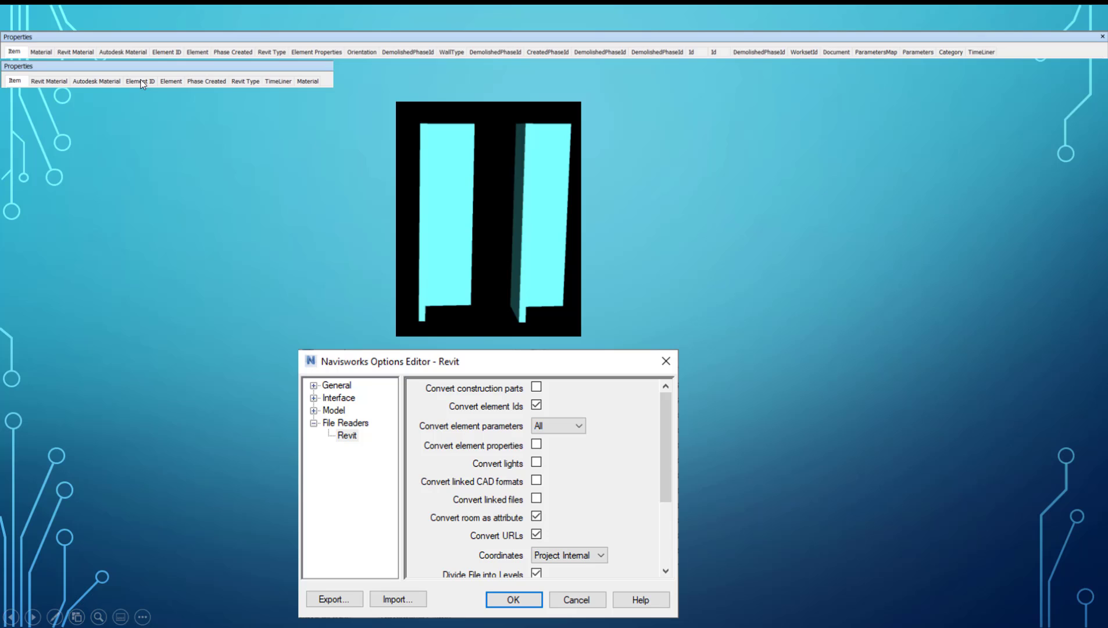
mouse_move(104, 66)
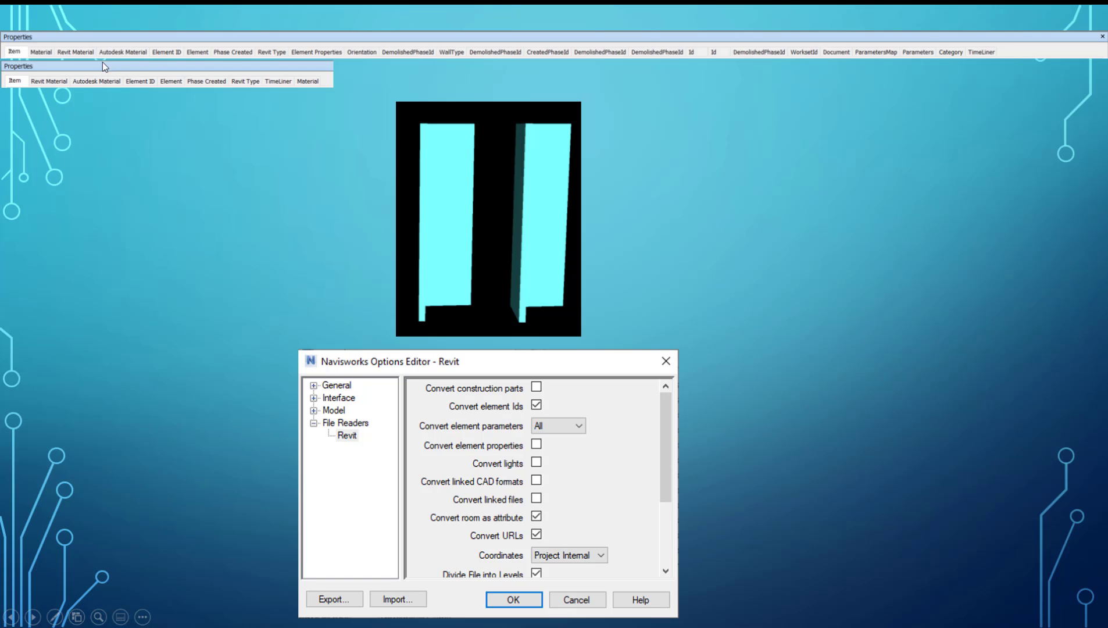
mouse_move(17, 63)
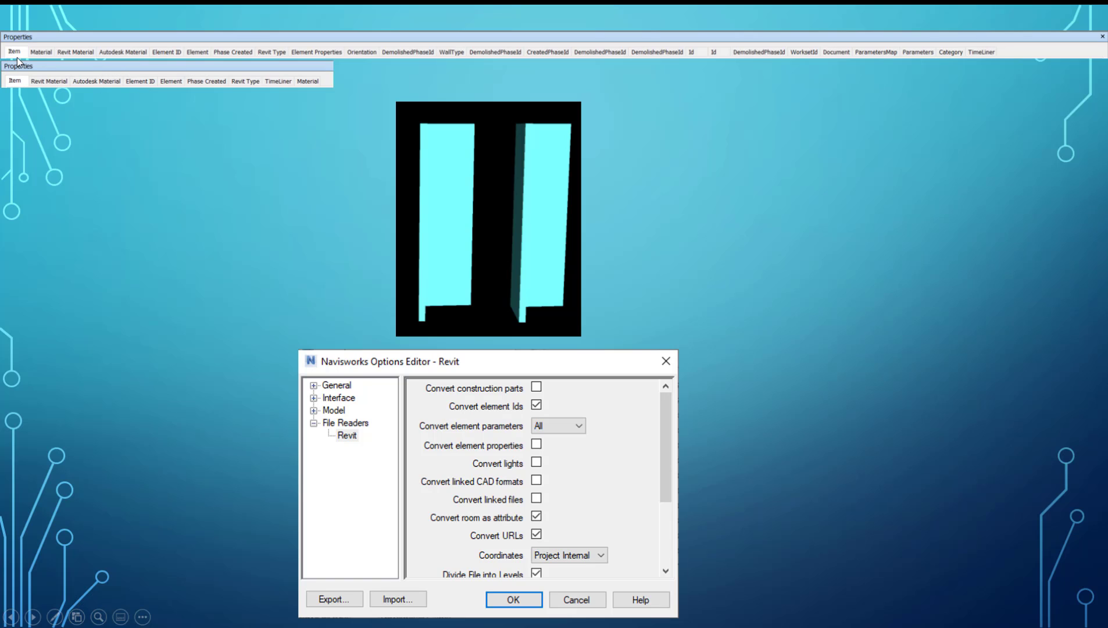
mouse_move(447, 59)
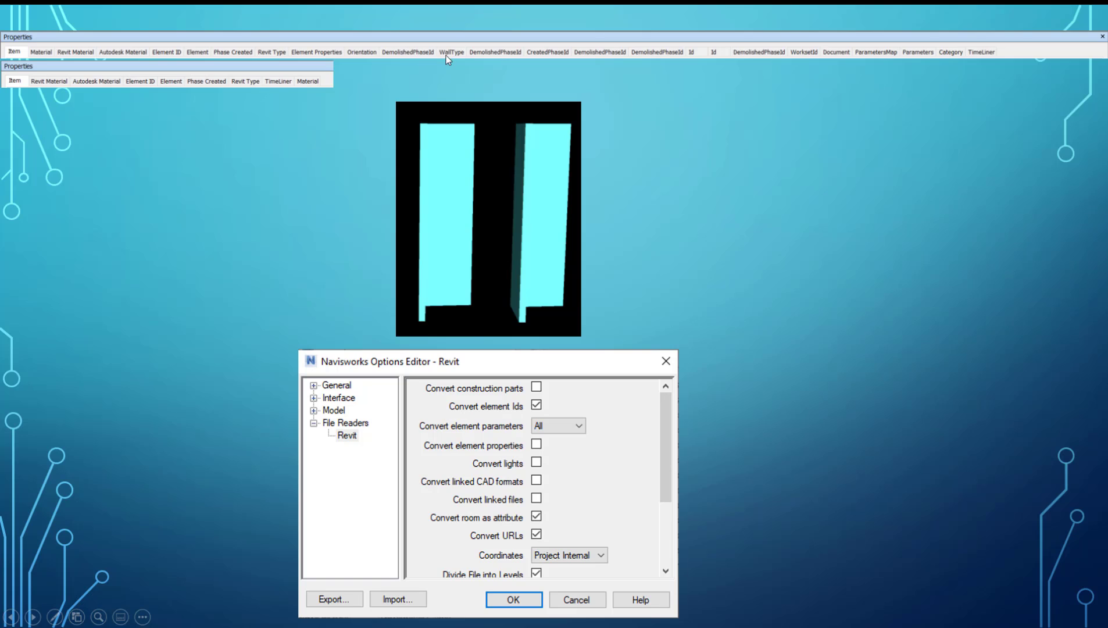
mouse_move(585, 58)
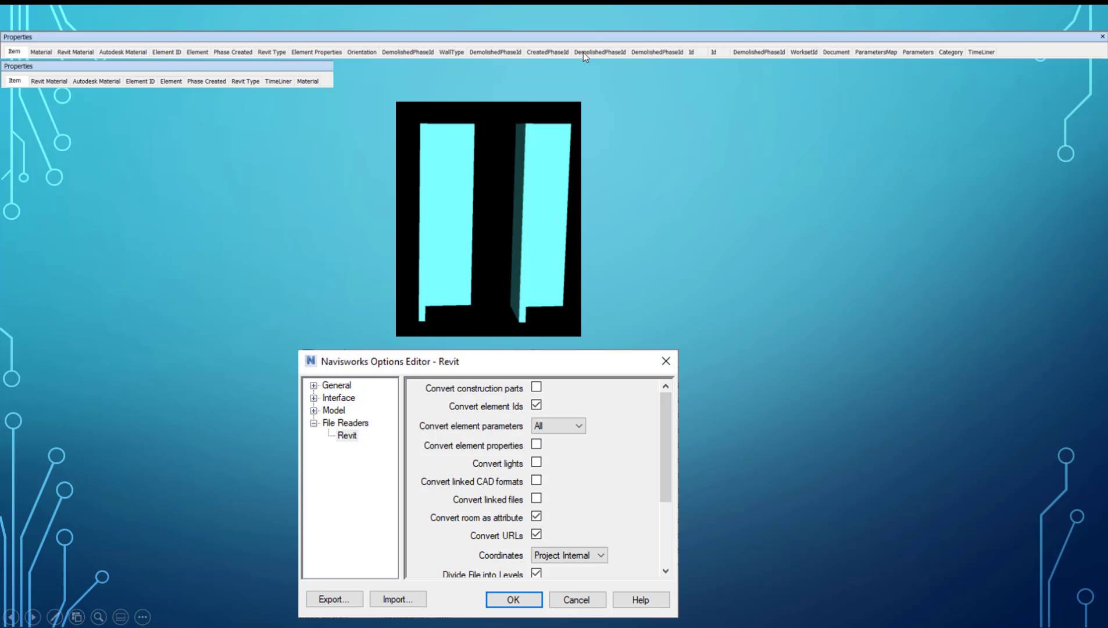
mouse_move(505, 62)
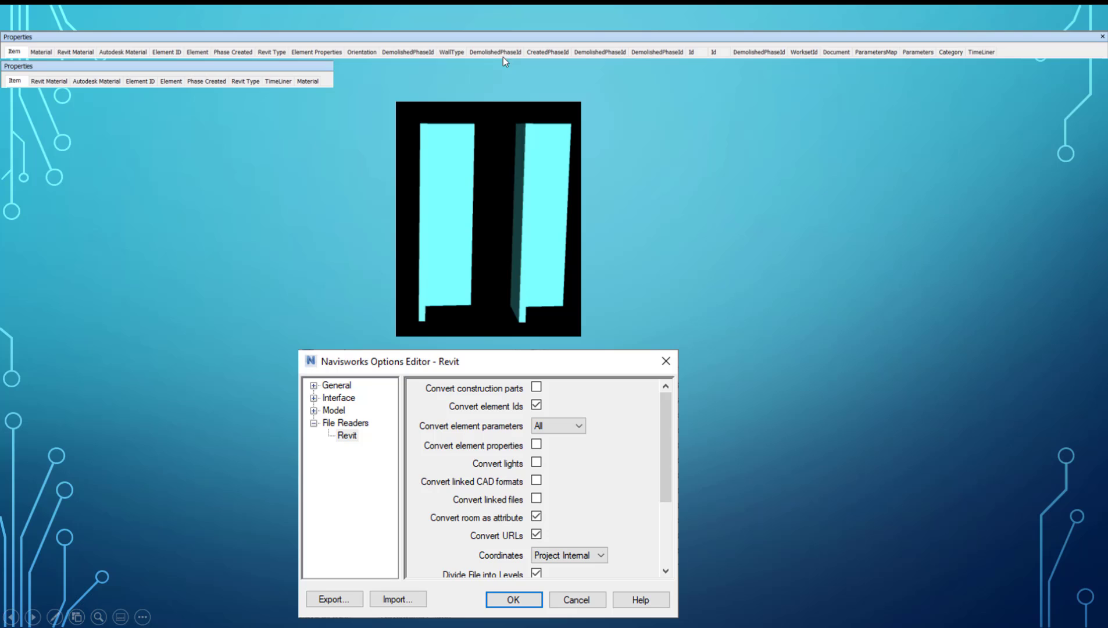
mouse_move(672, 59)
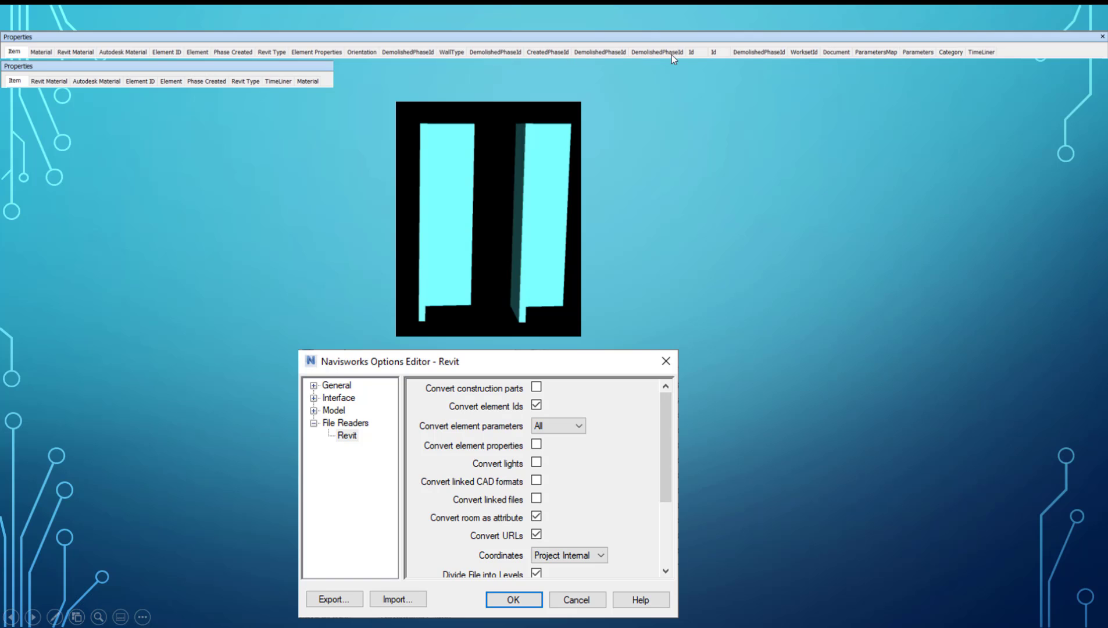
mouse_move(821, 66)
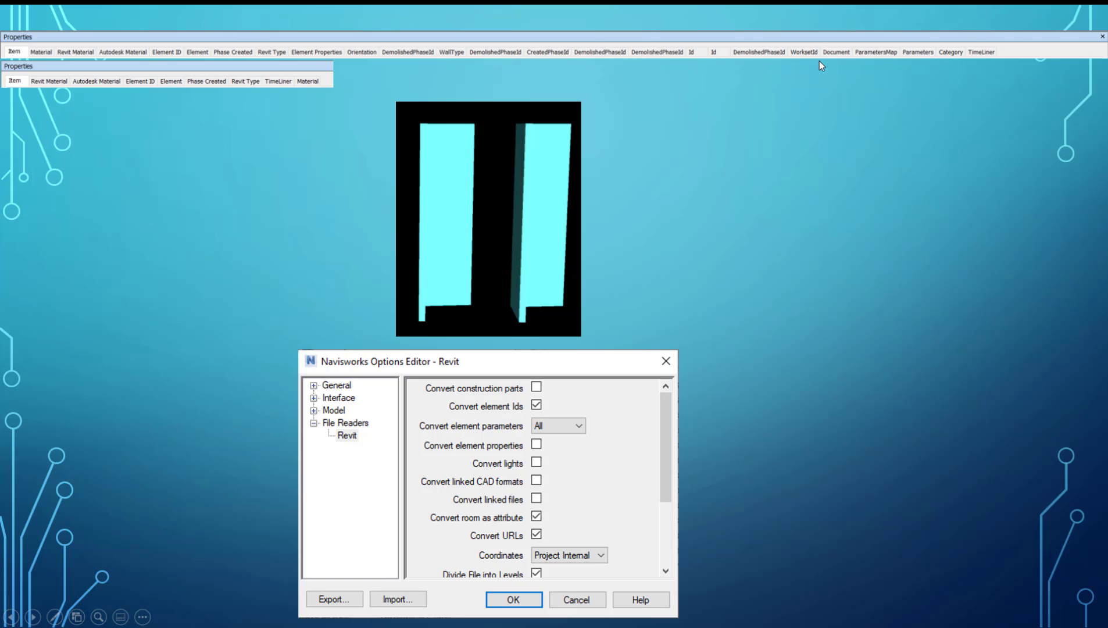
mouse_move(603, 91)
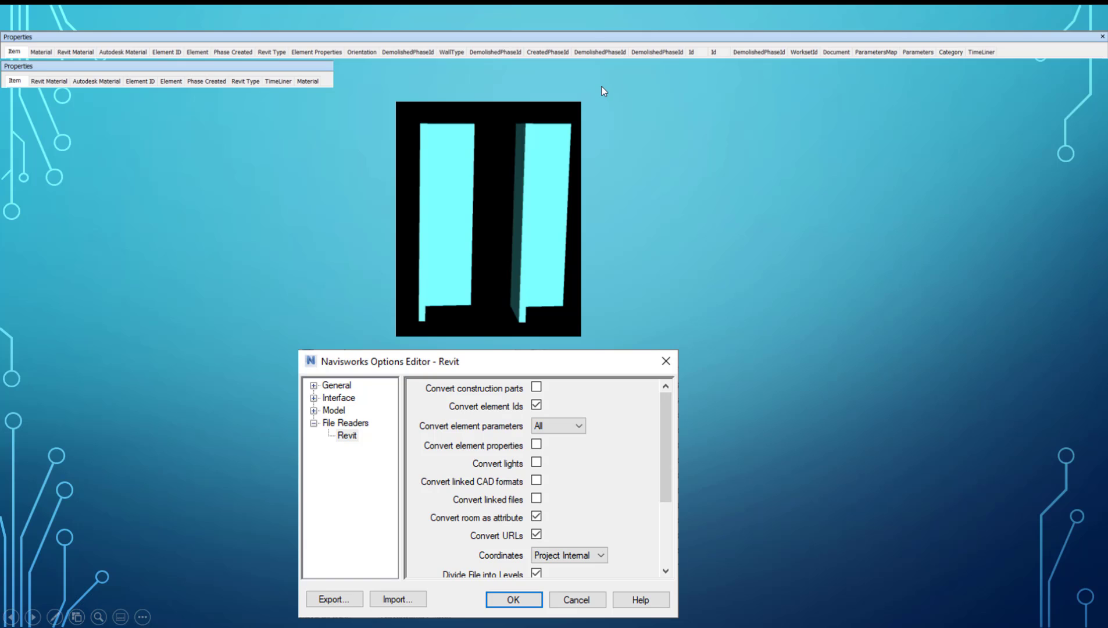
mouse_move(697, 203)
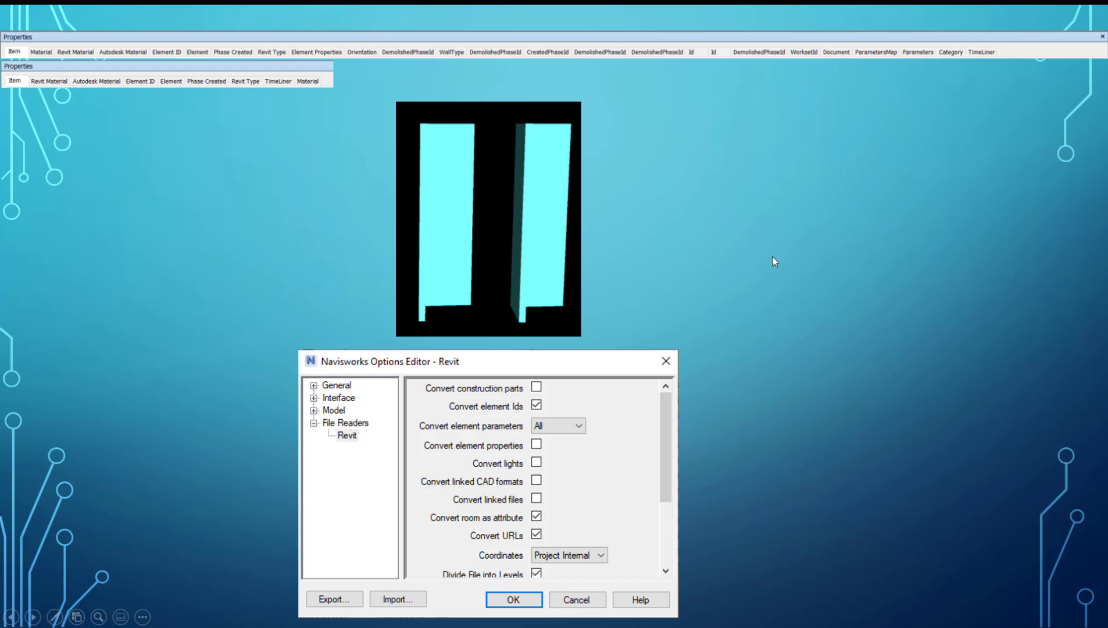
left_click(557, 425)
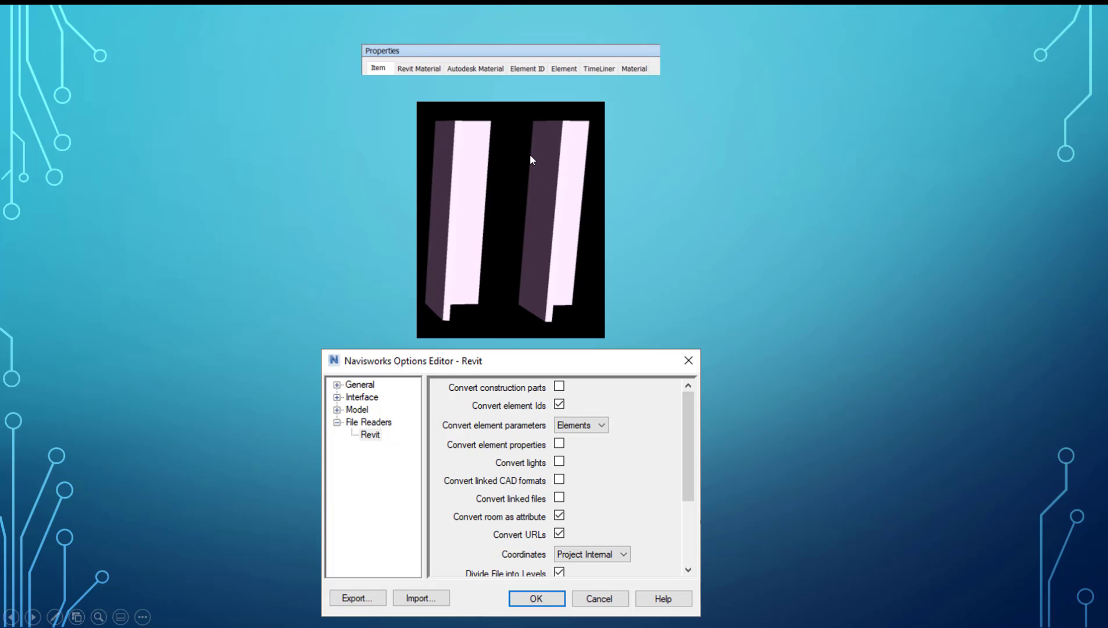
mouse_move(439, 419)
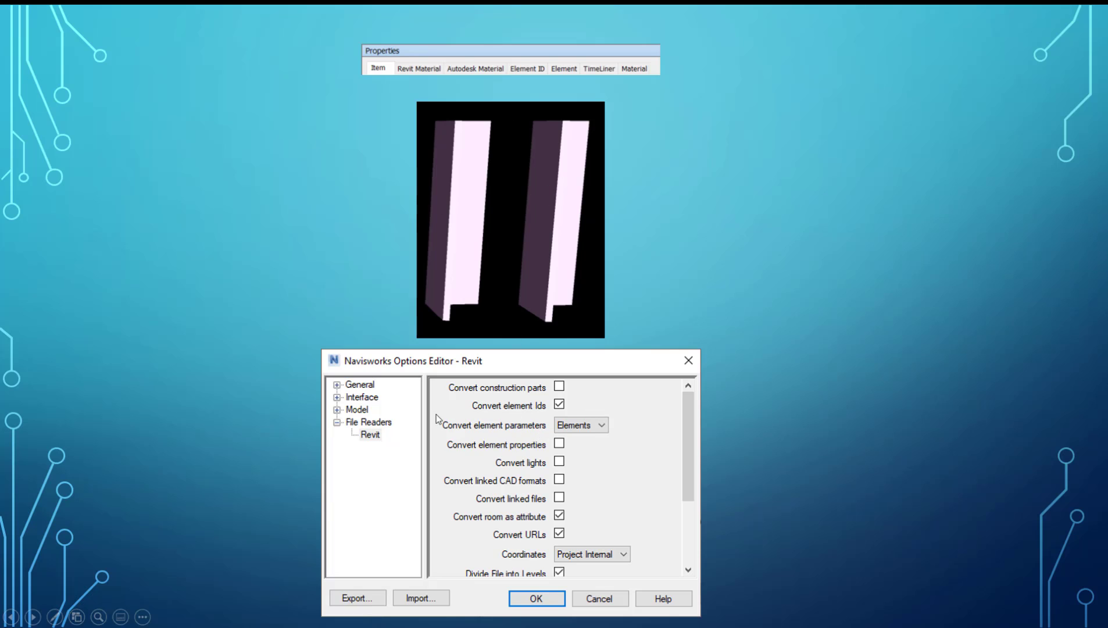
mouse_move(524, 459)
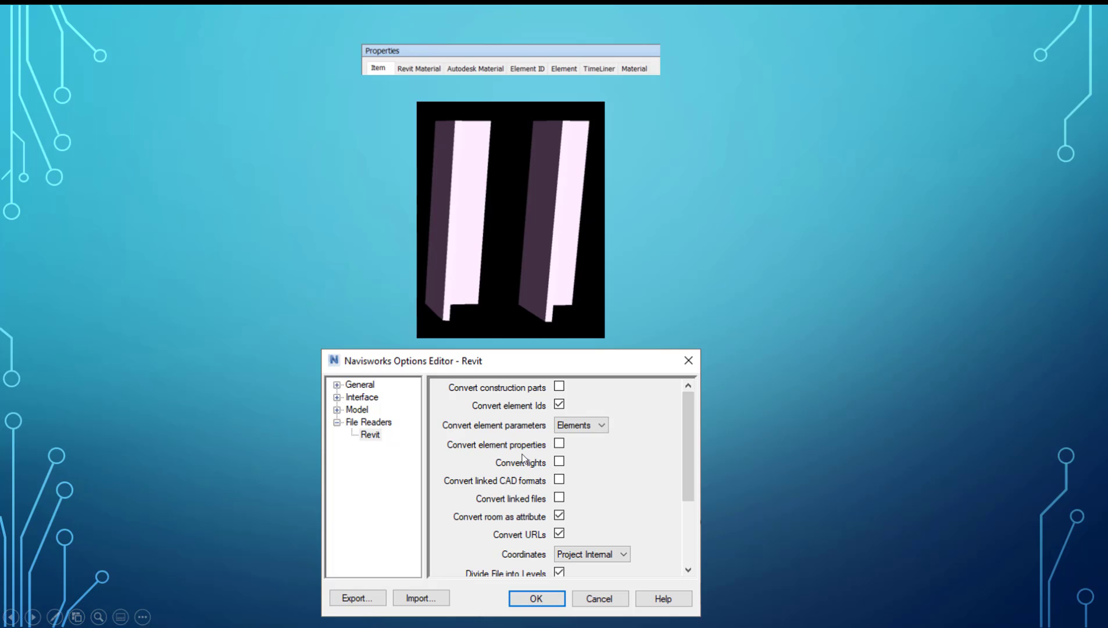
mouse_move(553, 449)
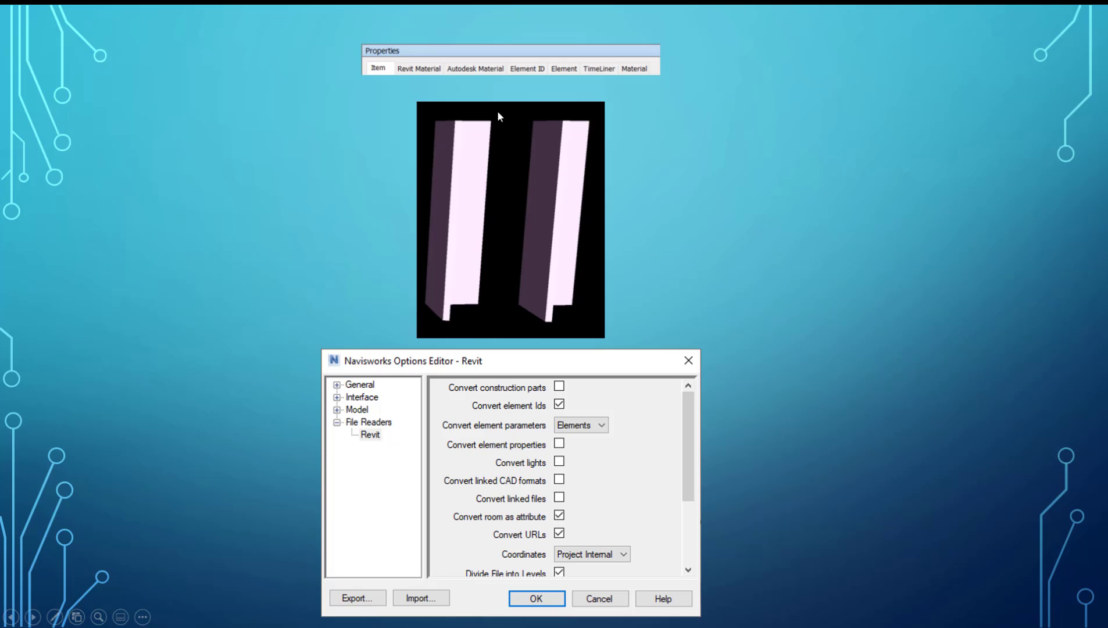
mouse_move(466, 105)
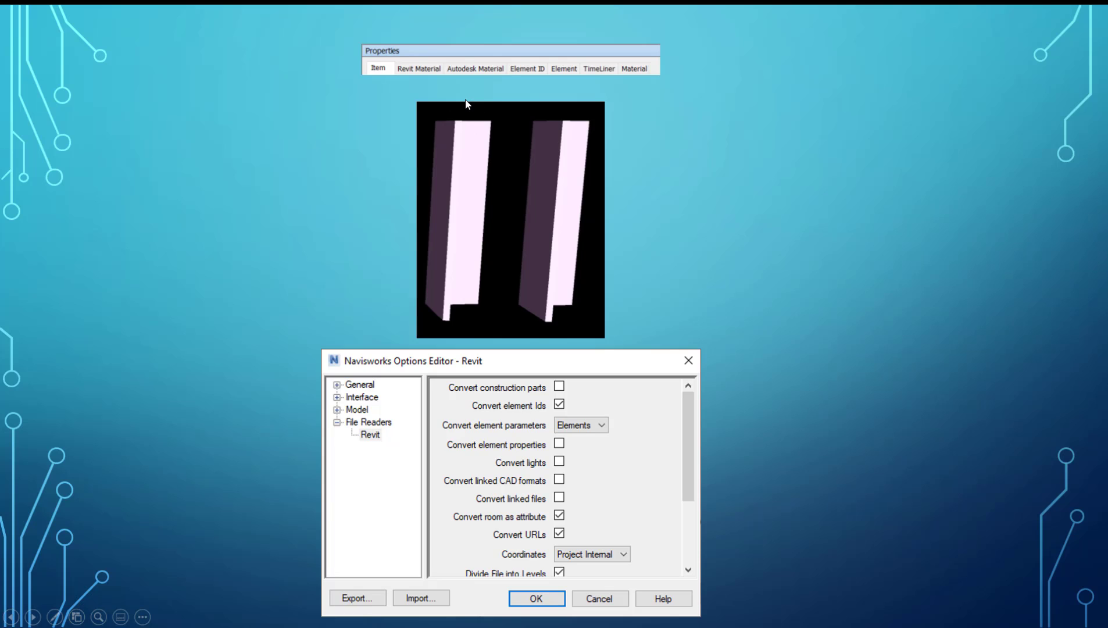
mouse_move(422, 92)
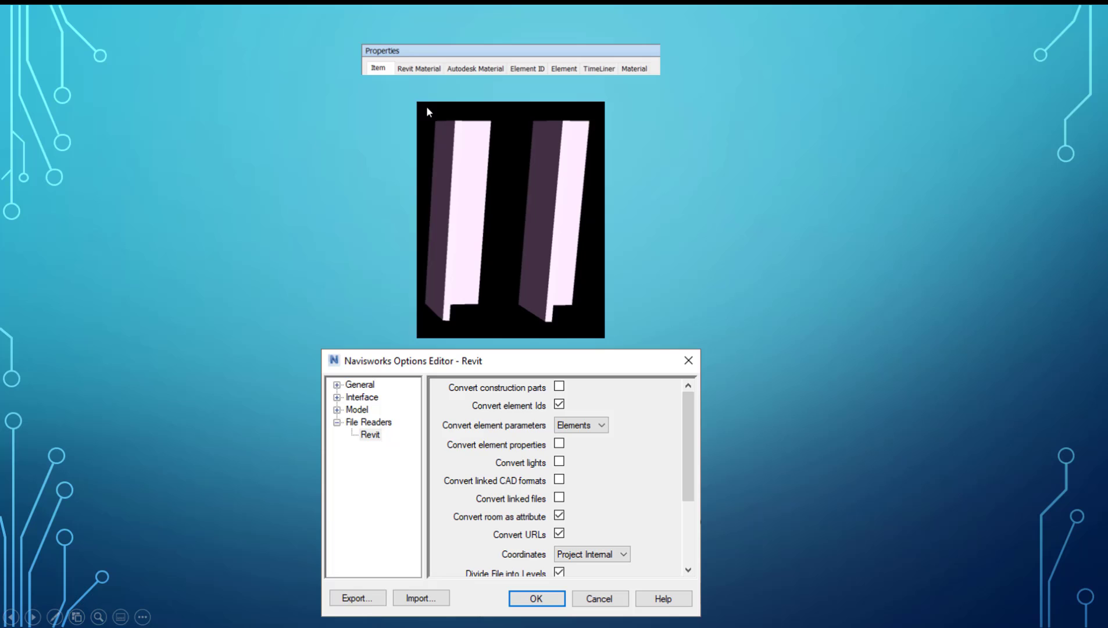
mouse_move(504, 450)
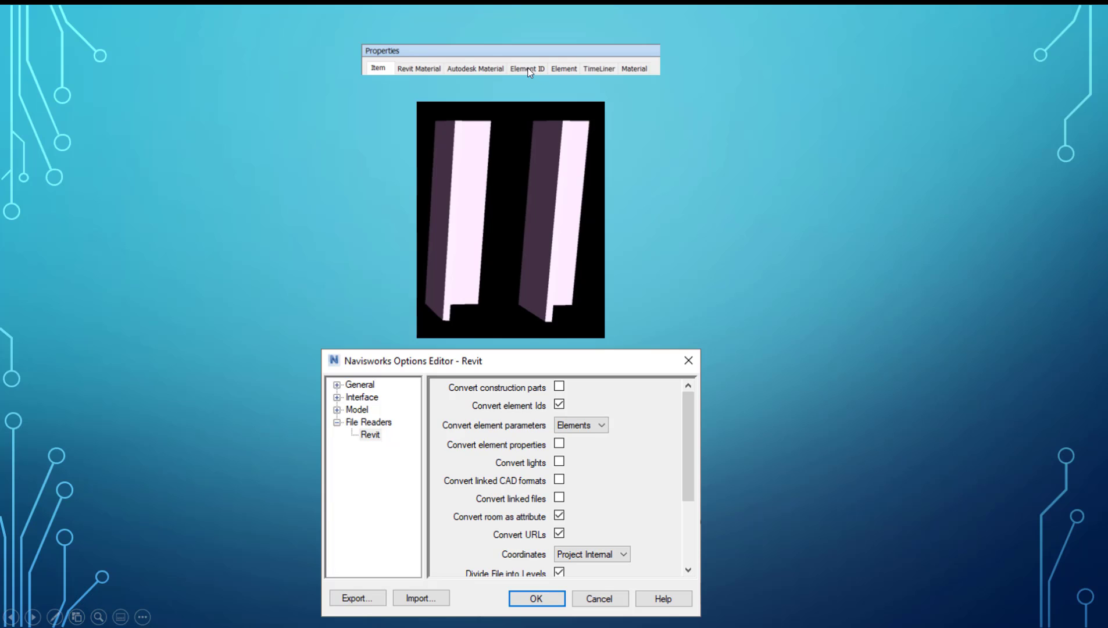
mouse_move(569, 73)
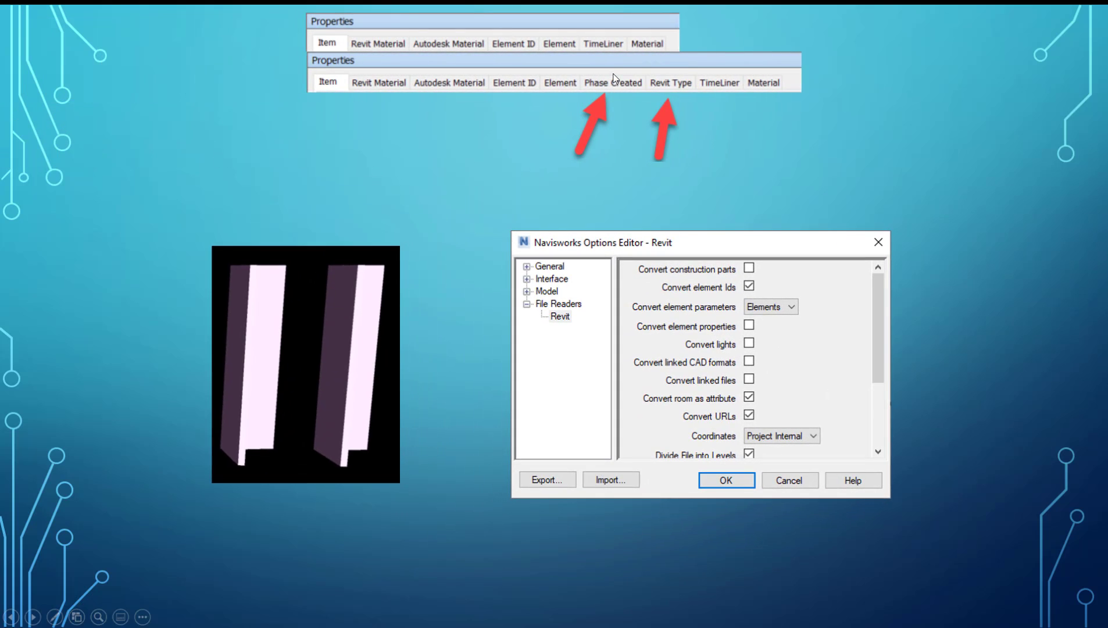
mouse_move(682, 220)
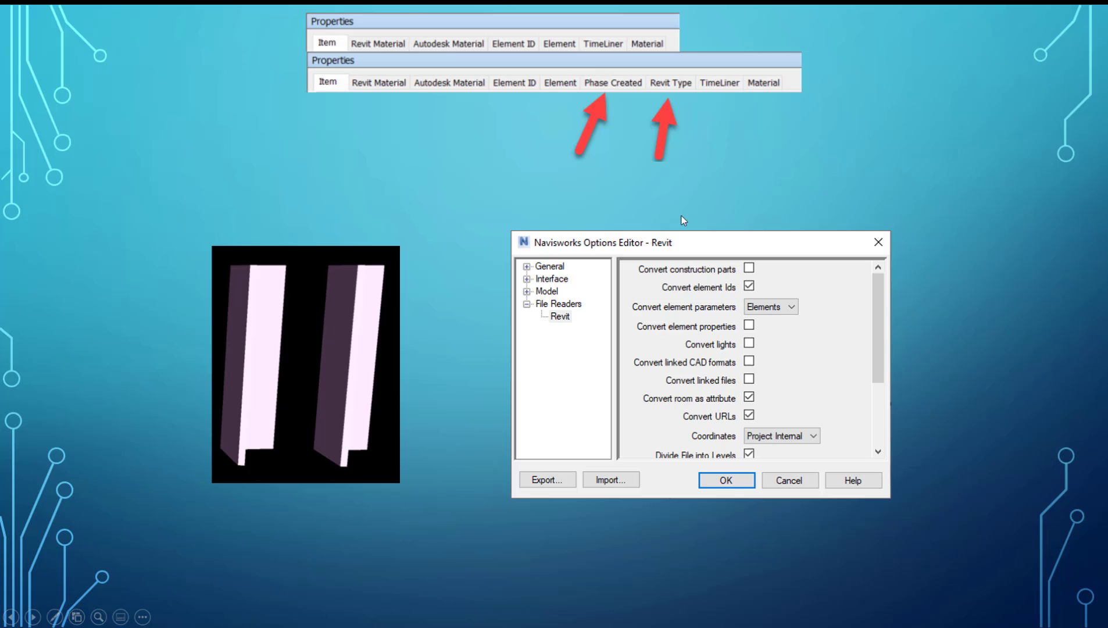
mouse_move(751, 319)
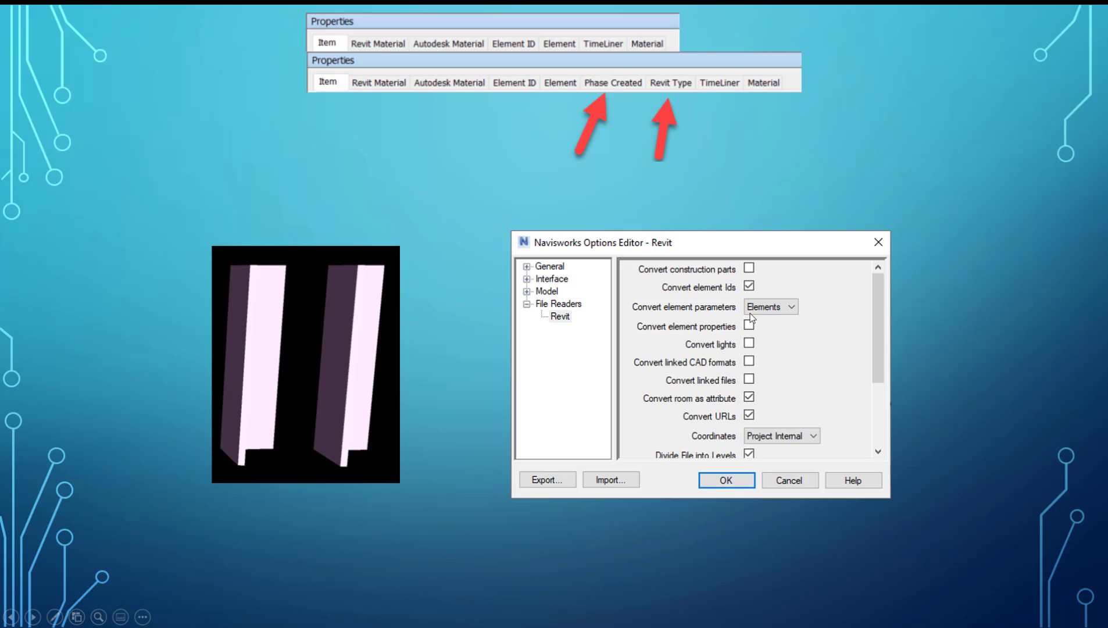
mouse_move(619, 96)
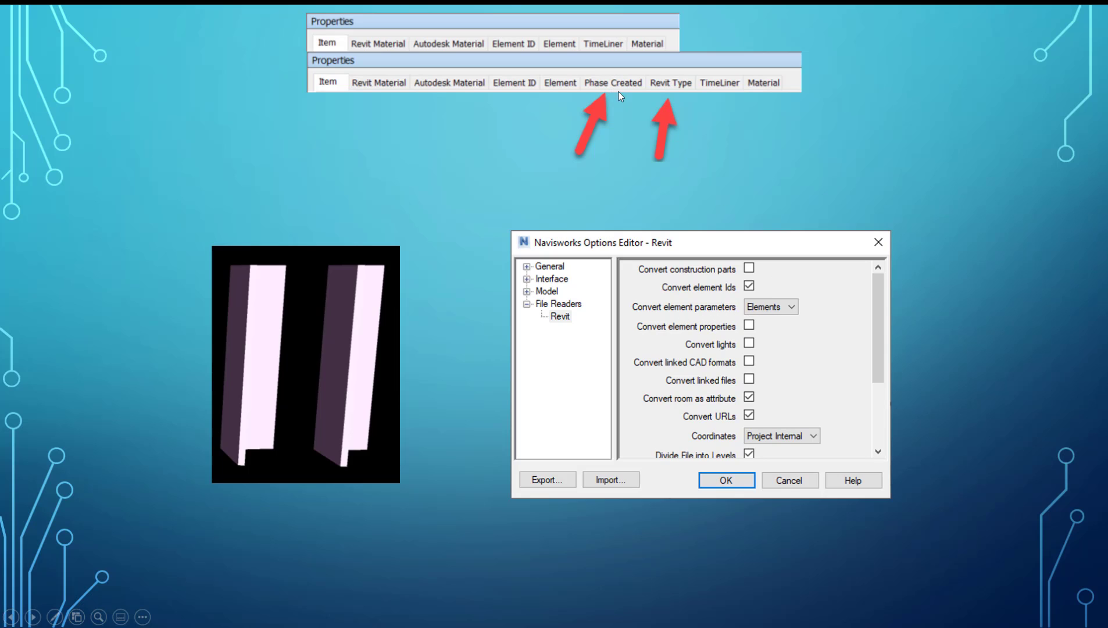
mouse_move(606, 86)
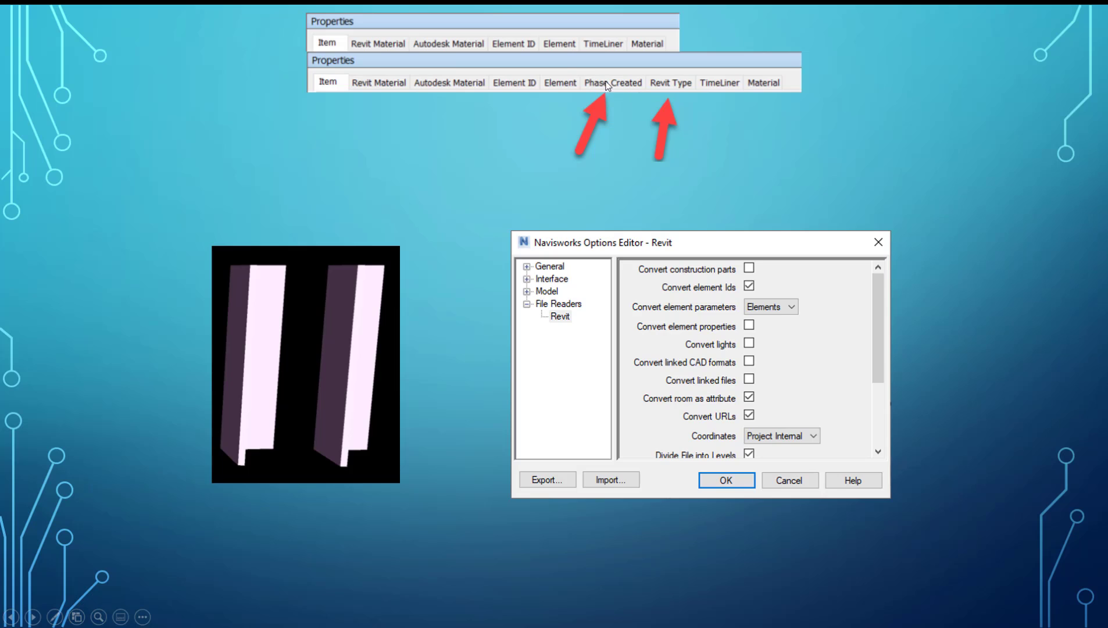
mouse_move(673, 91)
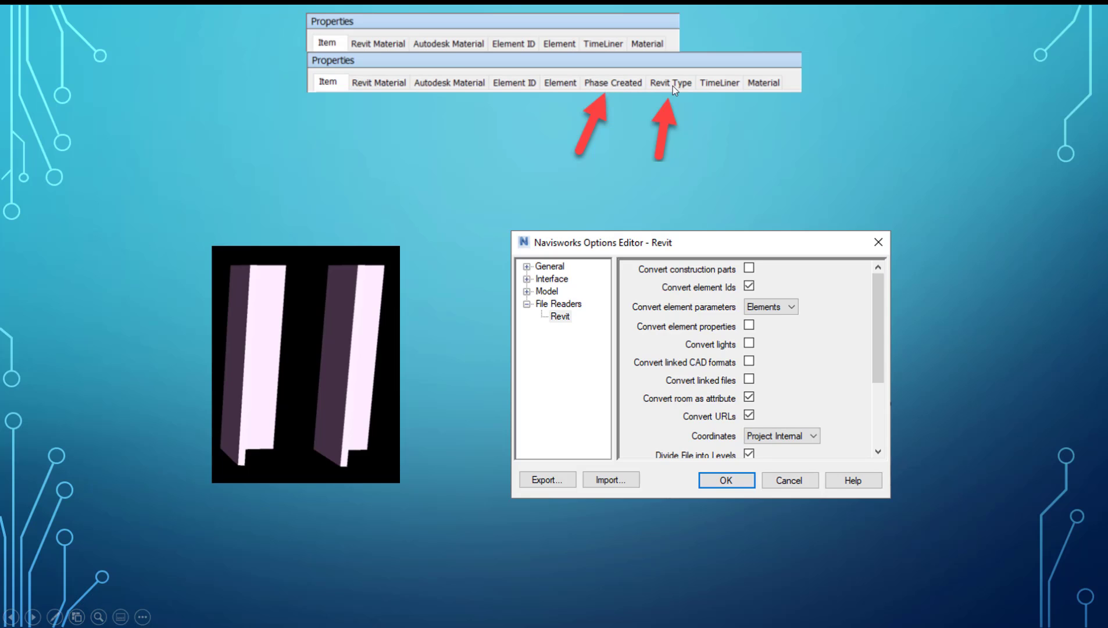
mouse_move(751, 114)
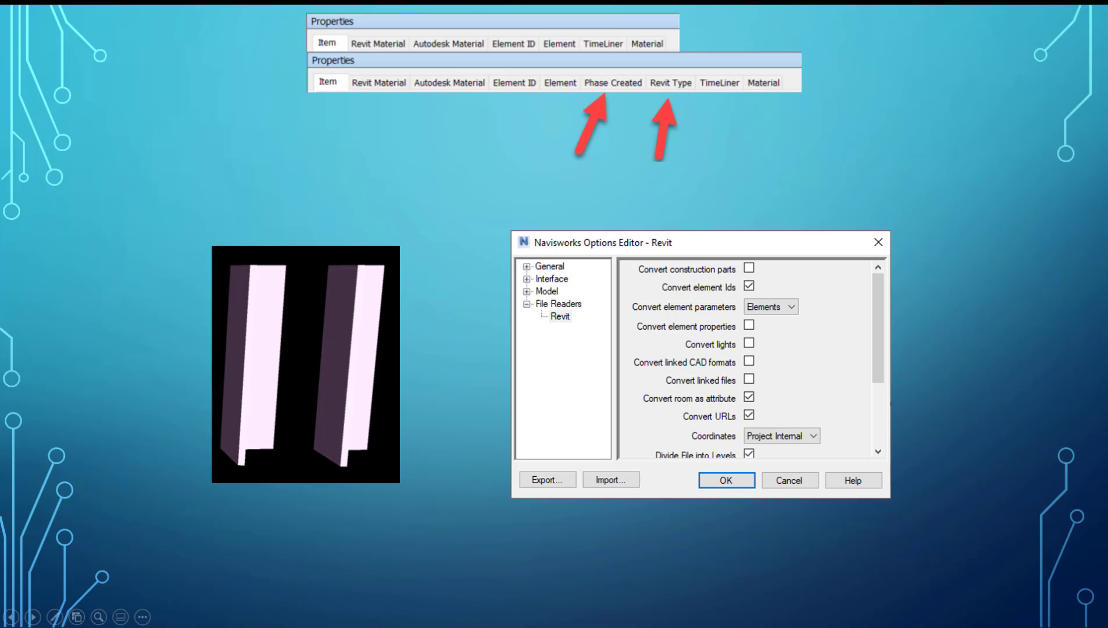
left_click(725, 480)
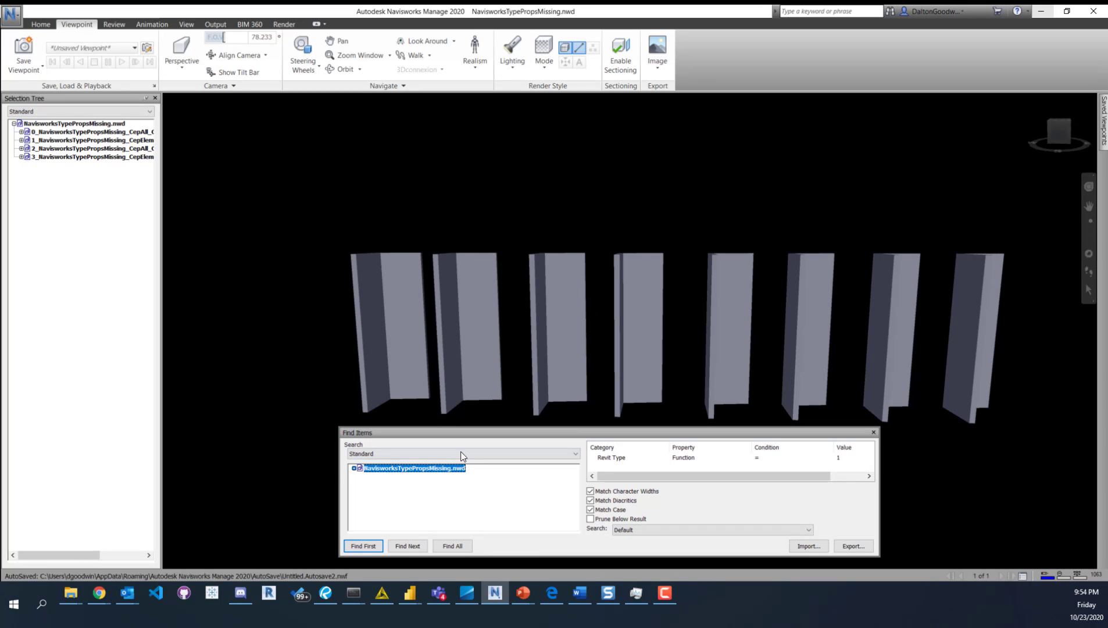
mouse_move(499, 415)
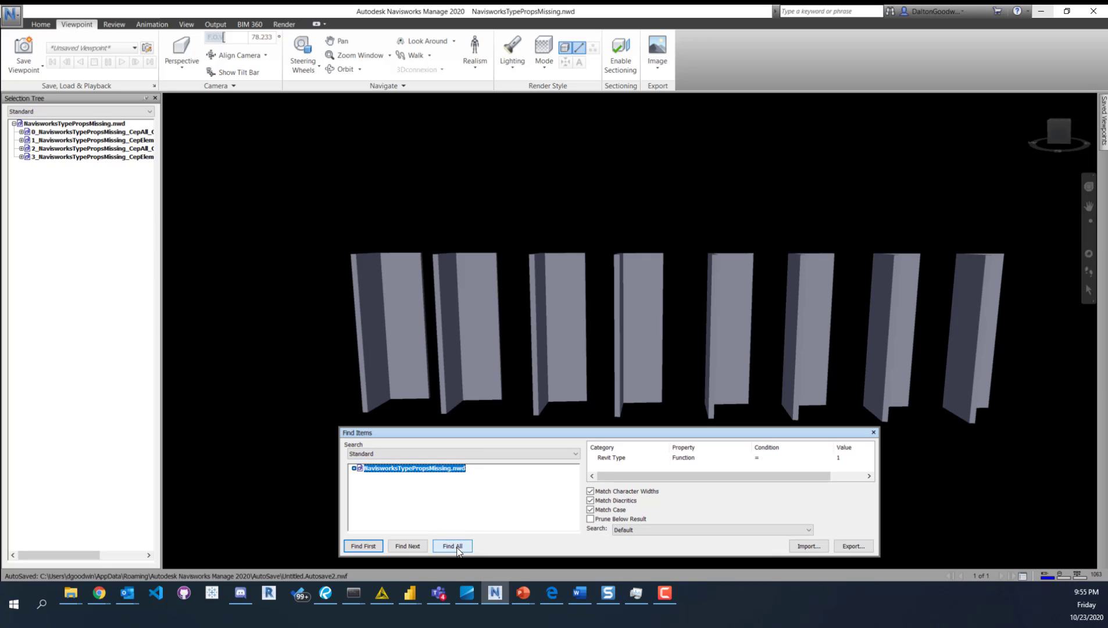
Find the single Basic Wall with Revit Type Function 1, then list the View tab's Windows panels
left_click(451, 546)
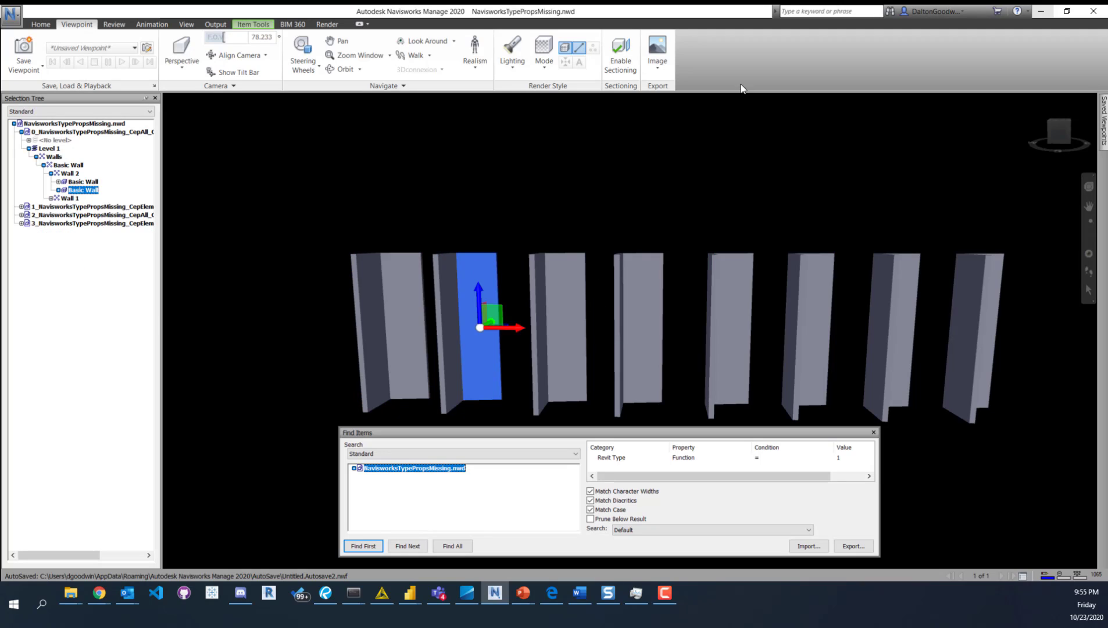
mouse_move(650, 143)
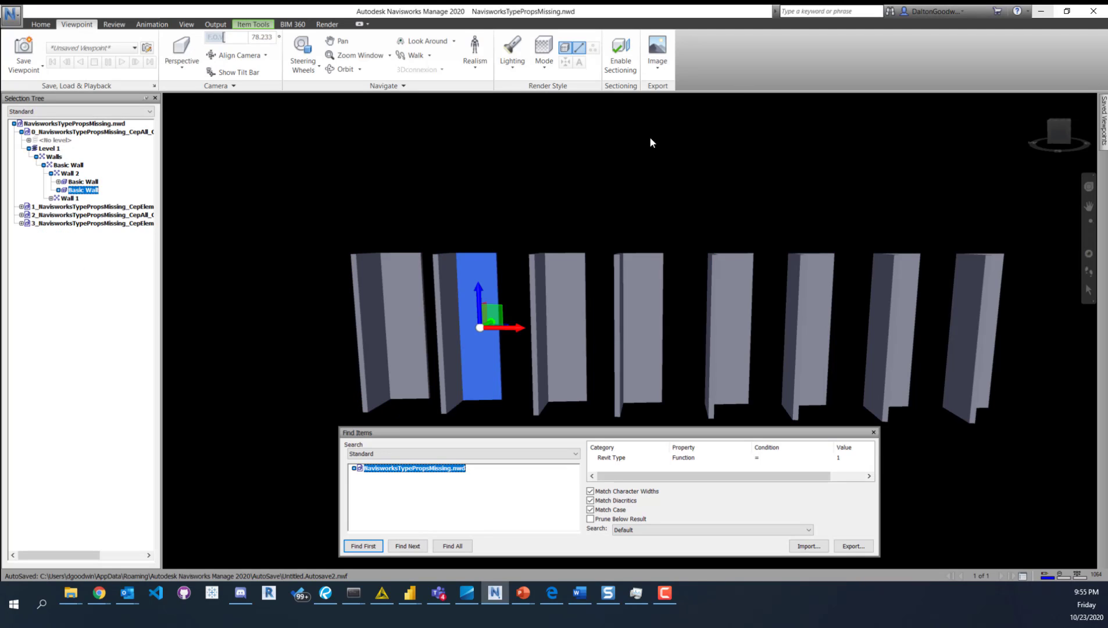
left_click(186, 24)
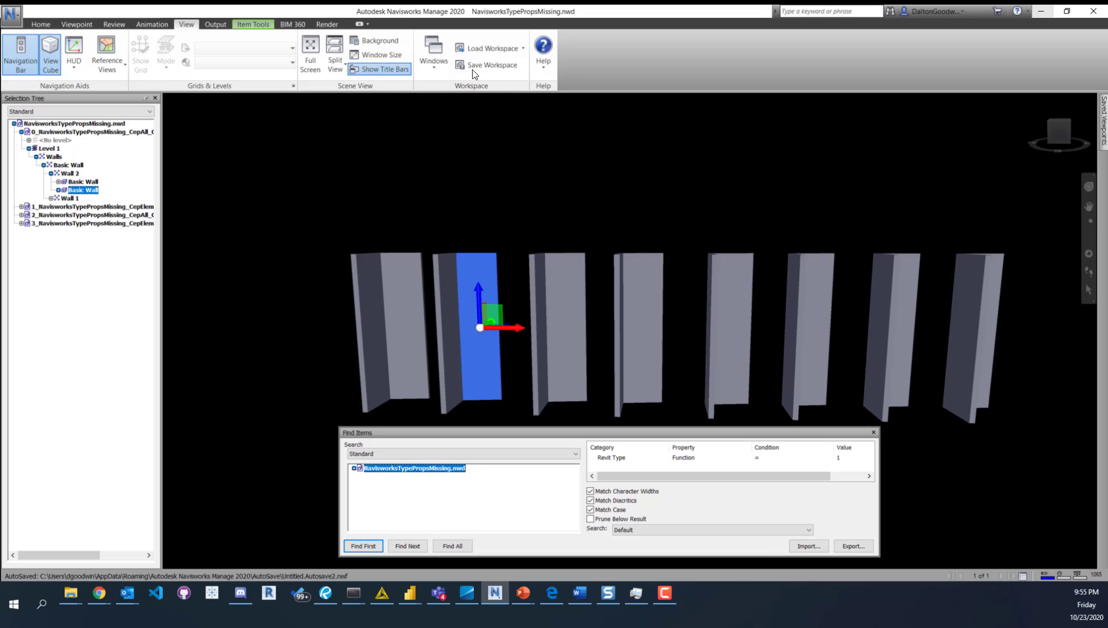
left_click(433, 51)
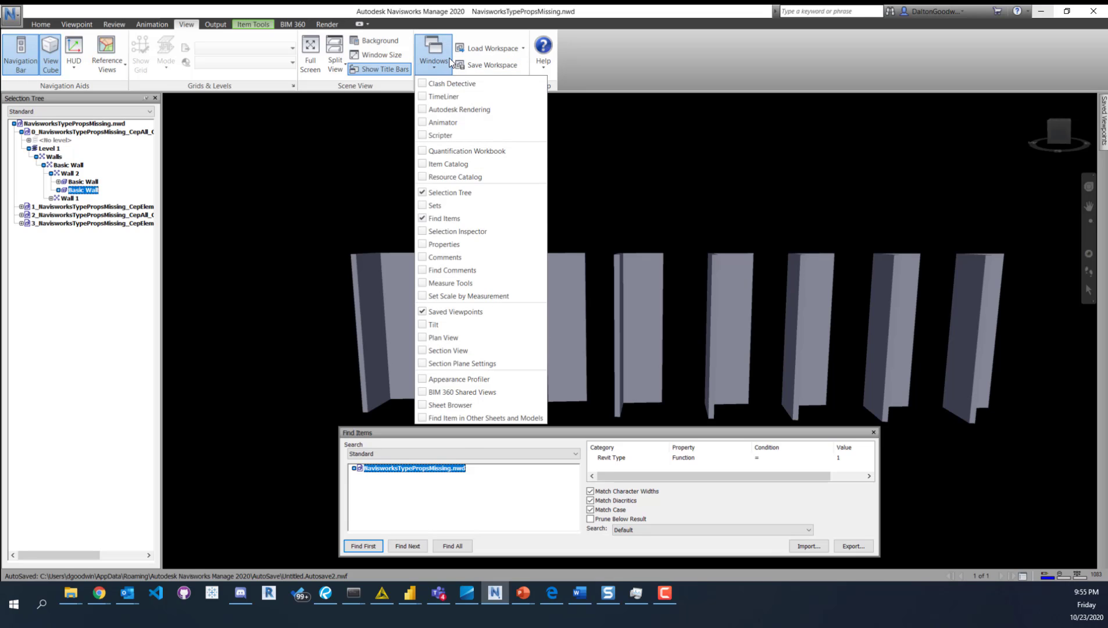
Turn on Properties and select each of the four NWC model files' walls in the Selection Tree
left_click(481, 333)
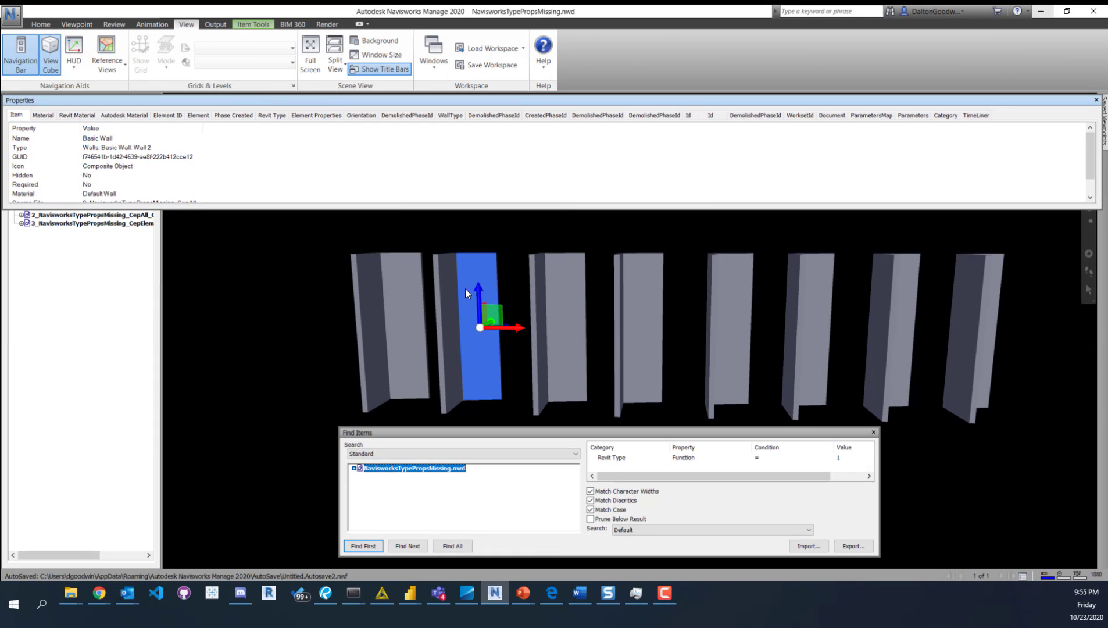
mouse_move(267, 144)
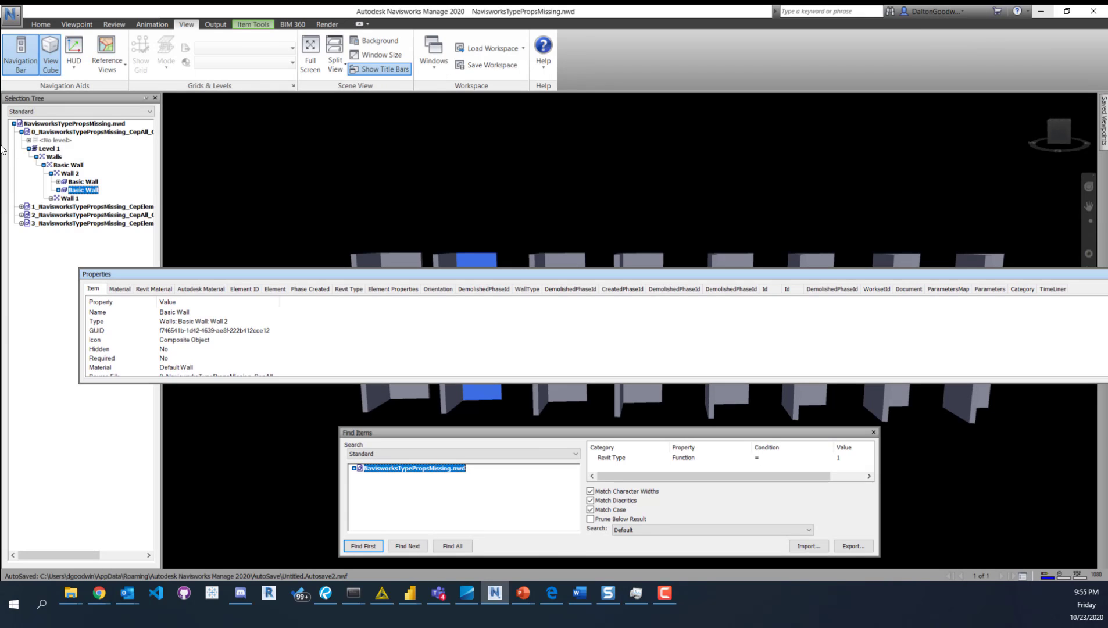
left_click(9, 123)
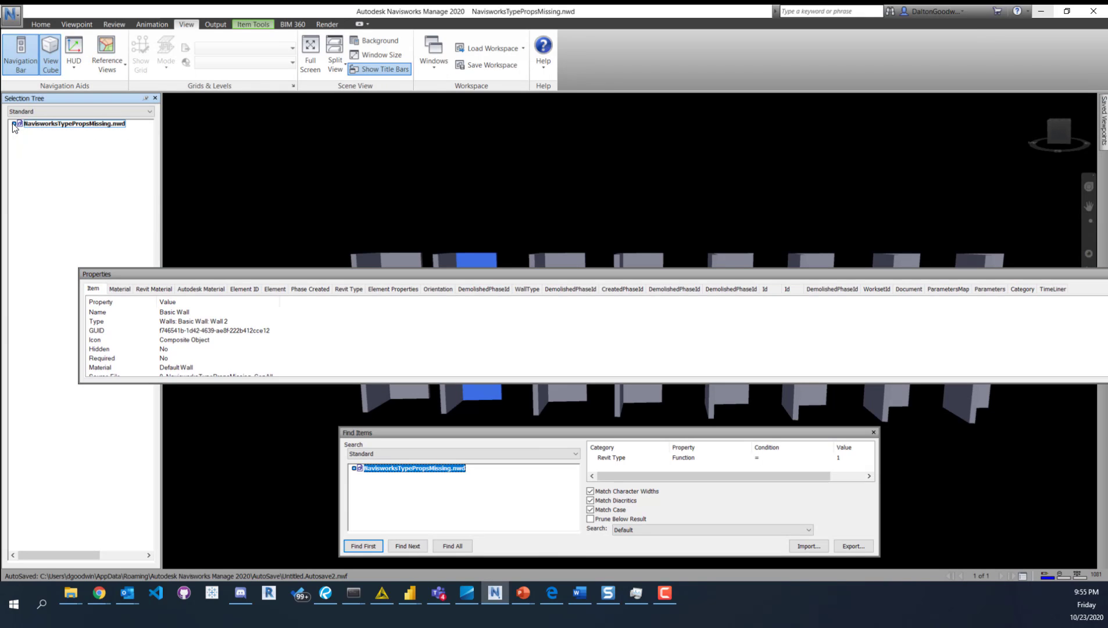
left_click(13, 124)
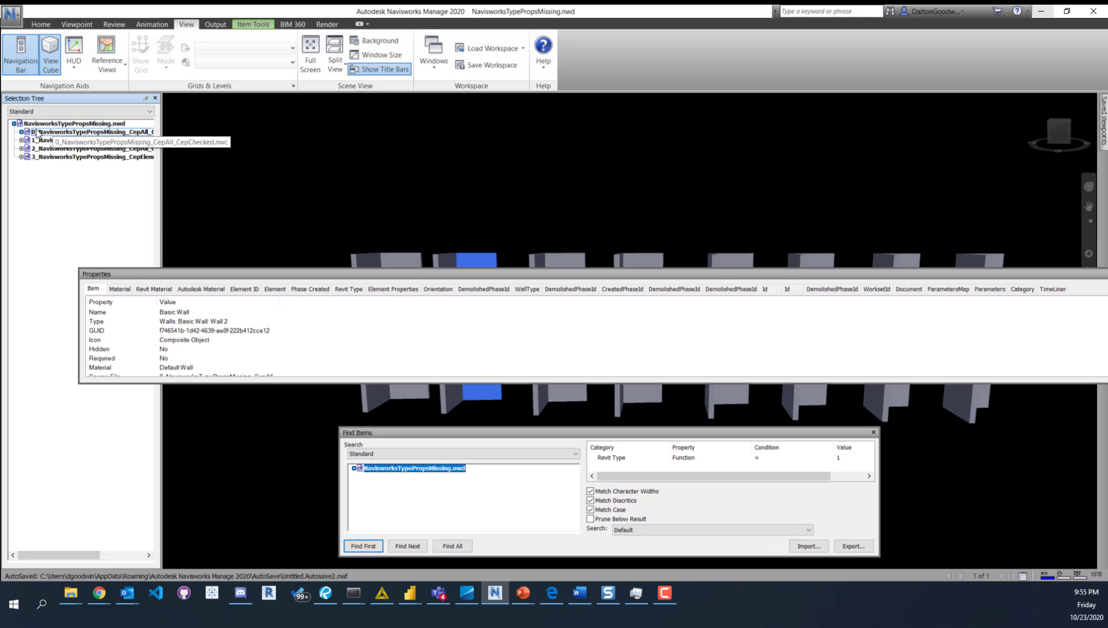
mouse_move(159, 145)
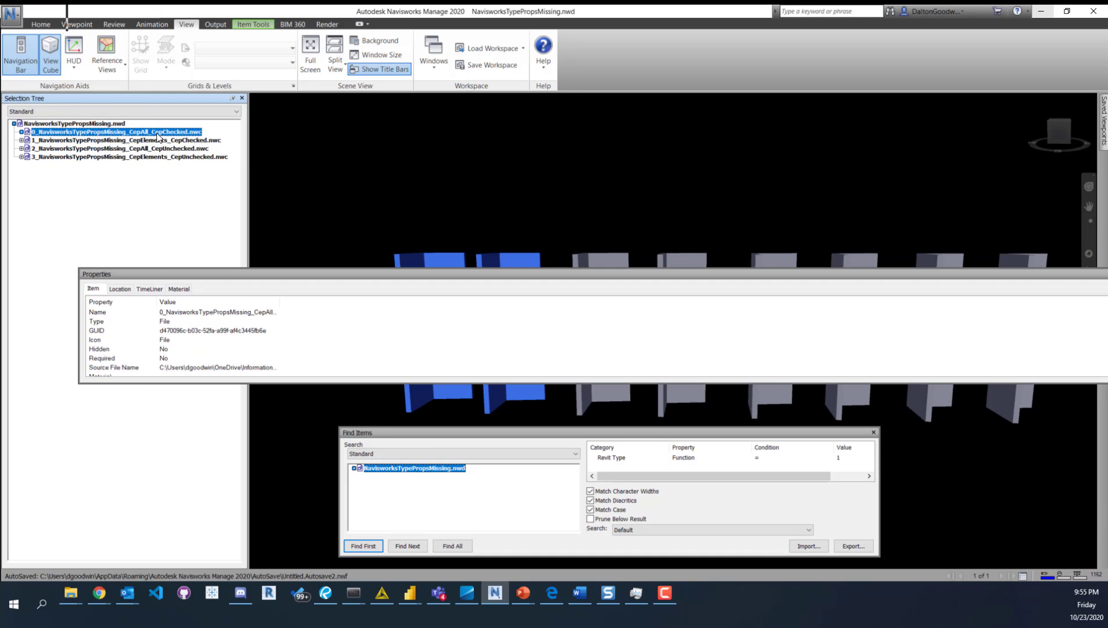
left_click(128, 157)
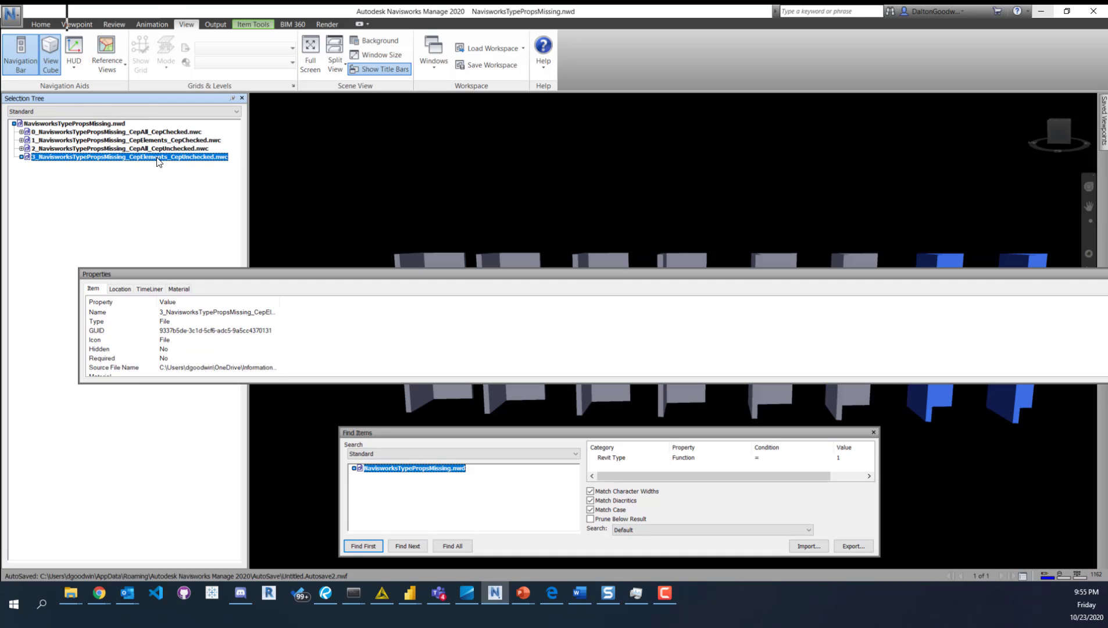
mouse_move(844, 242)
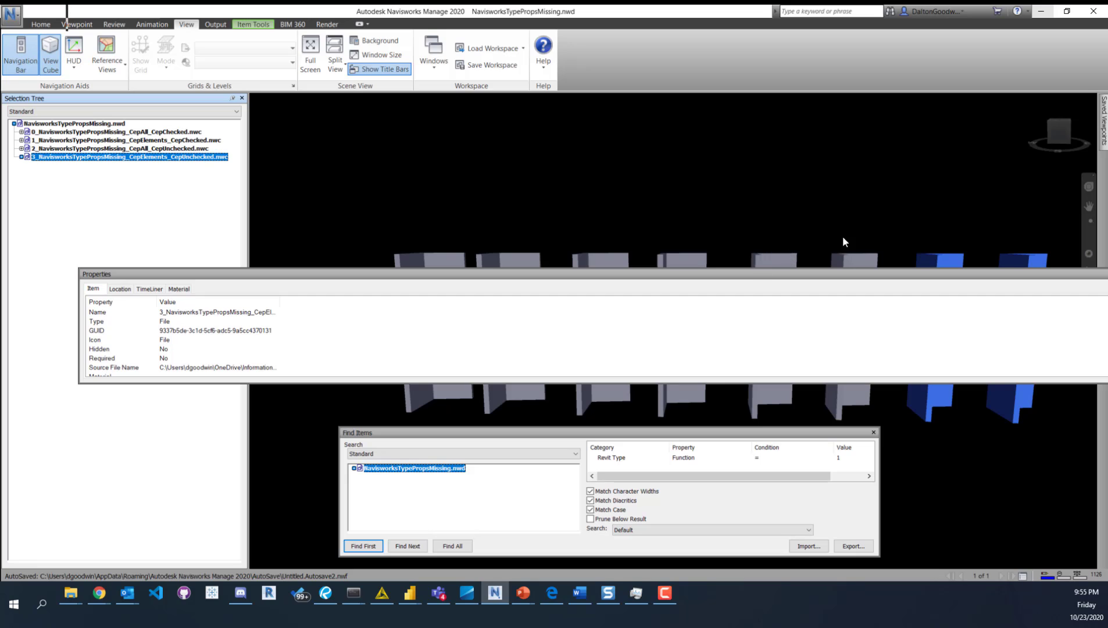
mouse_move(164, 172)
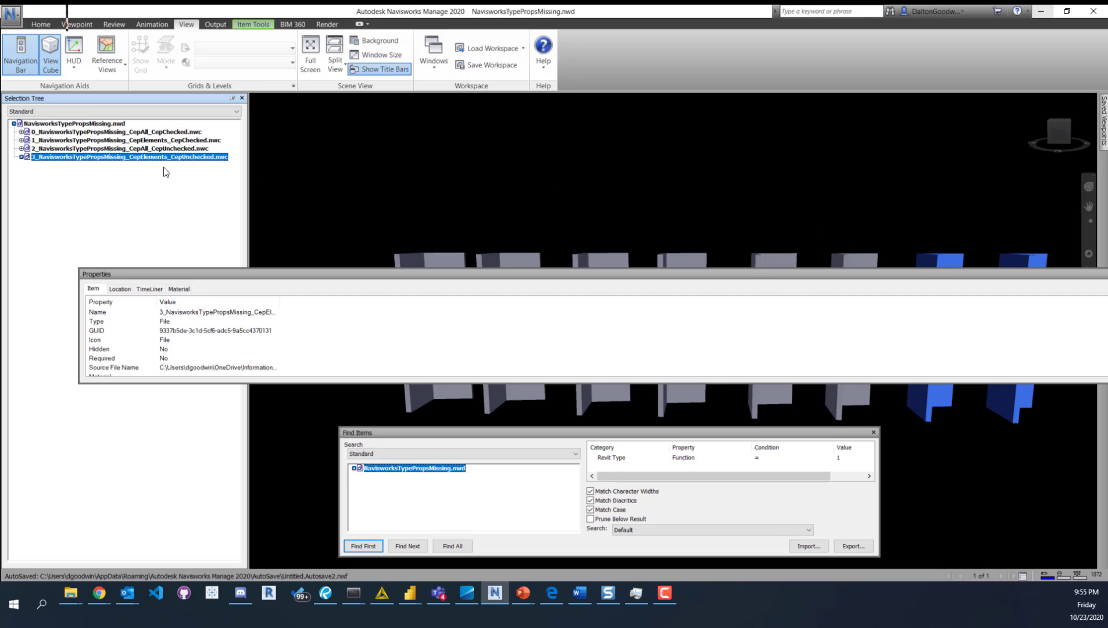
mouse_move(119, 136)
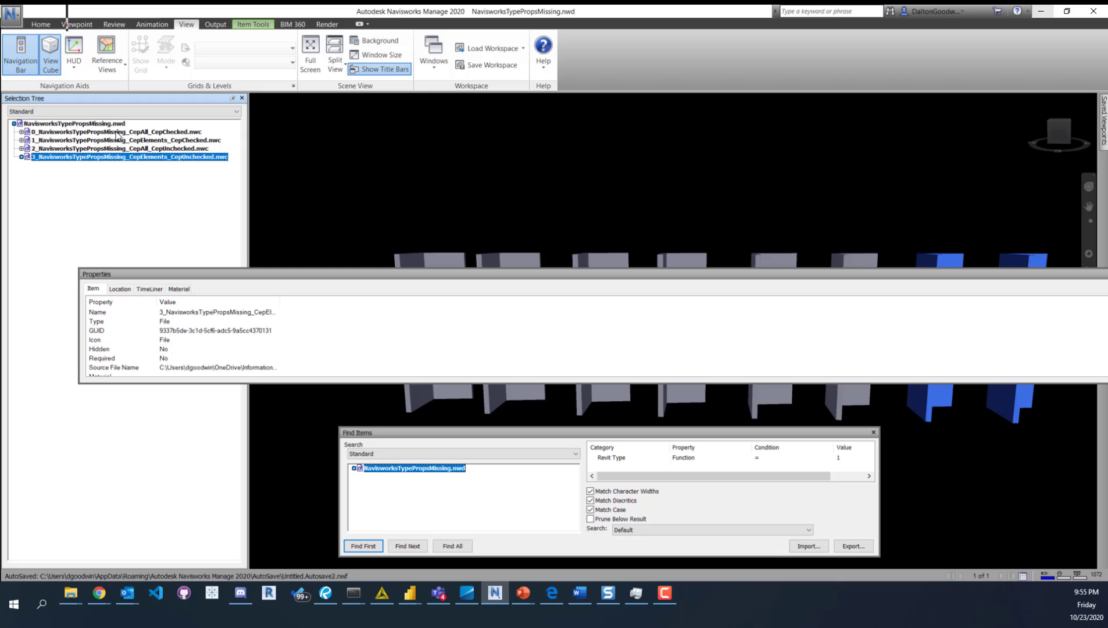
left_click(115, 132)
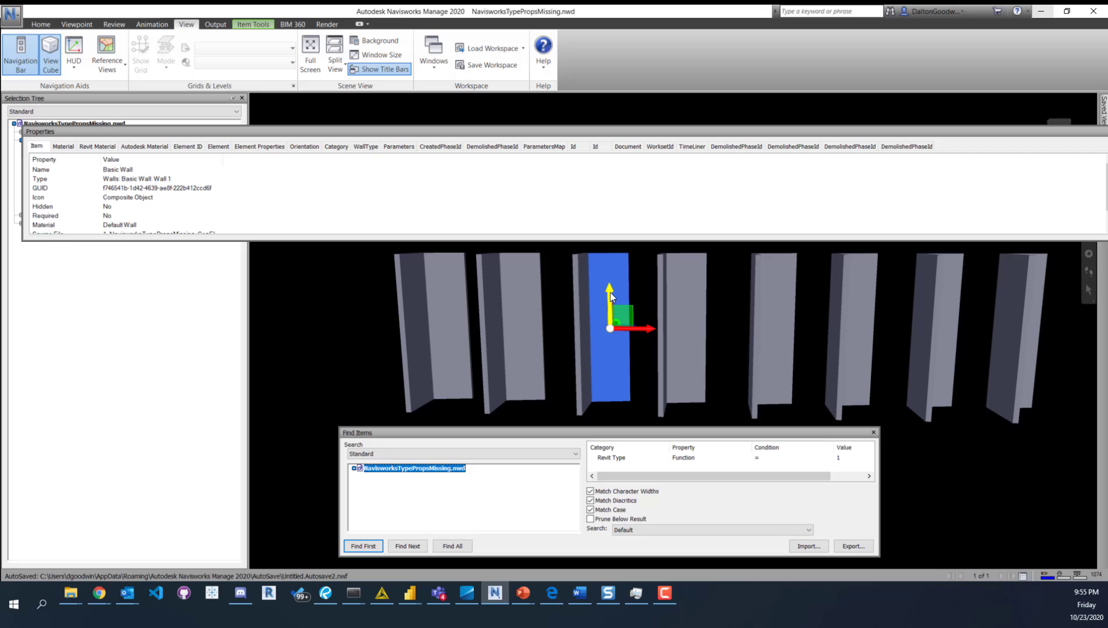
mouse_move(218, 176)
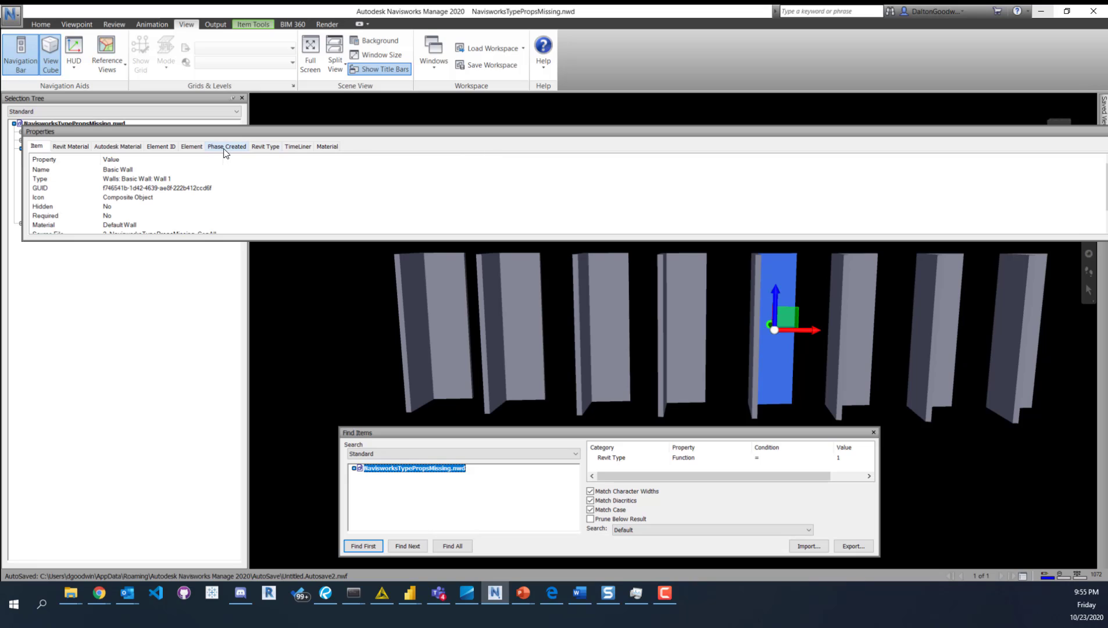
mouse_move(955, 317)
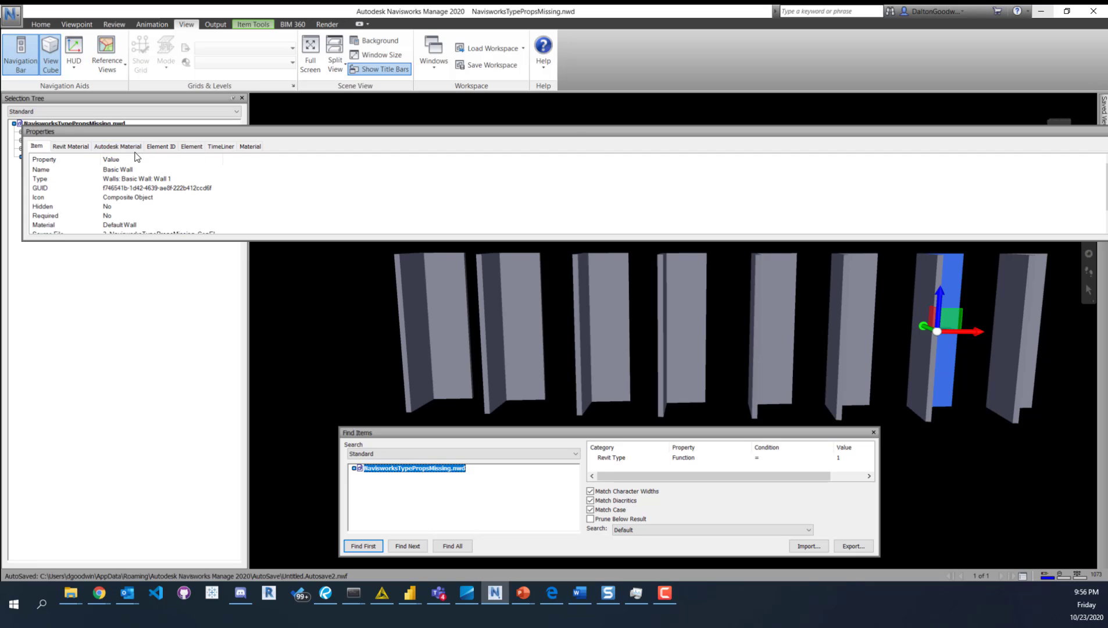
mouse_move(213, 173)
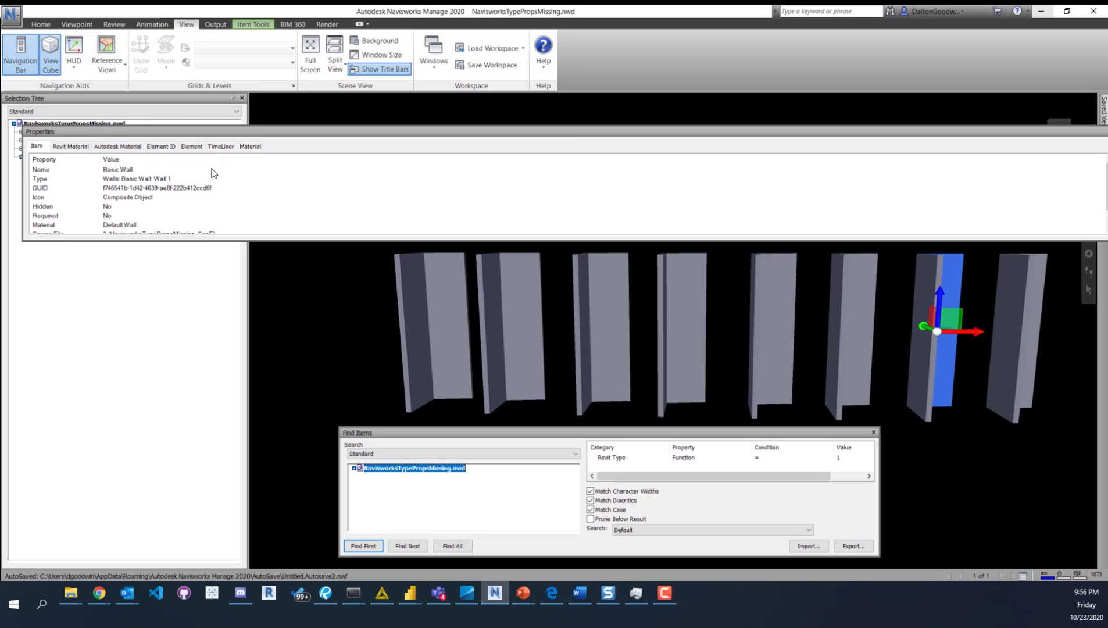
mouse_move(790, 314)
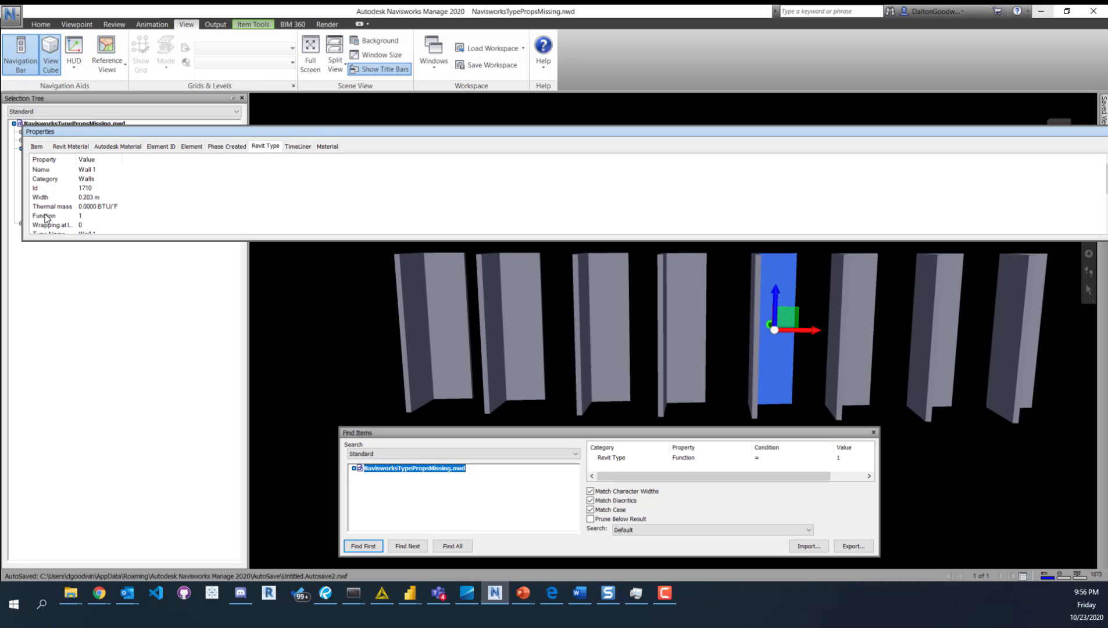
mouse_move(82, 221)
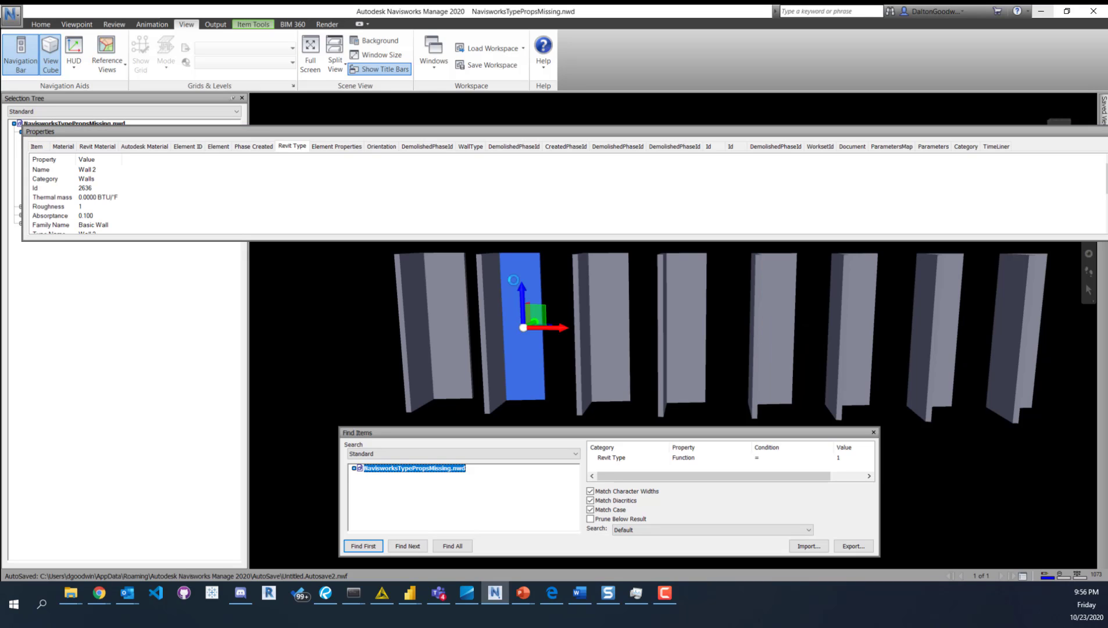
mouse_move(453, 279)
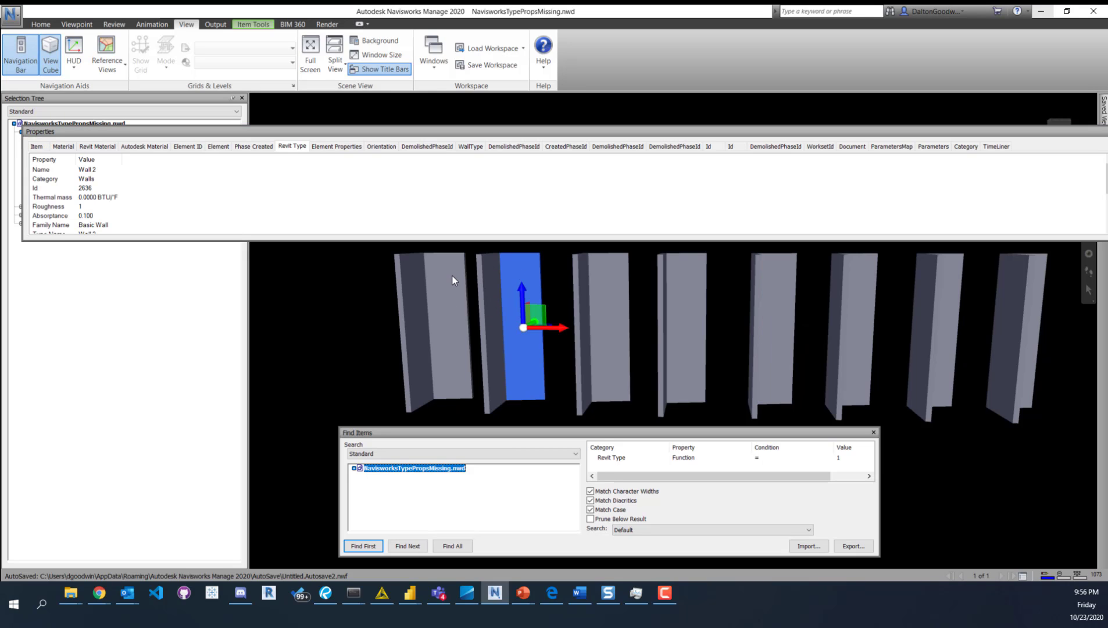
mouse_move(787, 315)
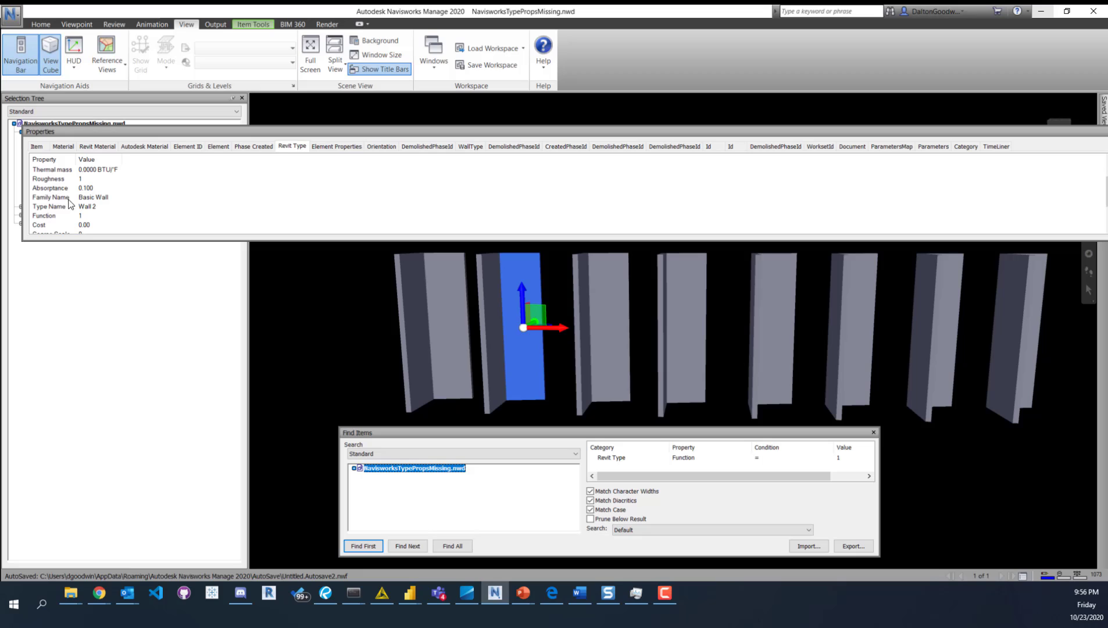
mouse_move(508, 311)
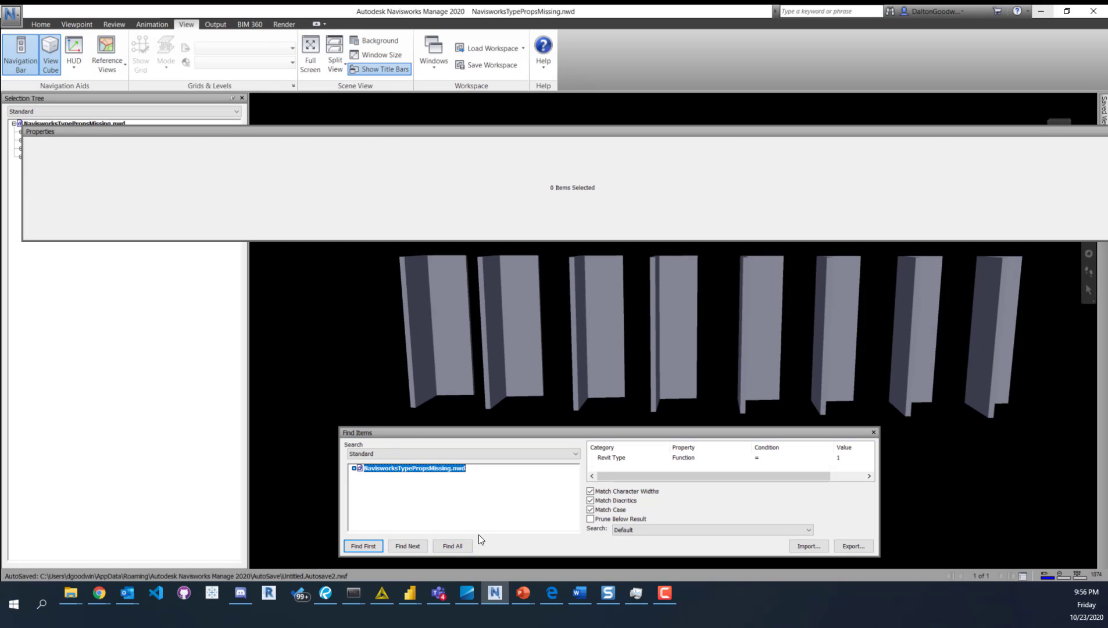
left_click(452, 545)
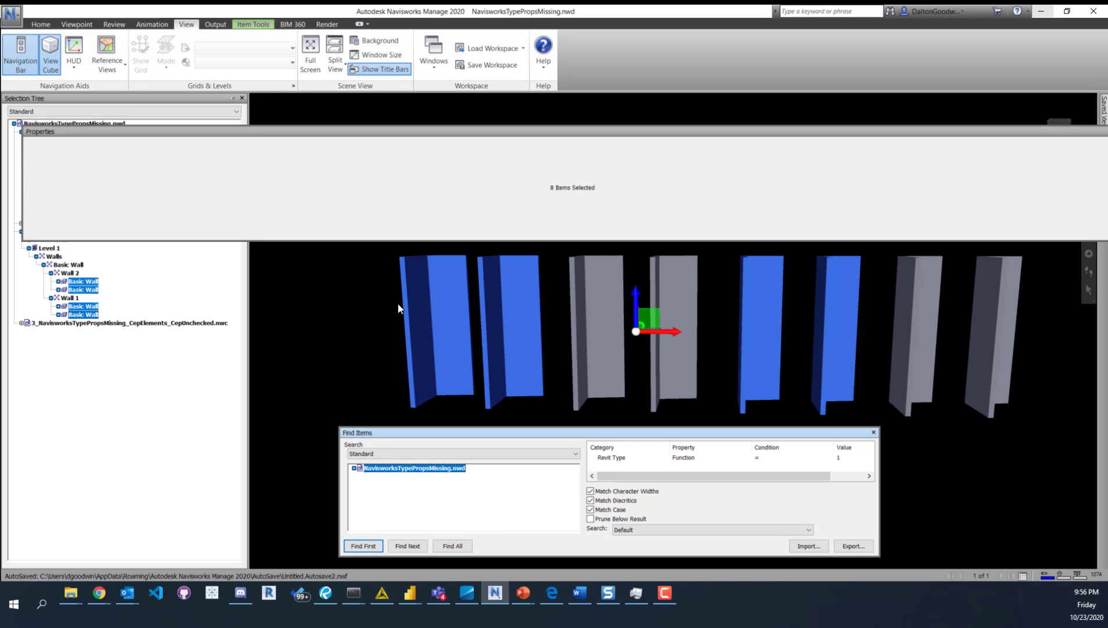
mouse_move(787, 283)
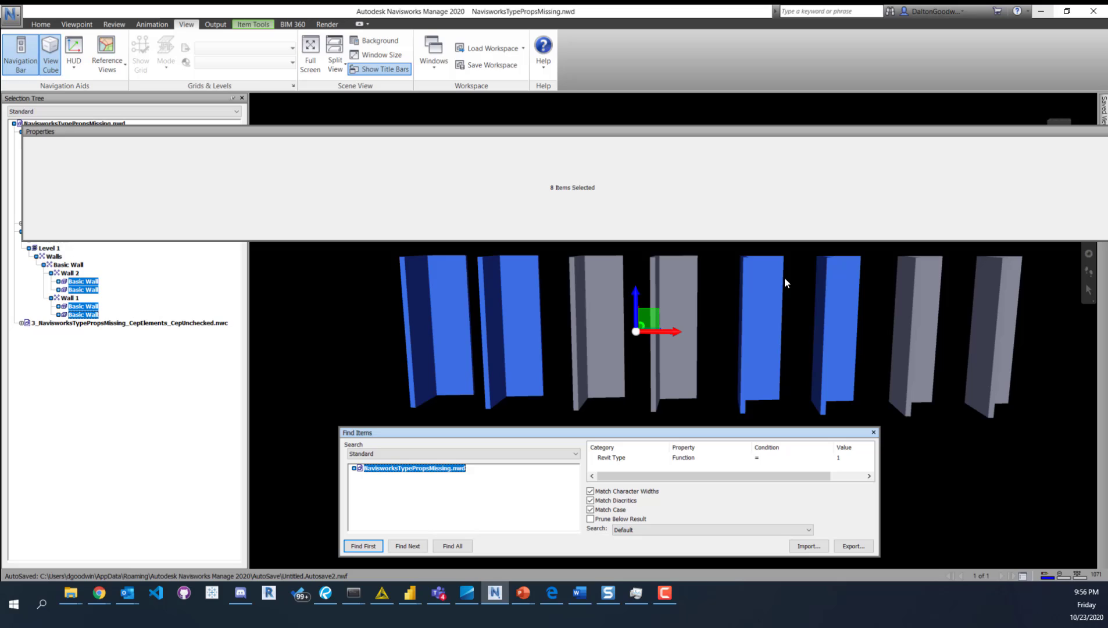
left_click(304, 276)
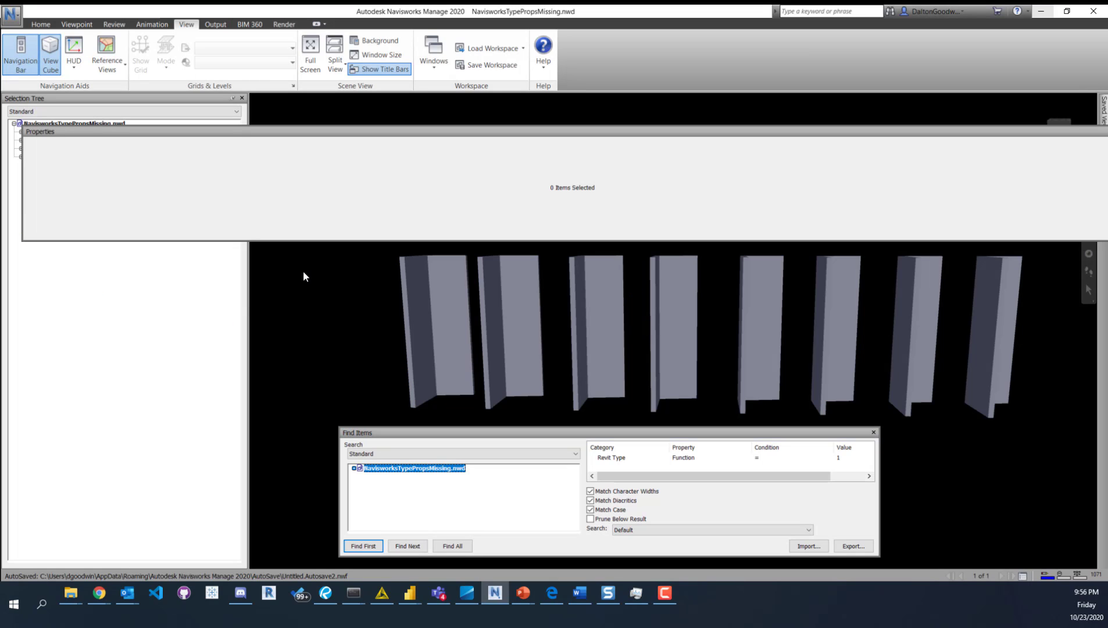
mouse_move(314, 298)
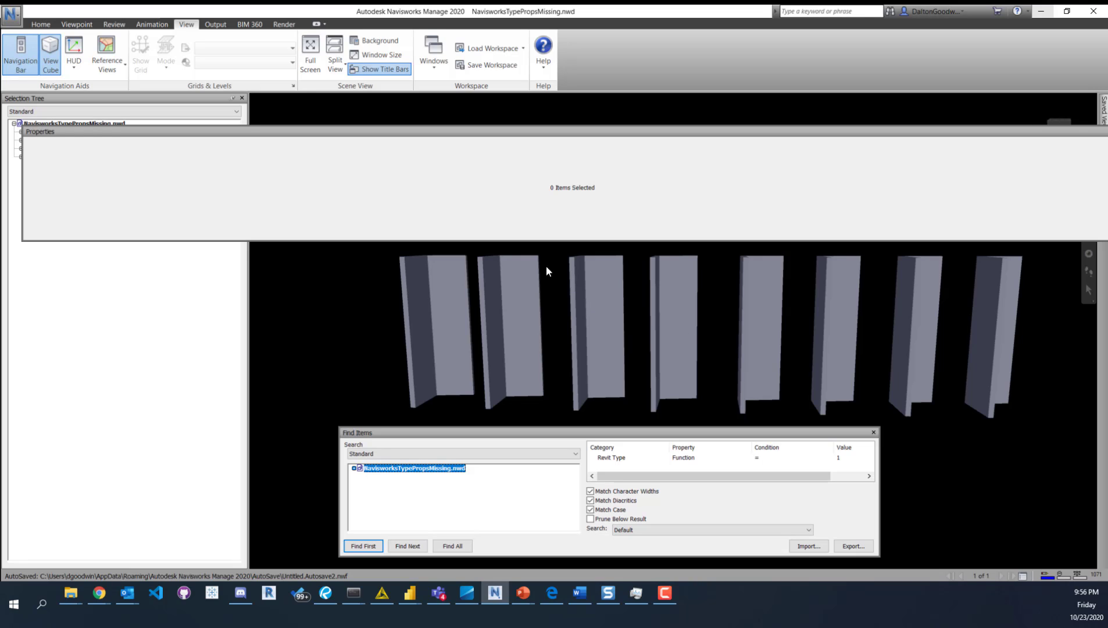
mouse_move(615, 290)
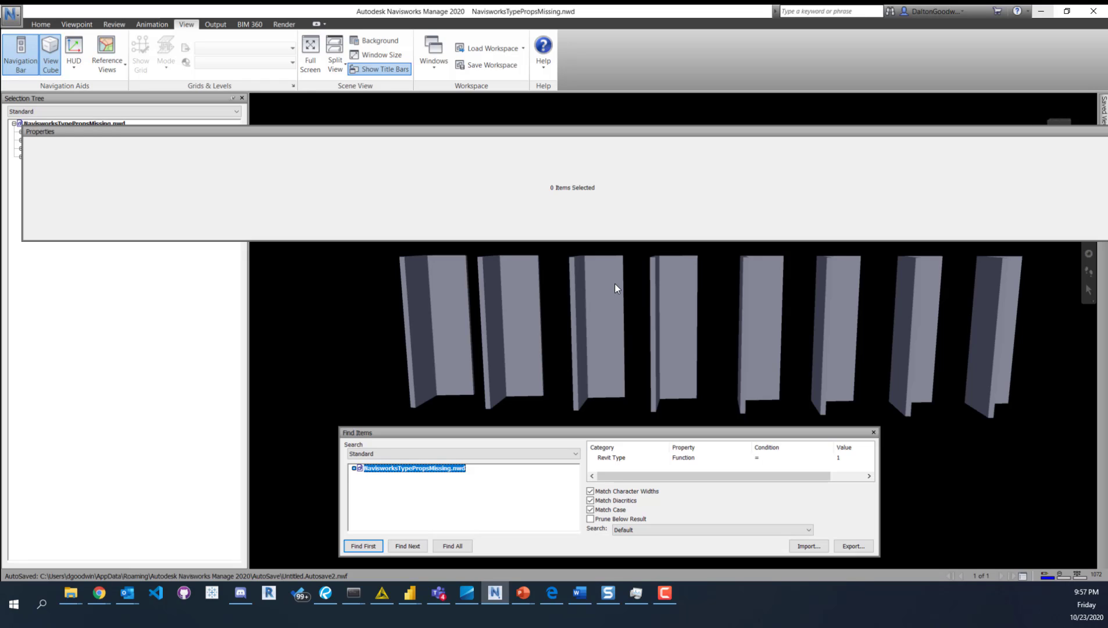
mouse_move(734, 265)
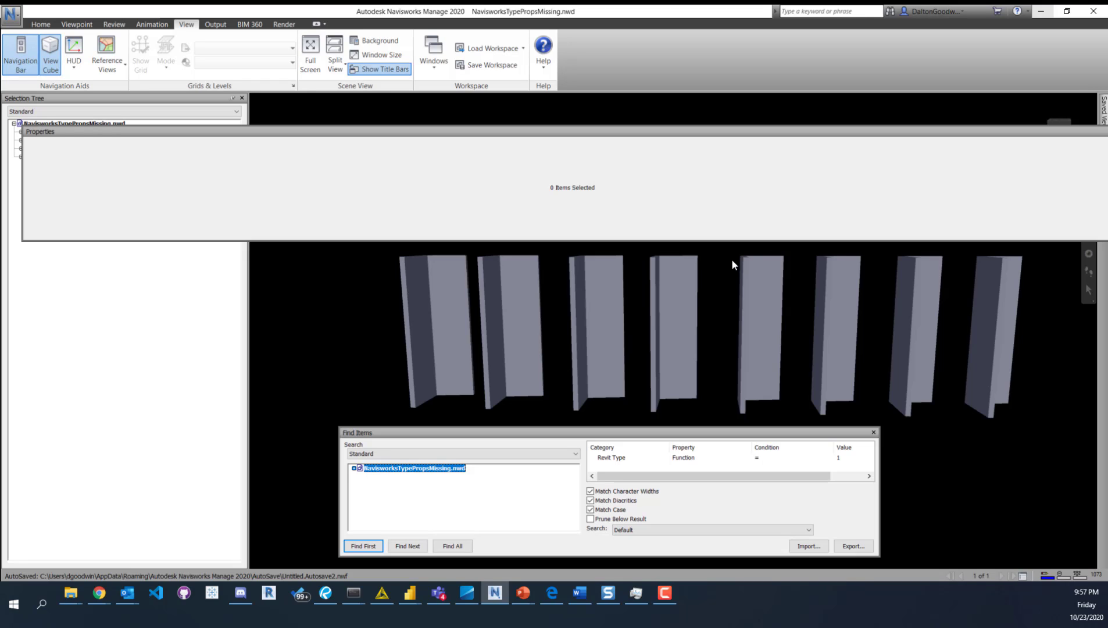